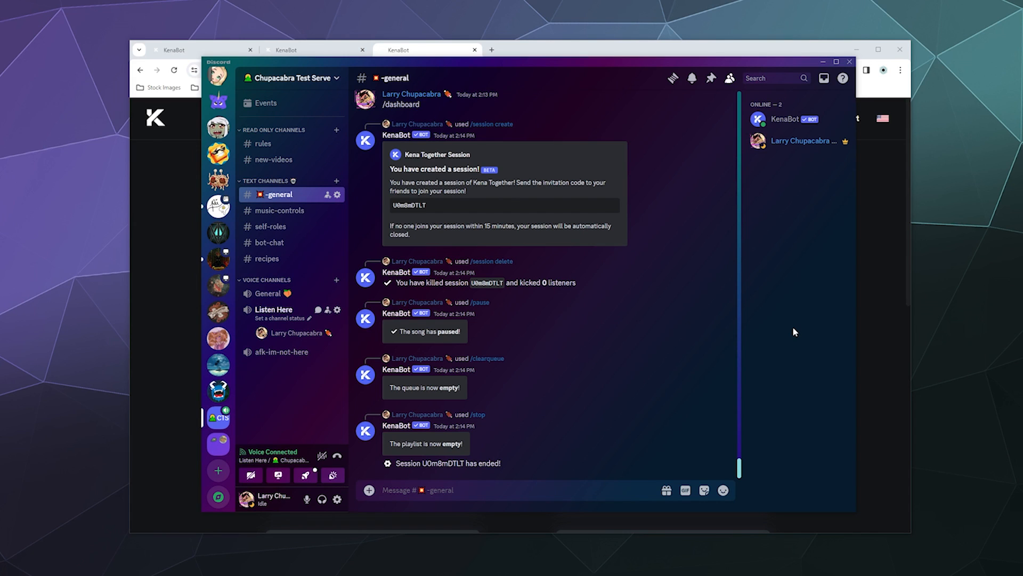
- Search the server's App Directory for 'KenaBot'
left_click(290, 78)
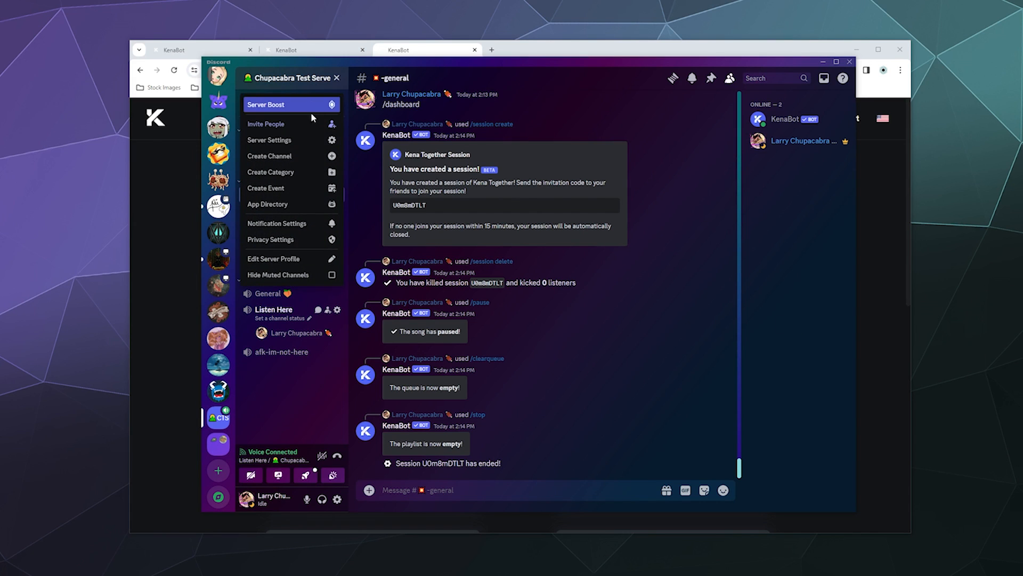
mouse_move(281, 204)
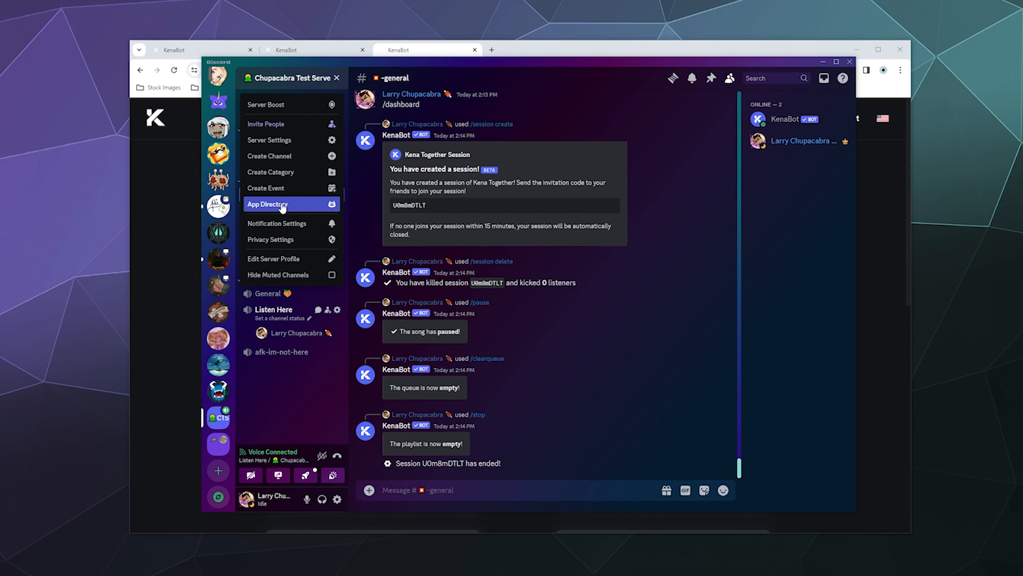
left_click(267, 204)
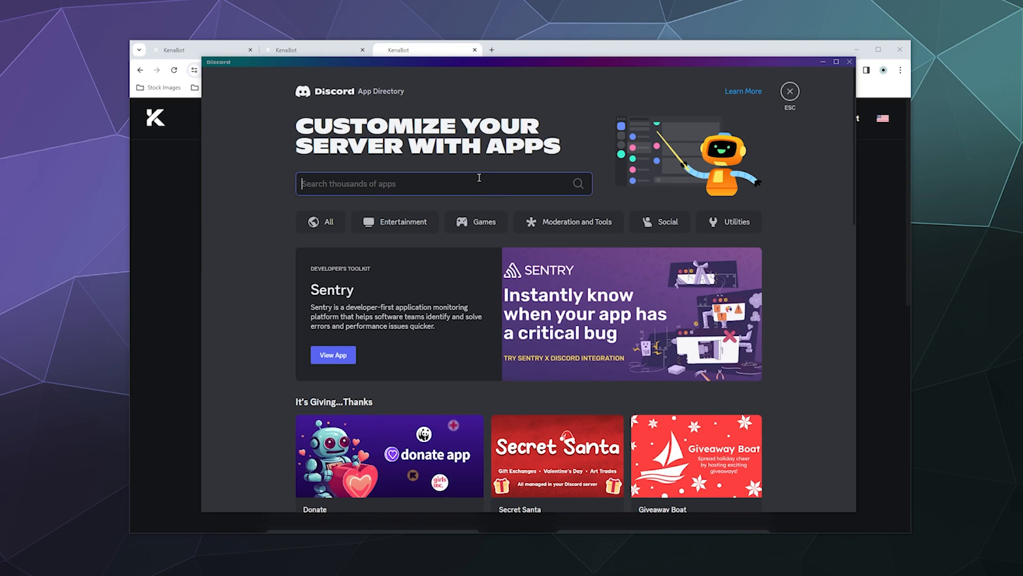
type("KenaBot")
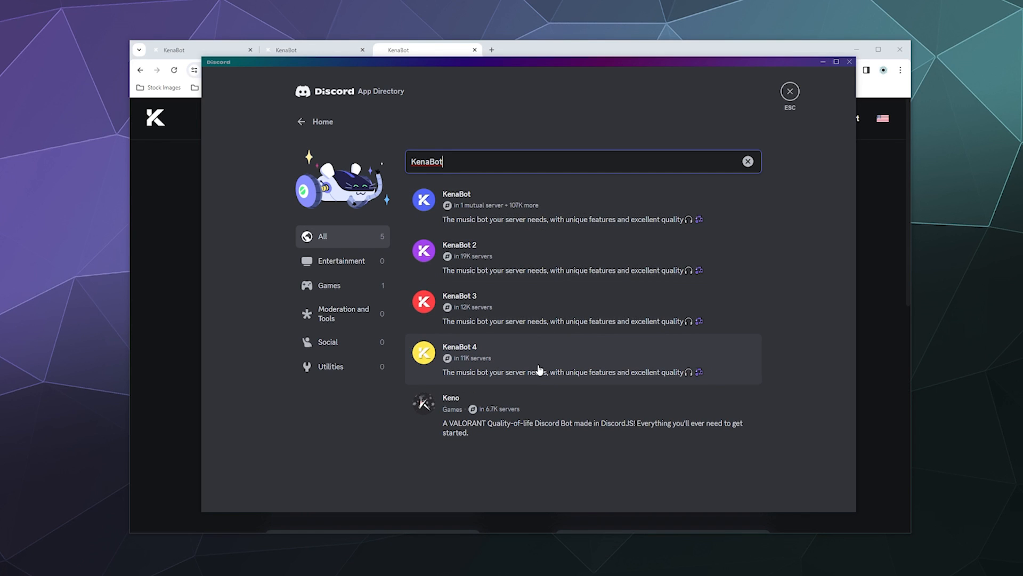
mouse_move(540, 225)
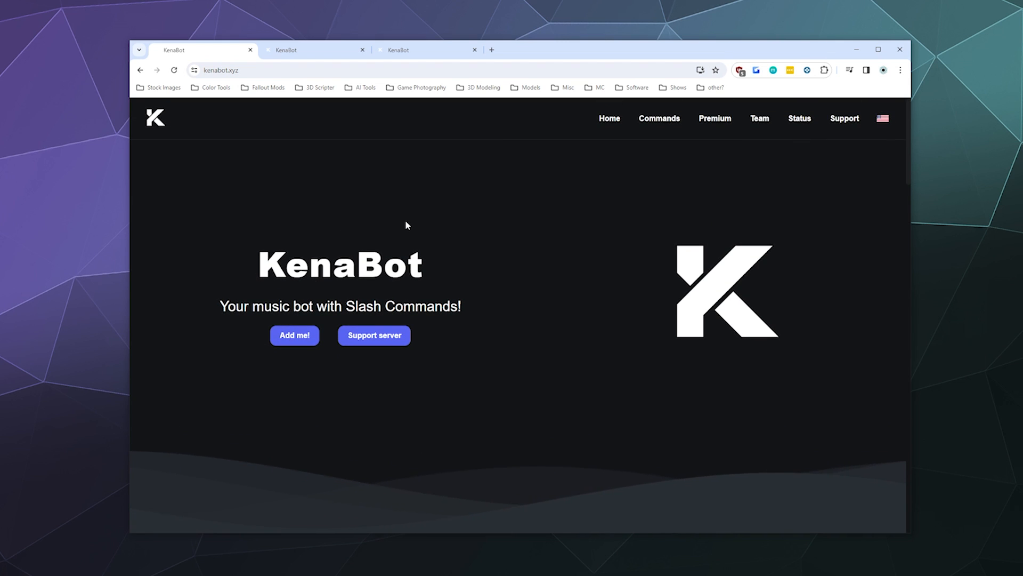
mouse_move(430, 218)
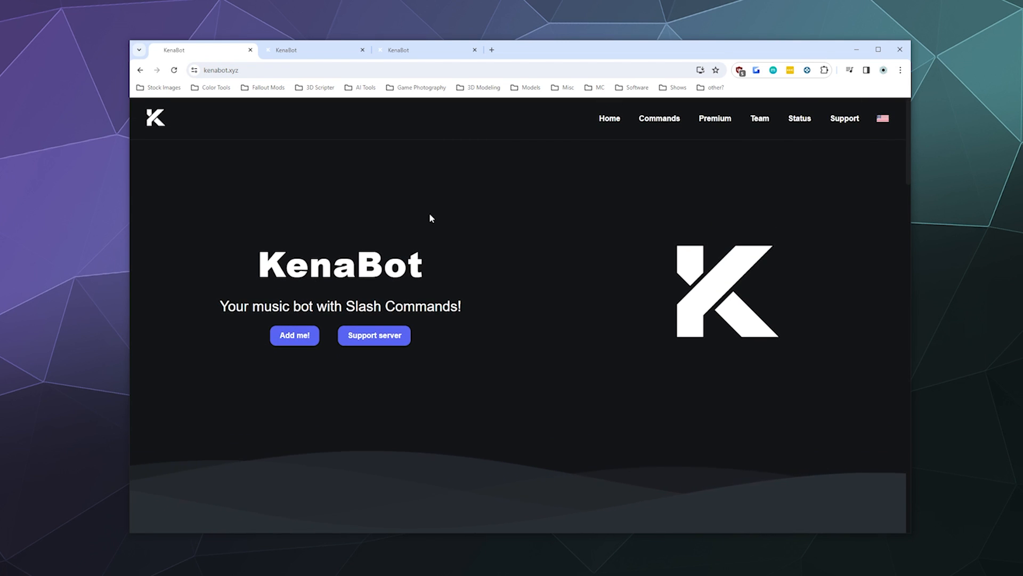
scroll("down", 3)
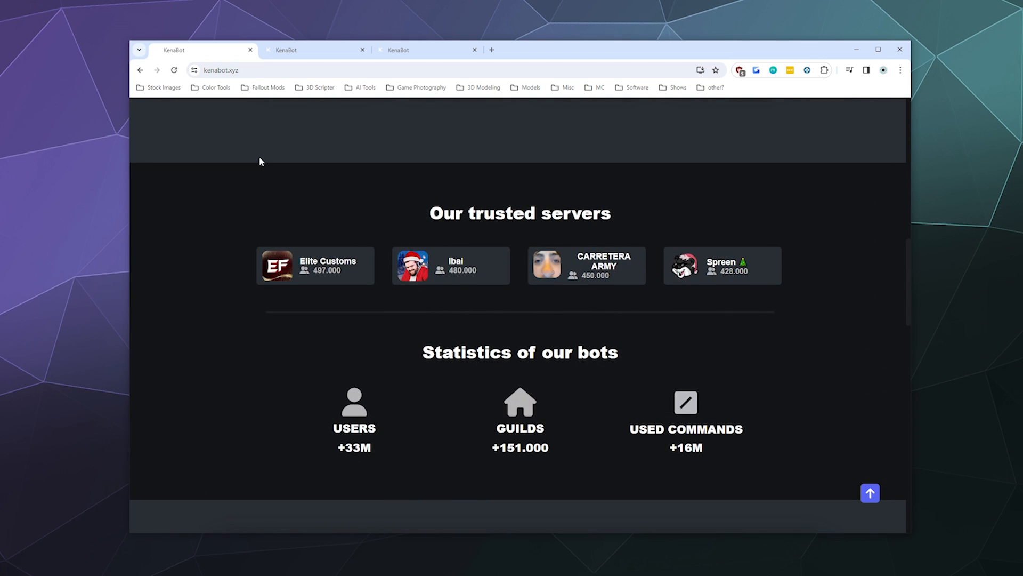
scroll("down", 3)
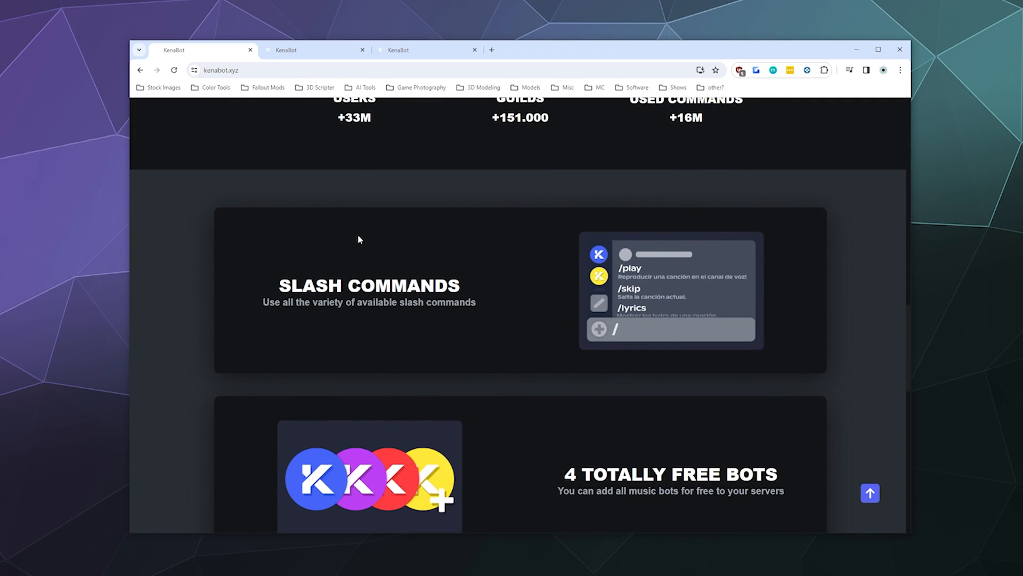
scroll("down", 3)
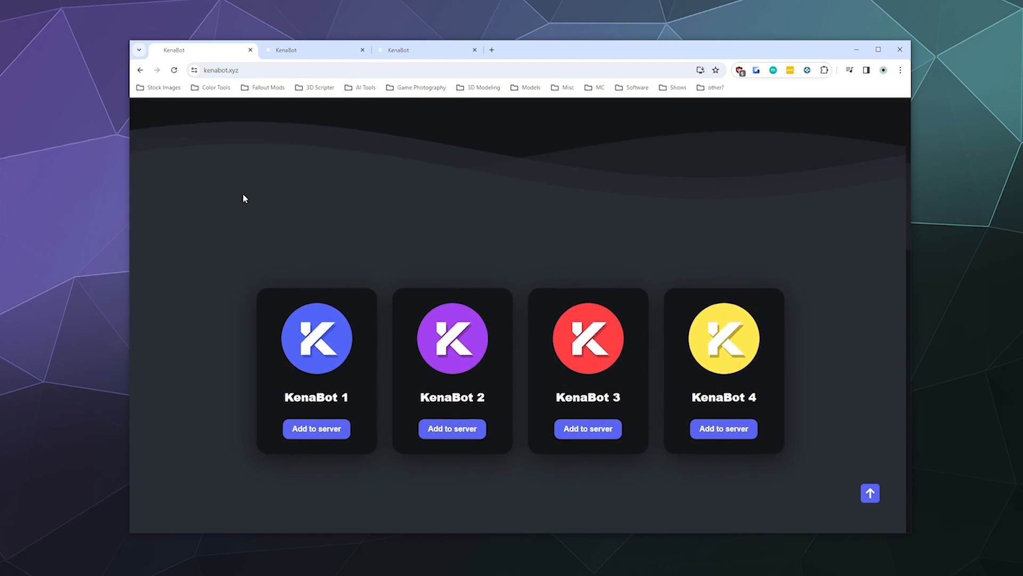
scroll("down", 3)
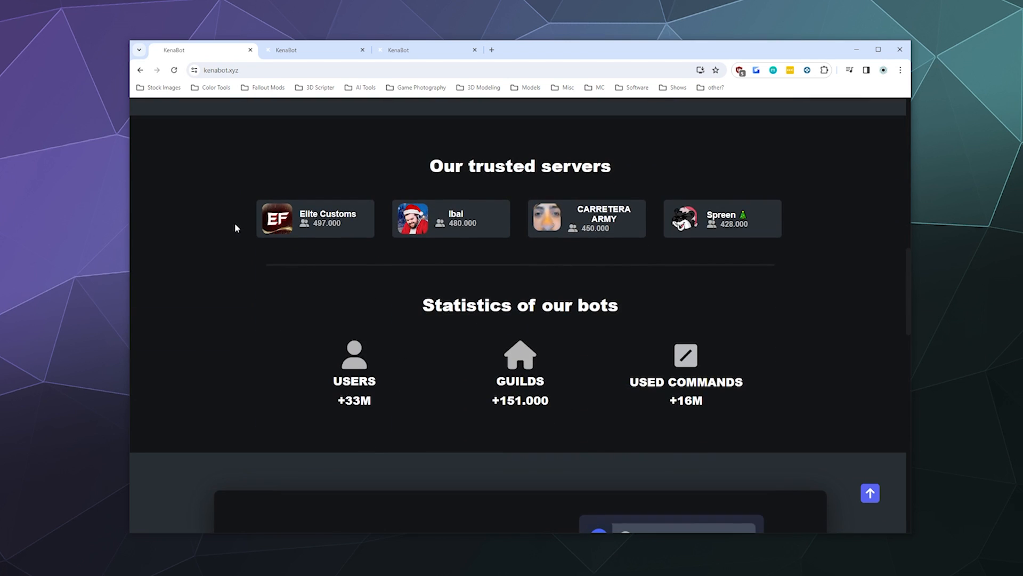
scroll("down", 3)
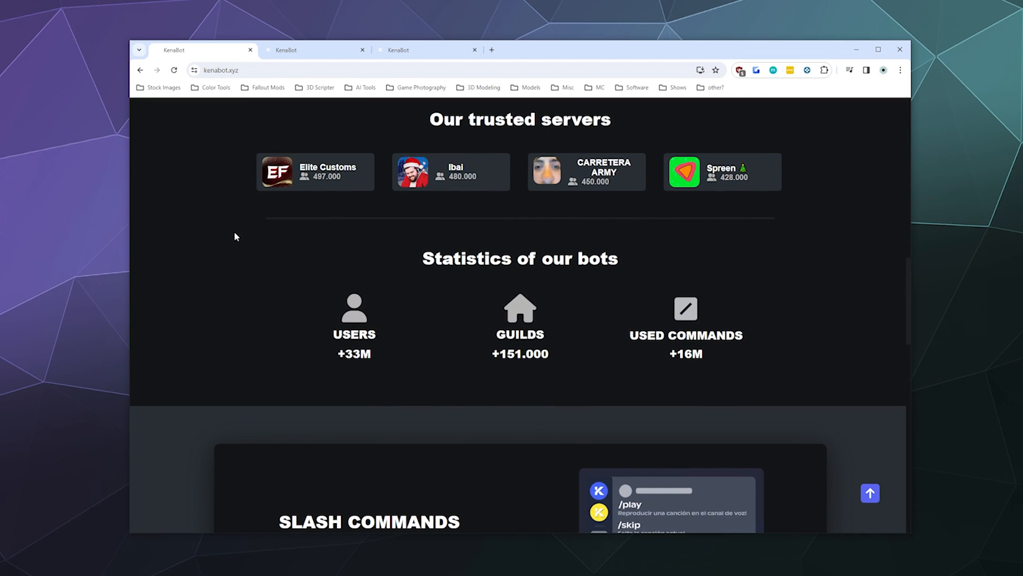
scroll("down", 3)
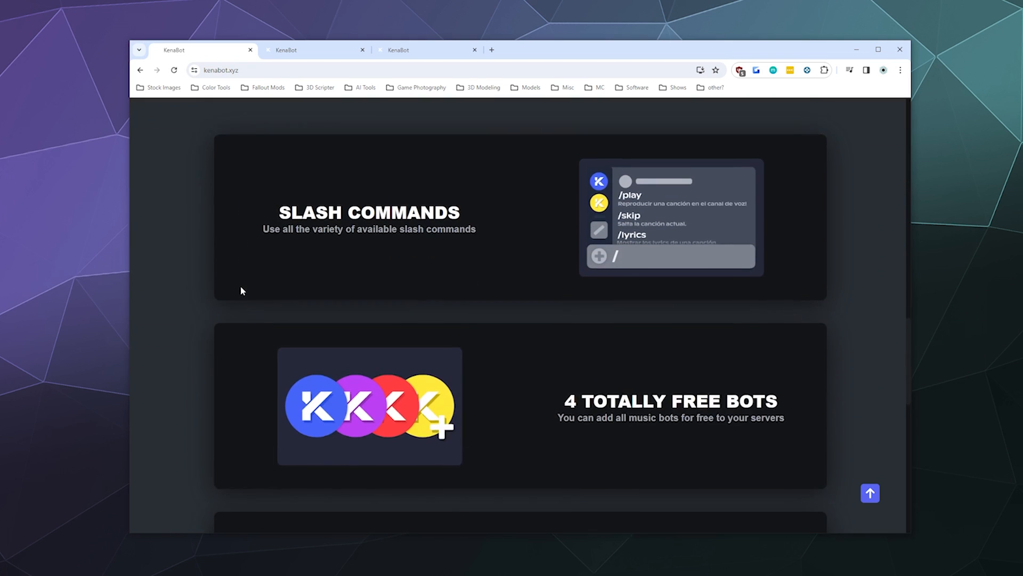
scroll("down", 3)
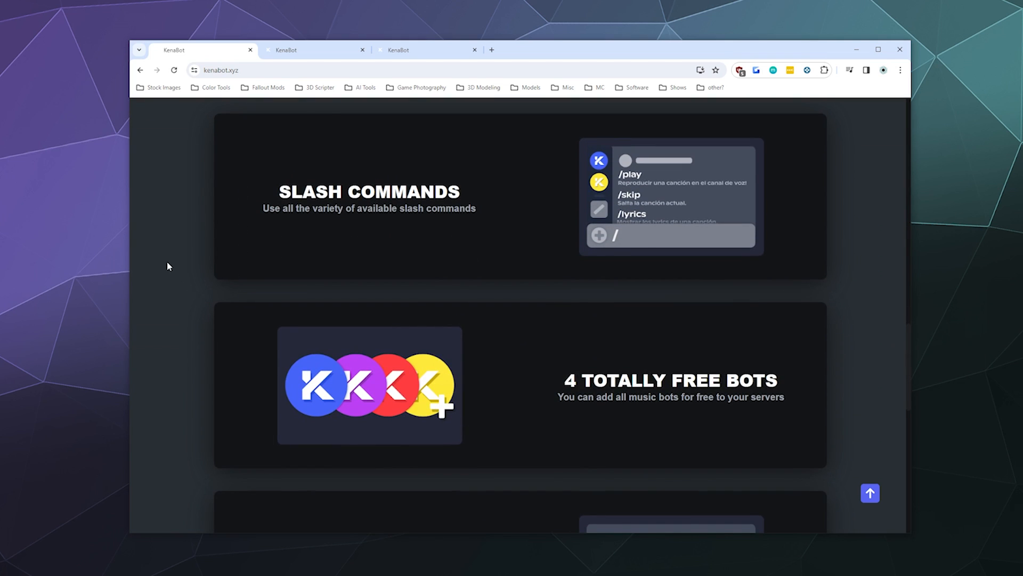
mouse_move(174, 265)
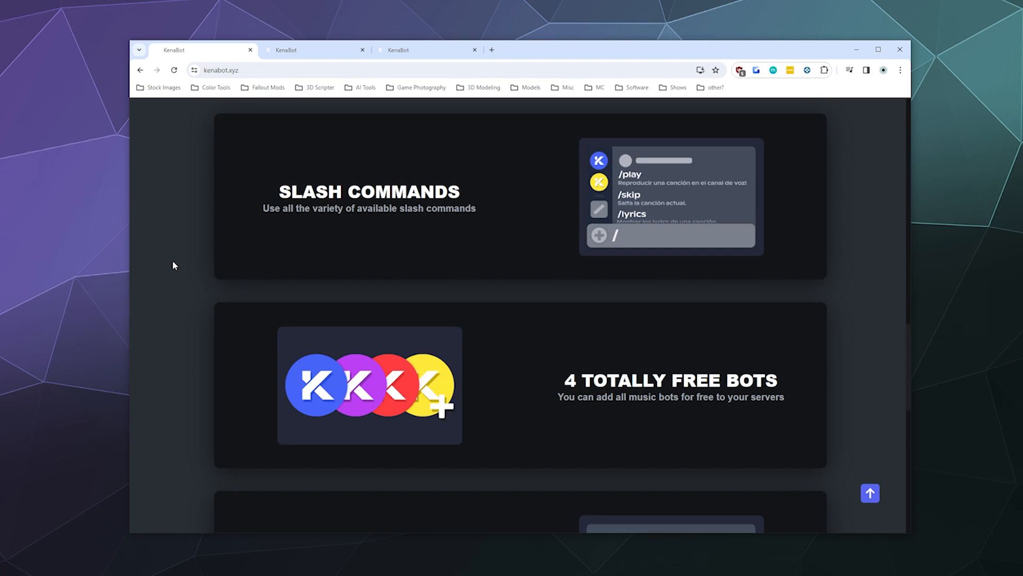
scroll("down", 3)
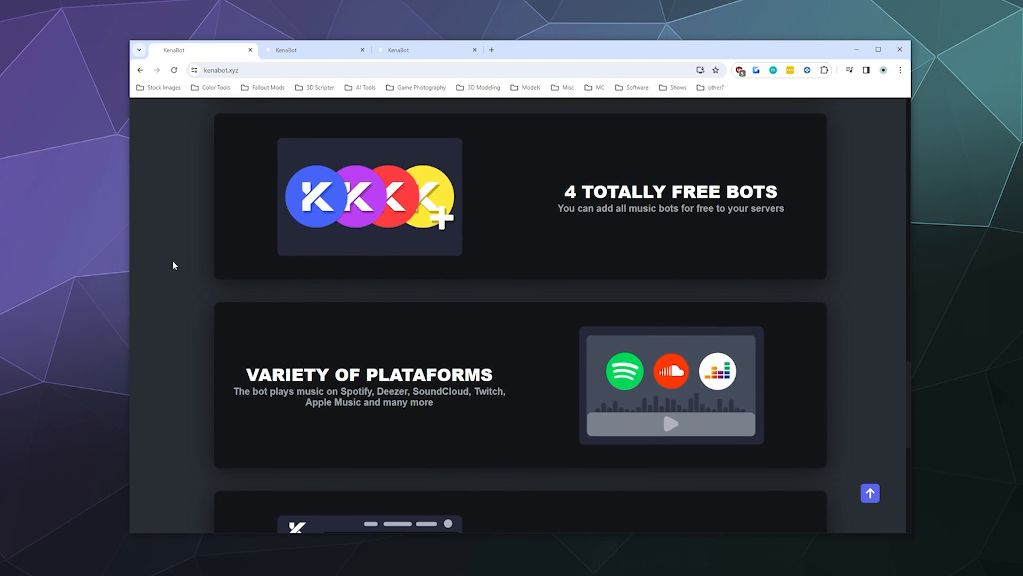
scroll("down", 3)
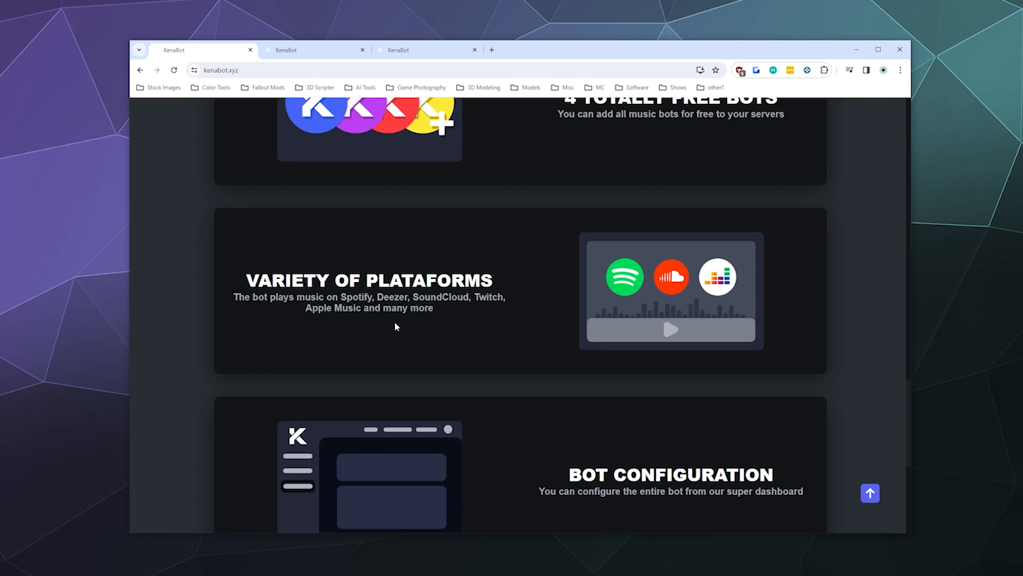
mouse_move(412, 315)
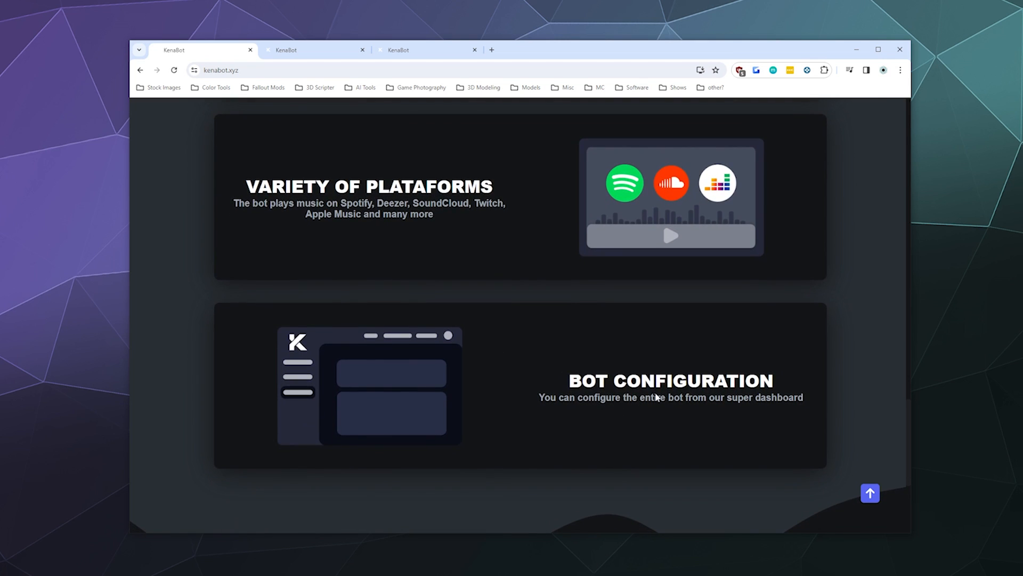
scroll("down", 3)
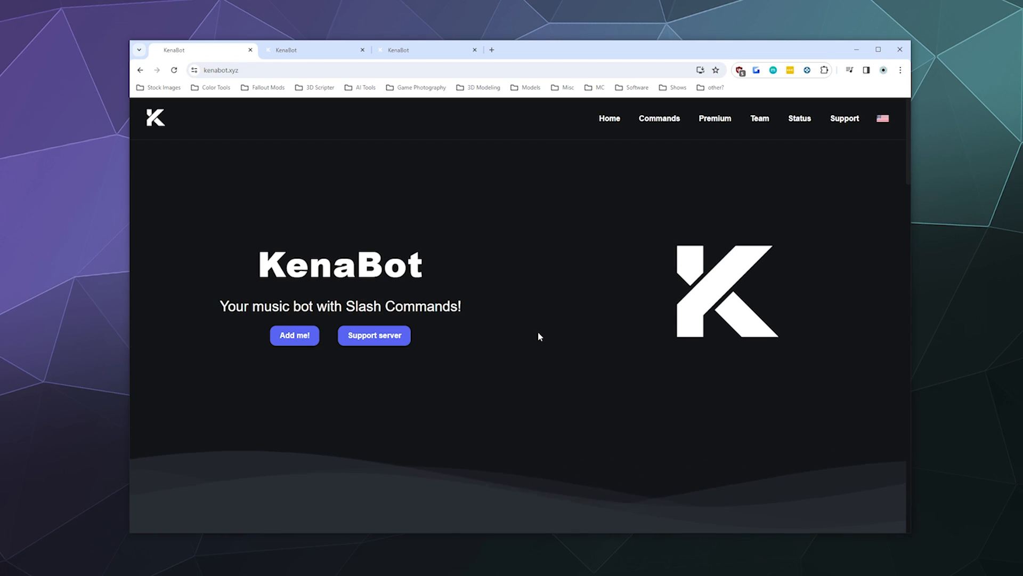
- View KenaBot's commands page and directory listing, then close the App Directory
left_click(317, 49)
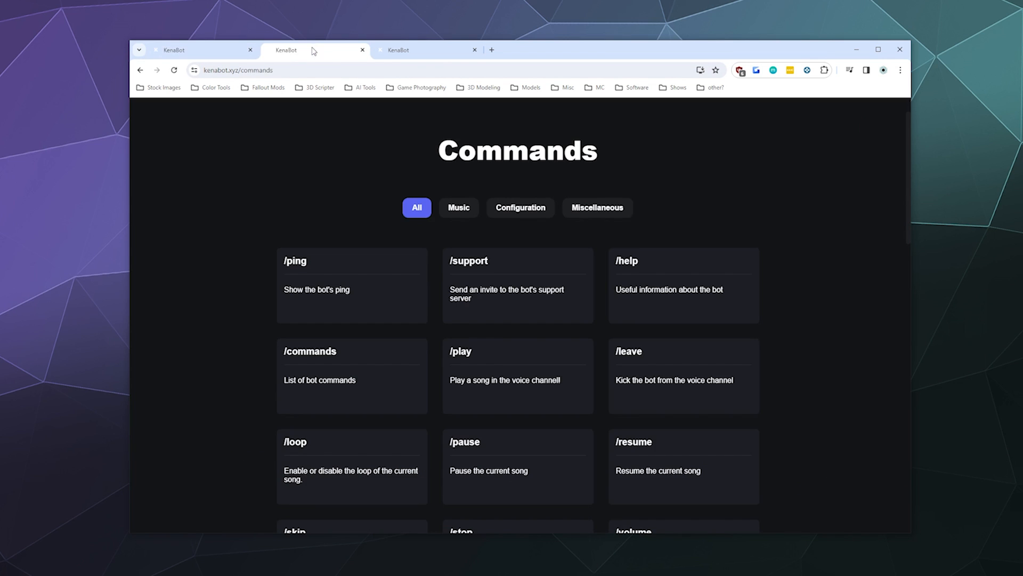
scroll("down", 3)
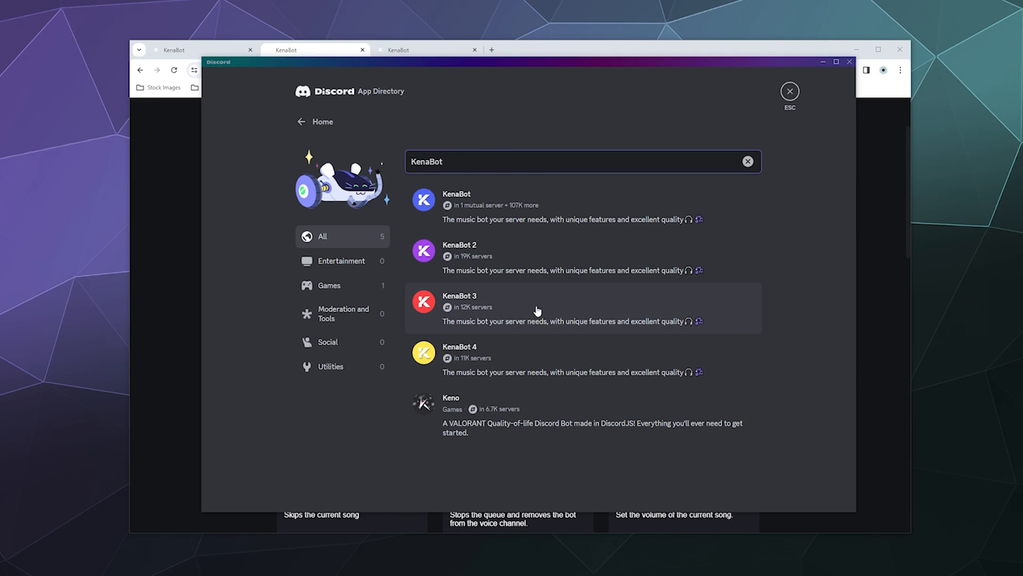
left_click(457, 199)
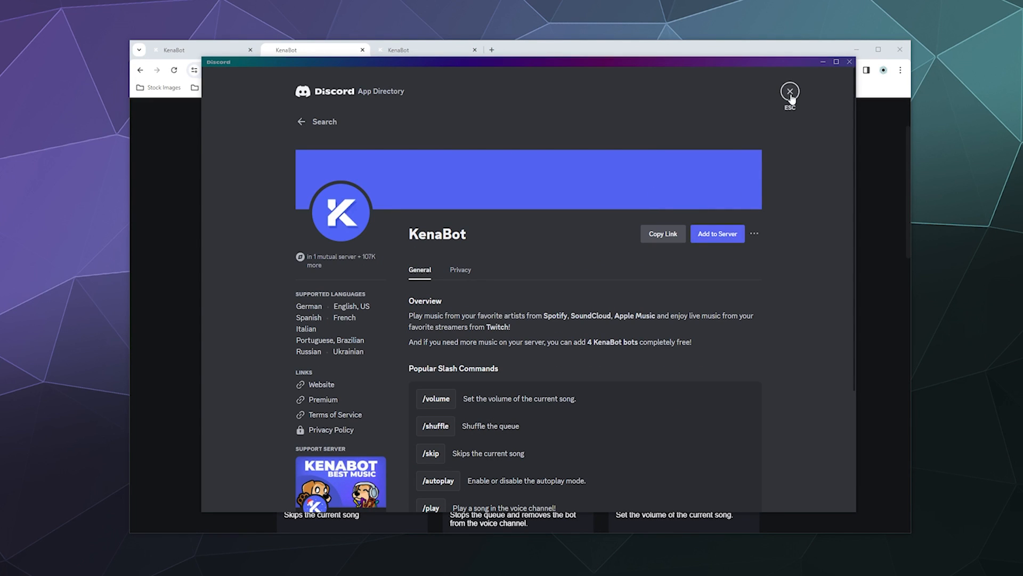
left_click(788, 91)
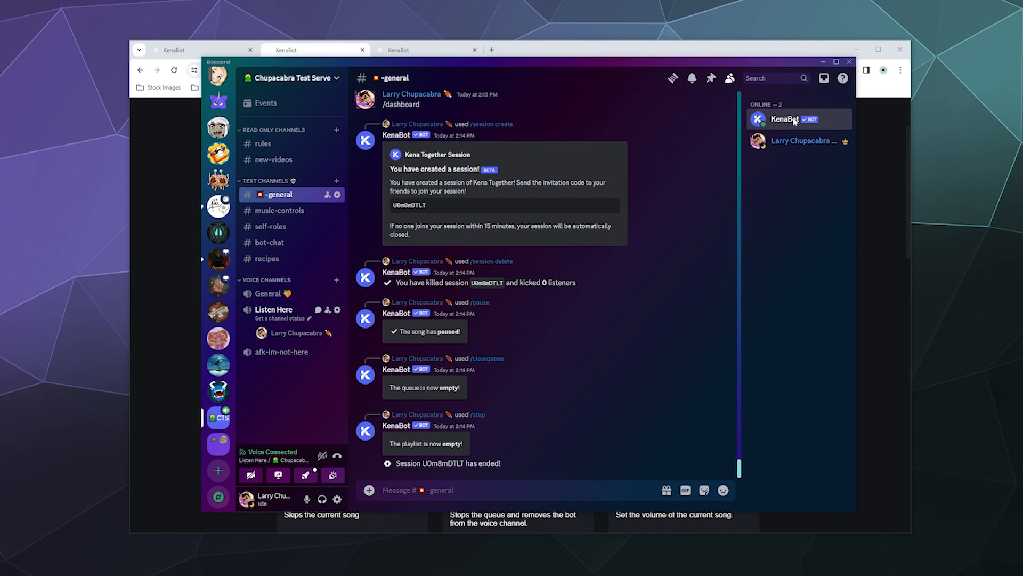
left_click(786, 118)
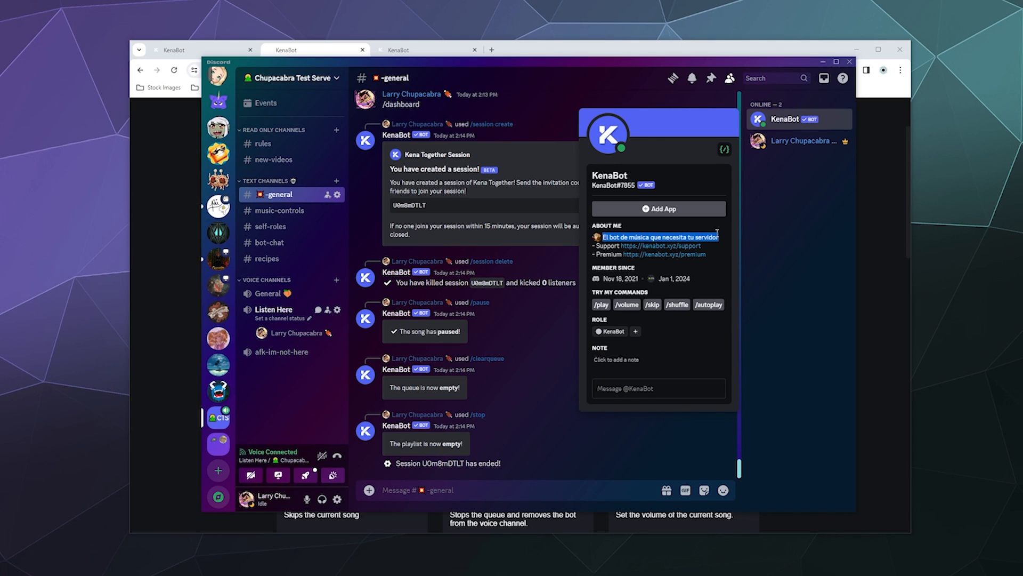
mouse_move(481, 326)
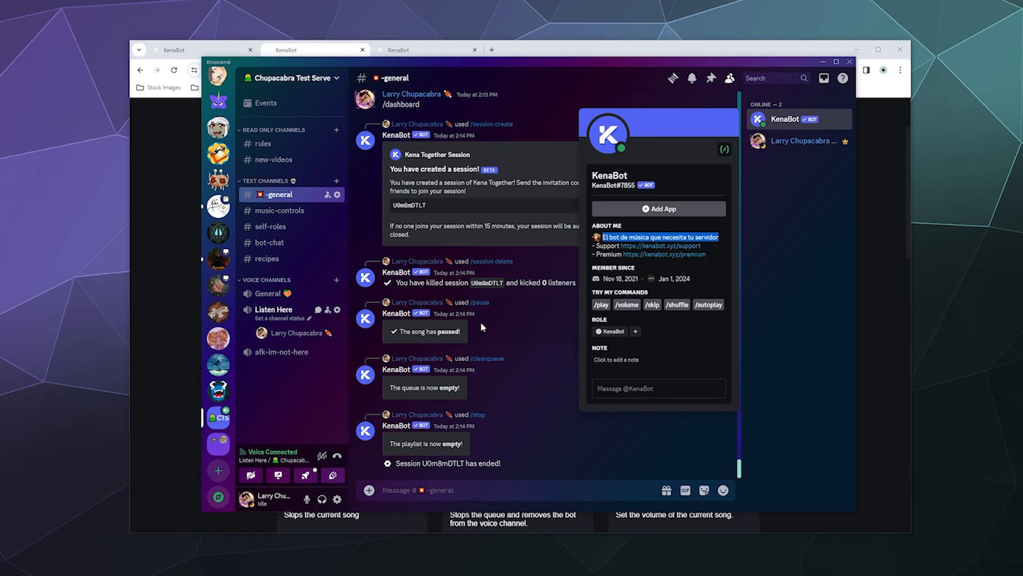
mouse_move(544, 337)
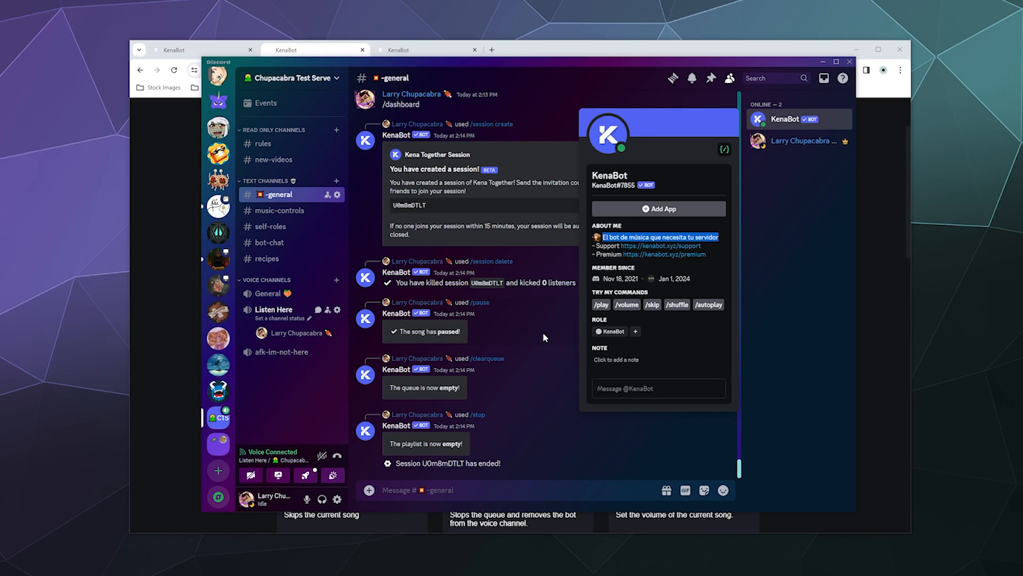
mouse_move(701, 328)
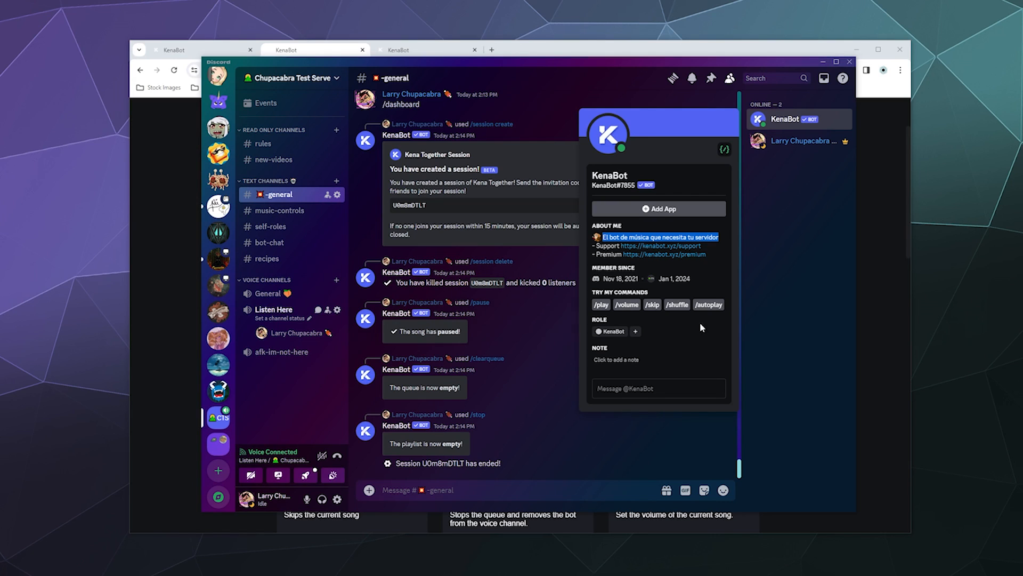
left_click(607, 500)
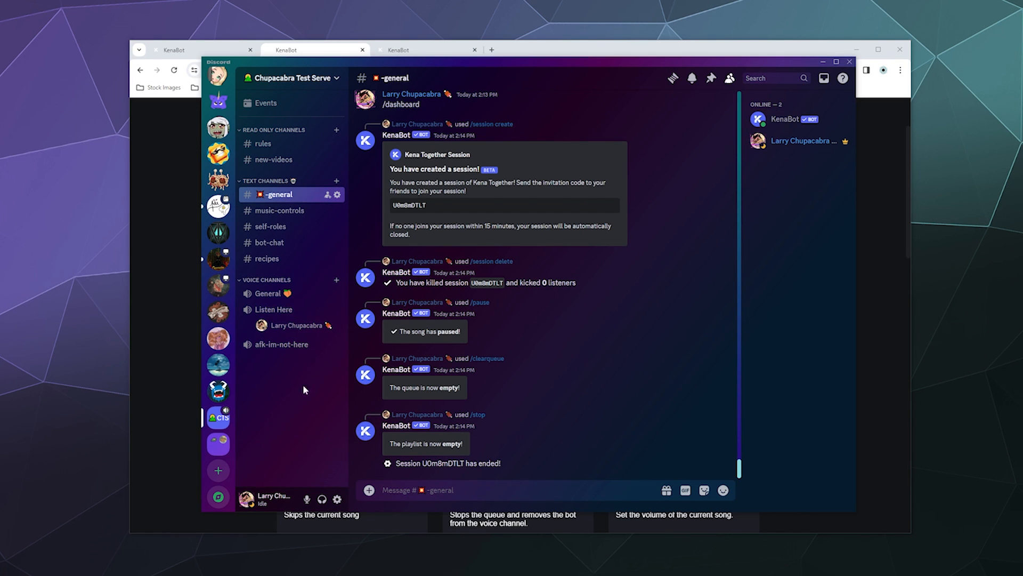
mouse_move(274, 309)
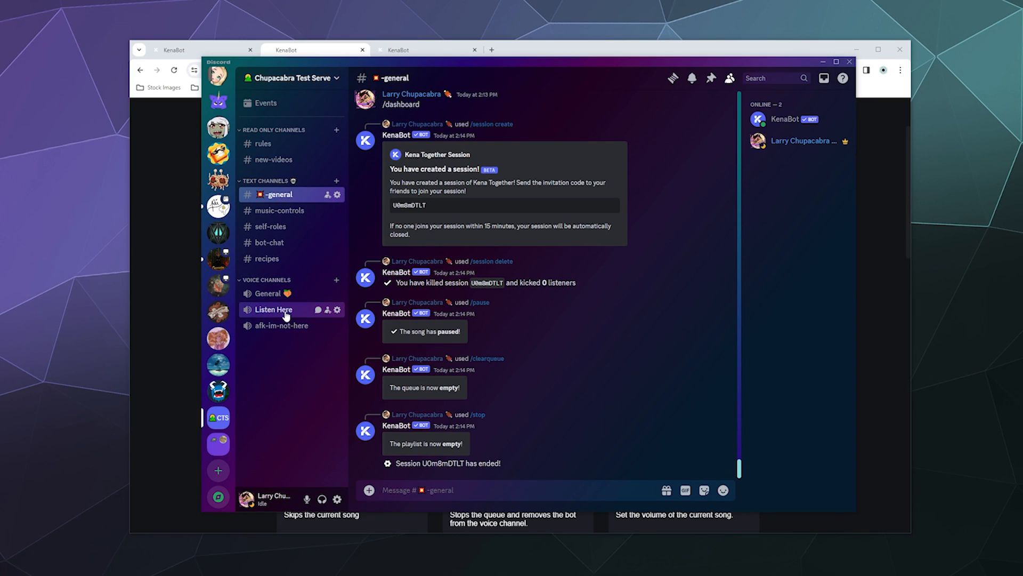
- Join the Listen Here voice channel and send /help to KenaBot
left_click(273, 308)
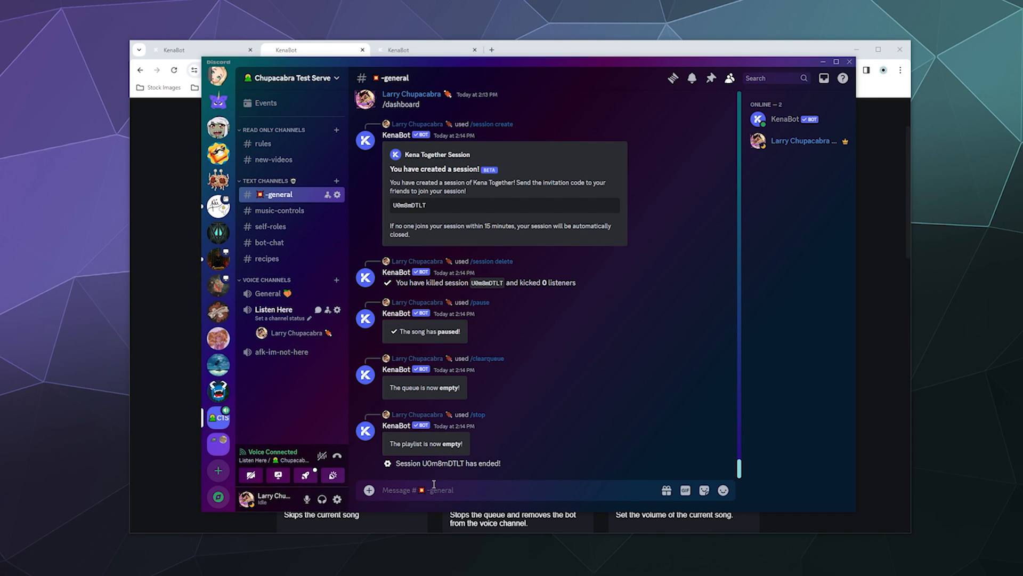
type("/help")
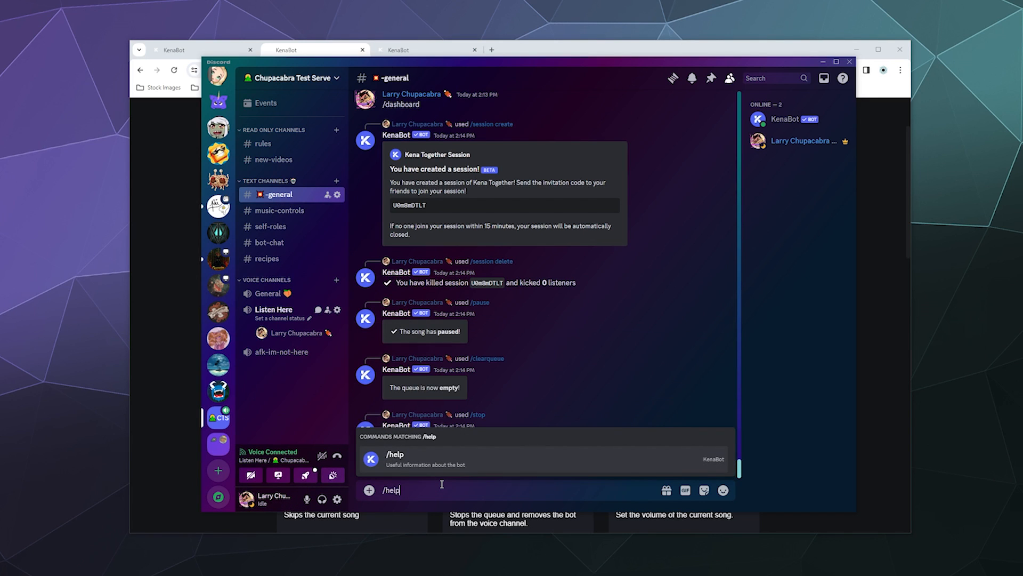
key("Enter")
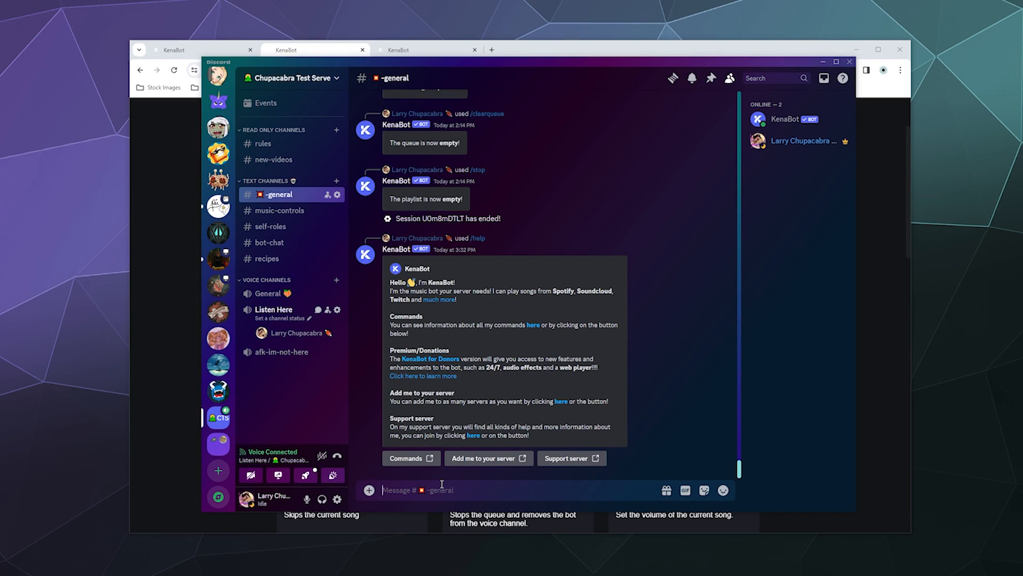
mouse_move(633, 433)
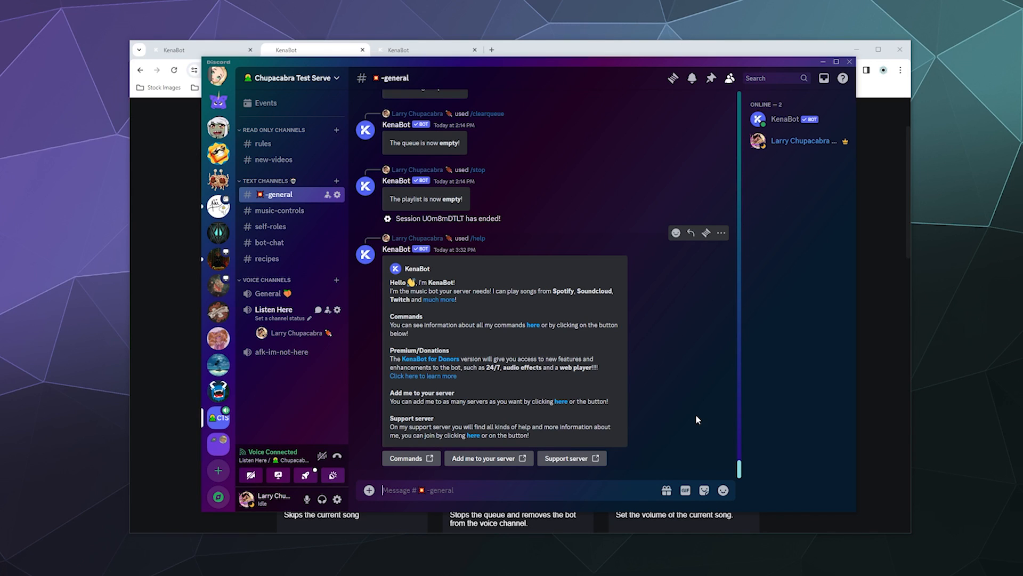
mouse_move(701, 442)
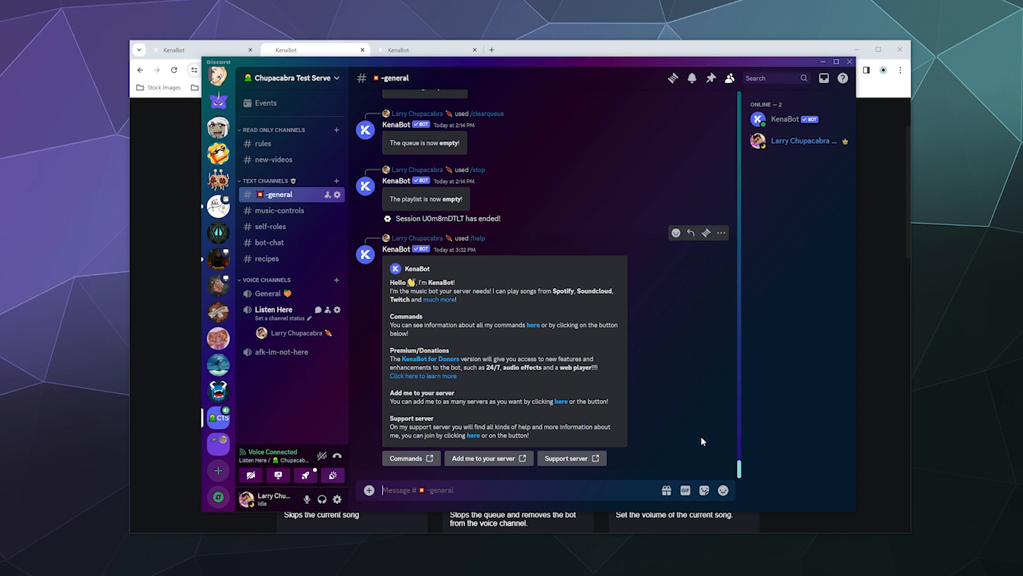
mouse_move(411, 458)
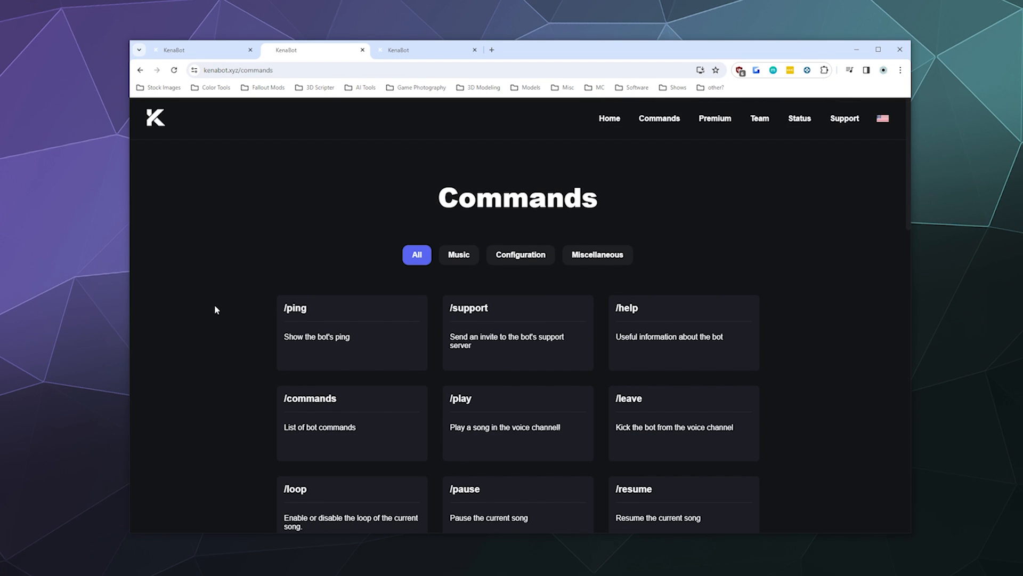
- Browse KenaBot's command list under the All, Configuration and Music filters
scroll("down", 3)
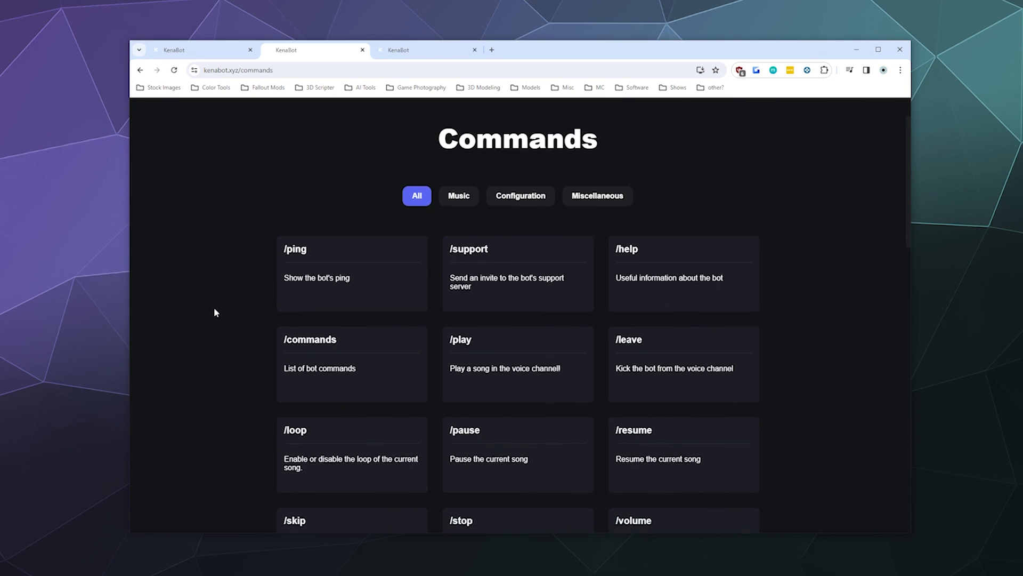
scroll("down", 3)
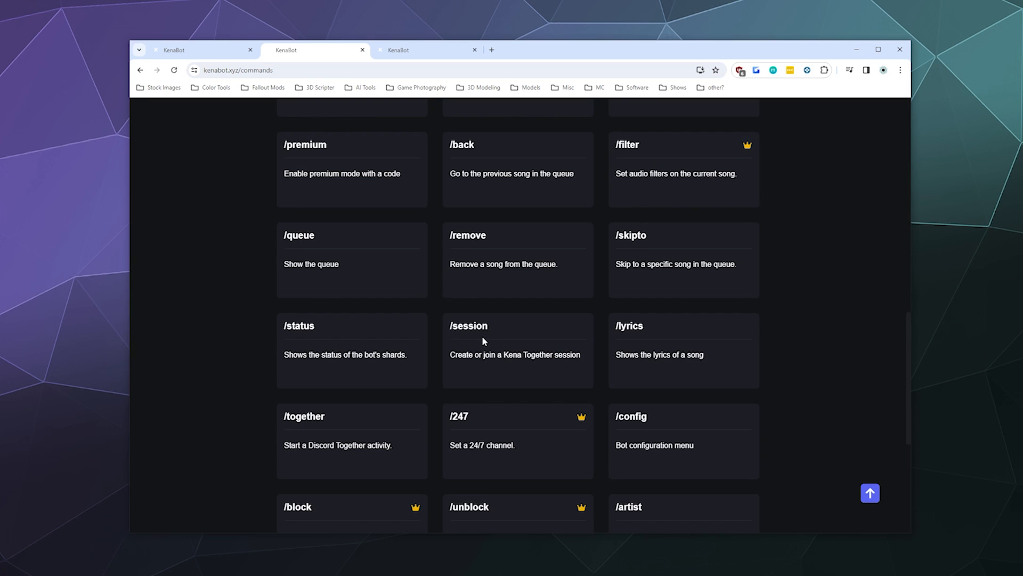
mouse_move(465, 350)
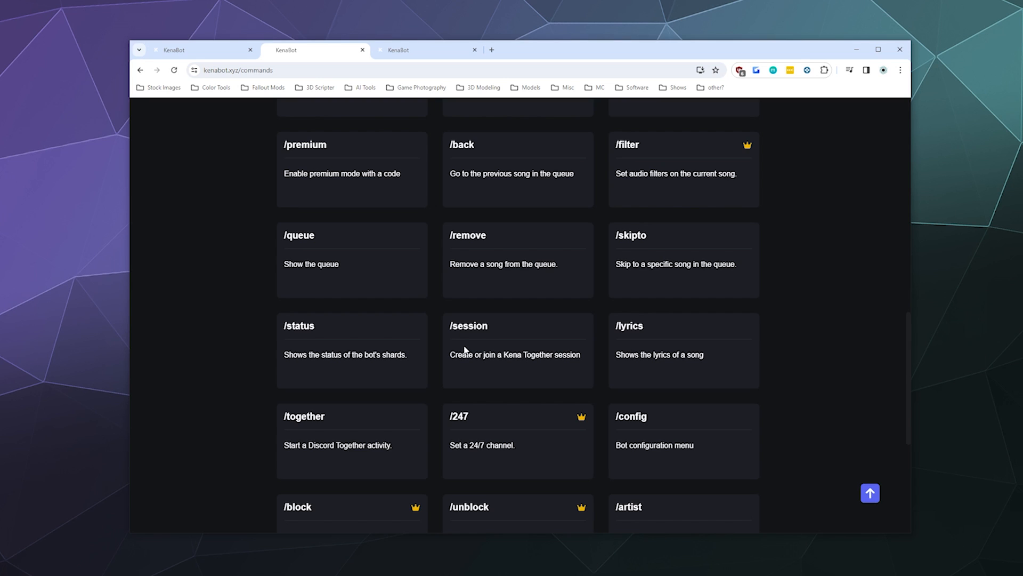
scroll("down", 3)
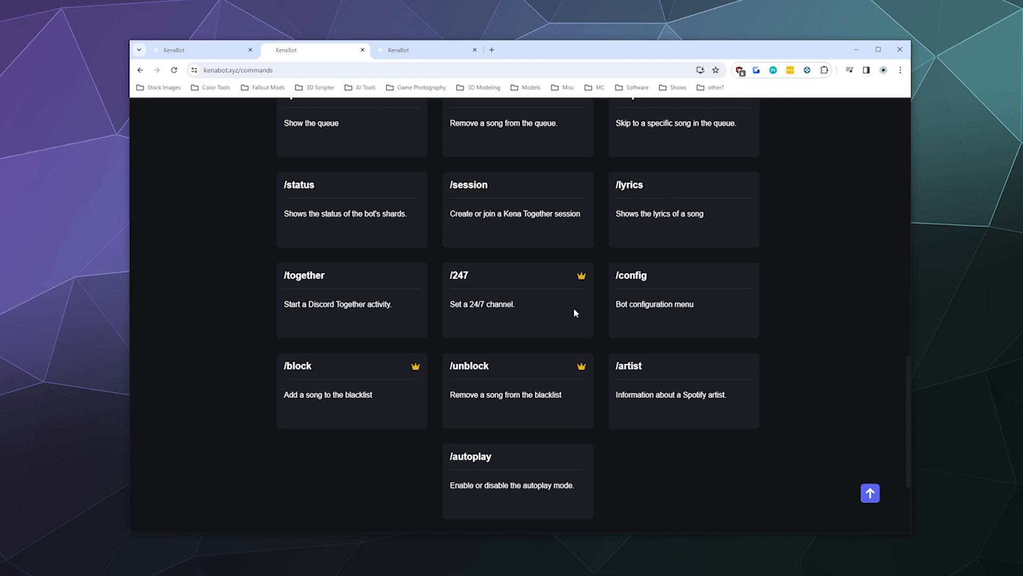
mouse_move(552, 313)
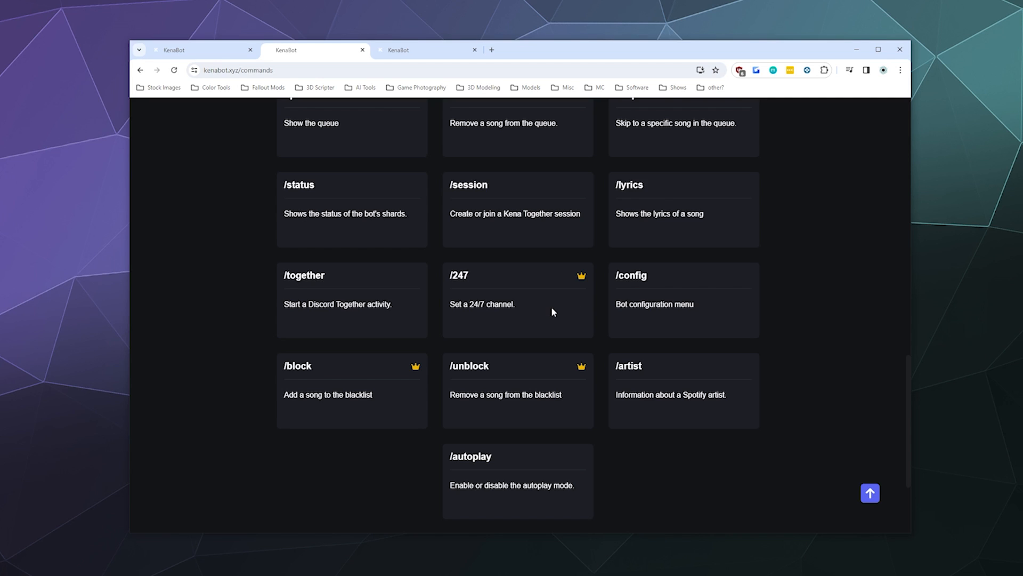
mouse_move(524, 306)
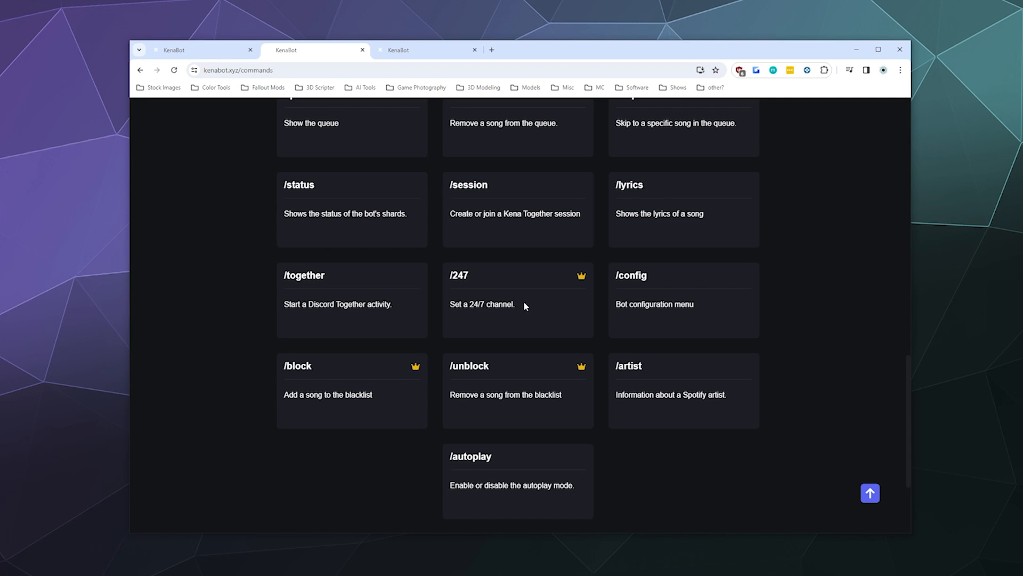
mouse_move(529, 311)
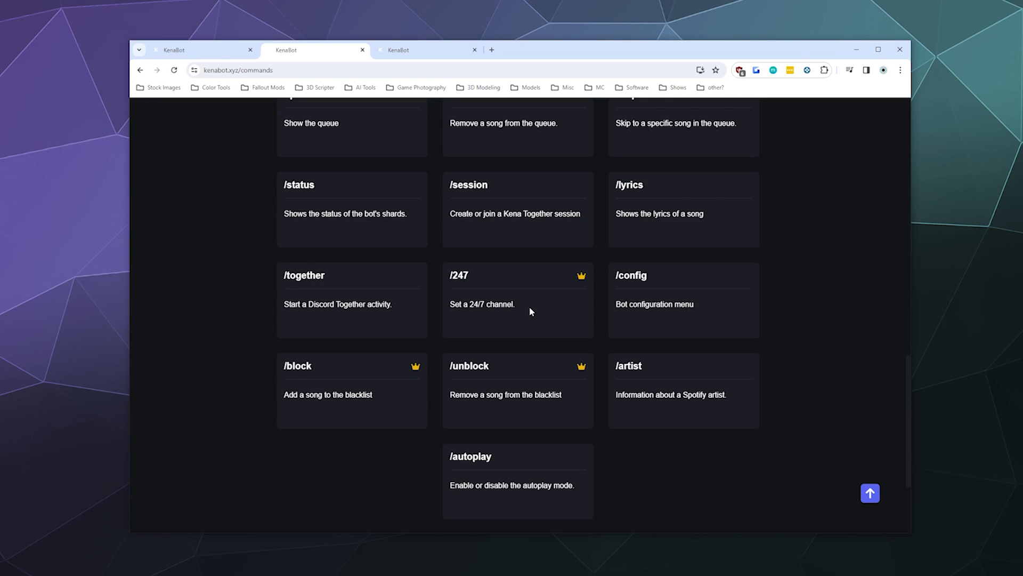
mouse_move(372, 389)
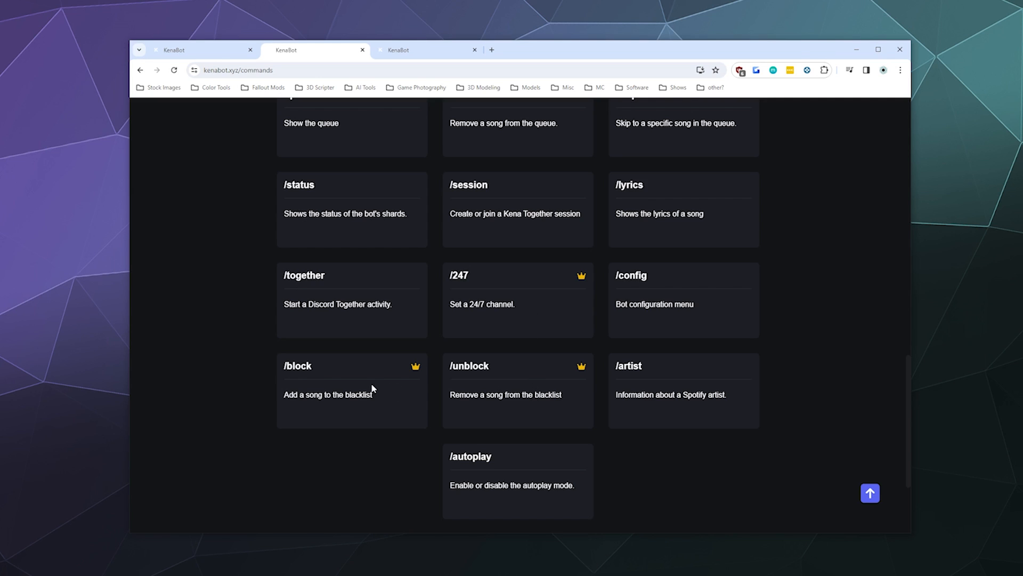
scroll("up", 3)
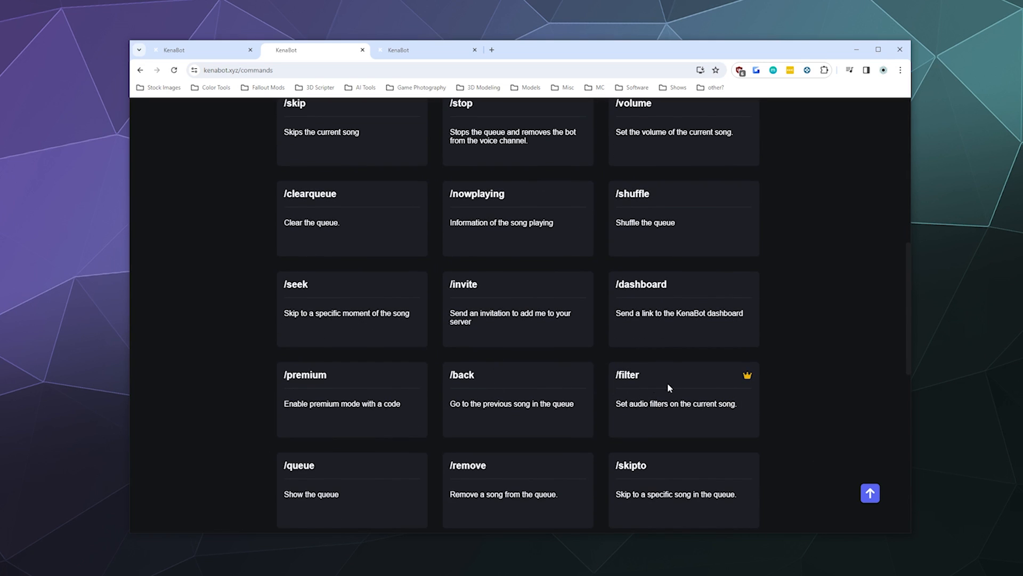
mouse_move(700, 435)
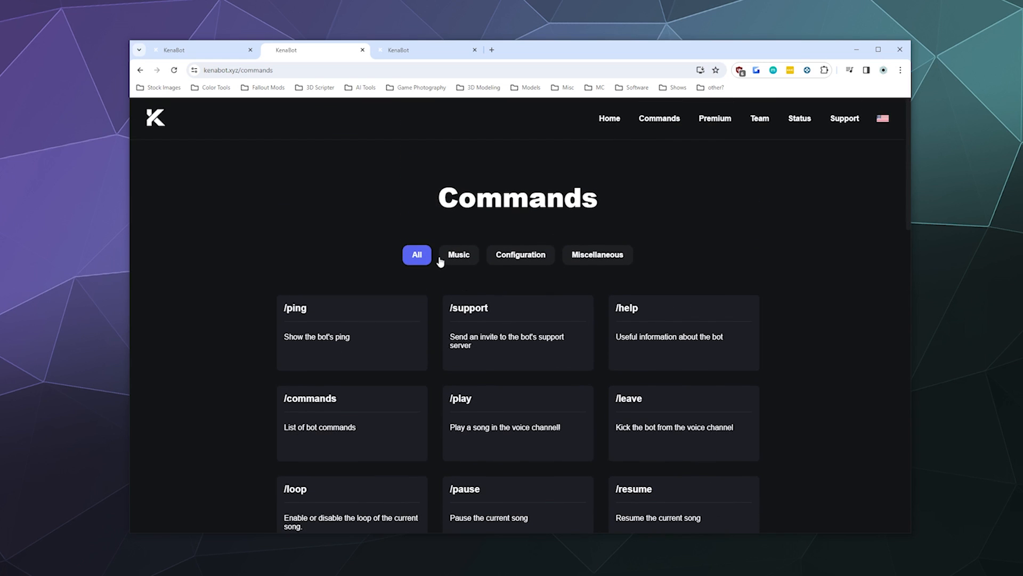
scroll("down", 3)
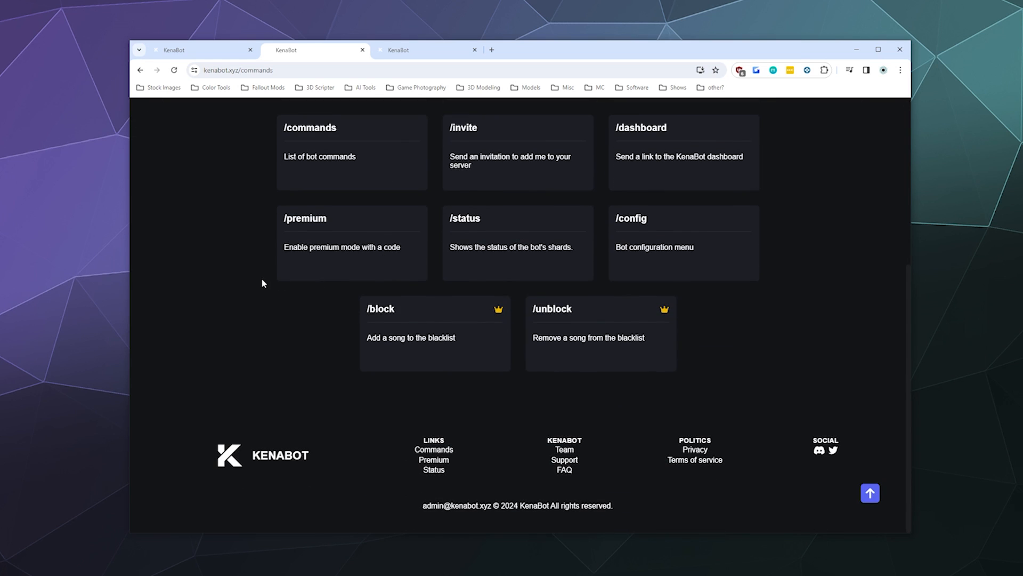
left_click(520, 172)
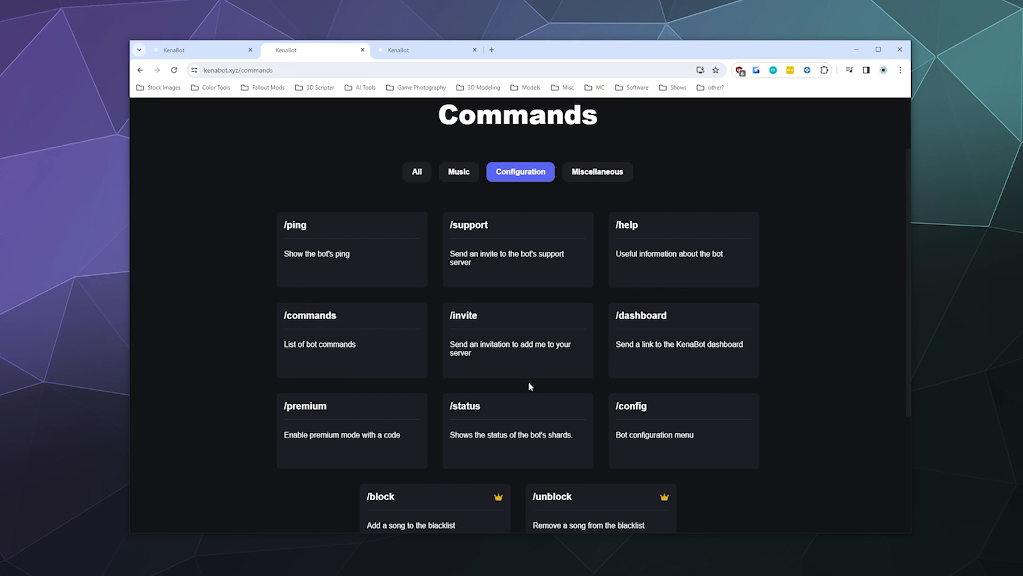
mouse_move(637, 415)
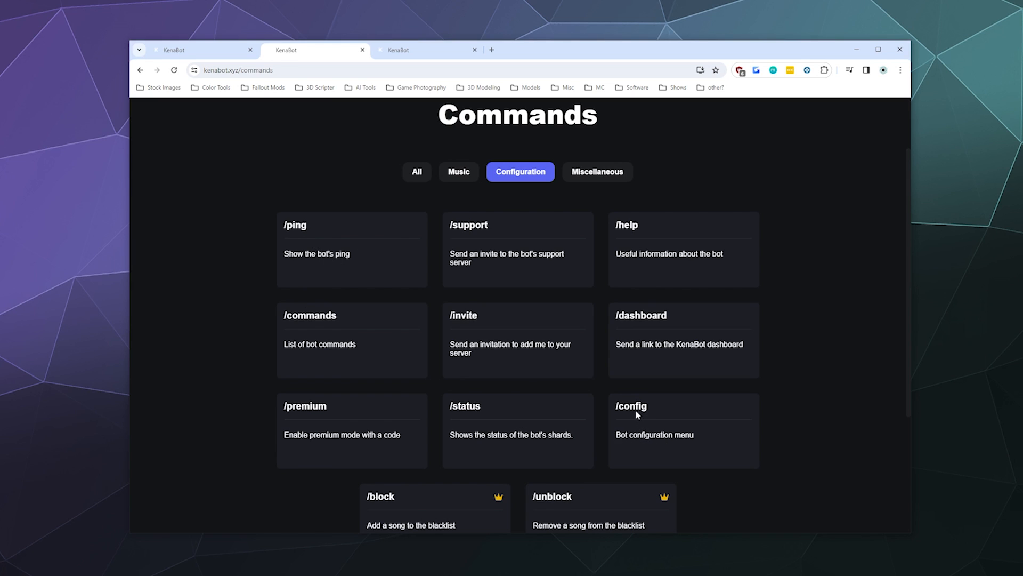
left_click(458, 171)
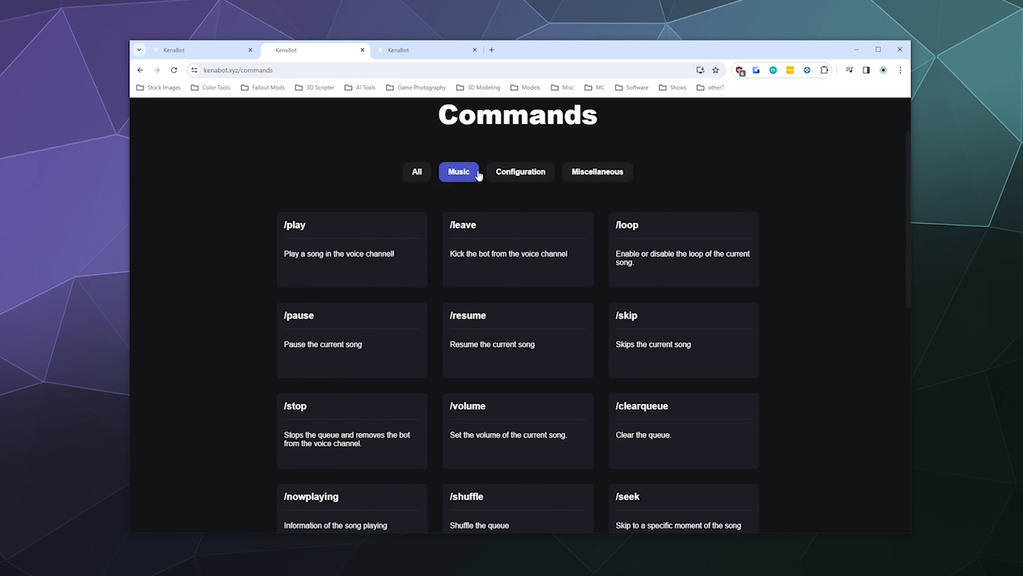
left_click(416, 172)
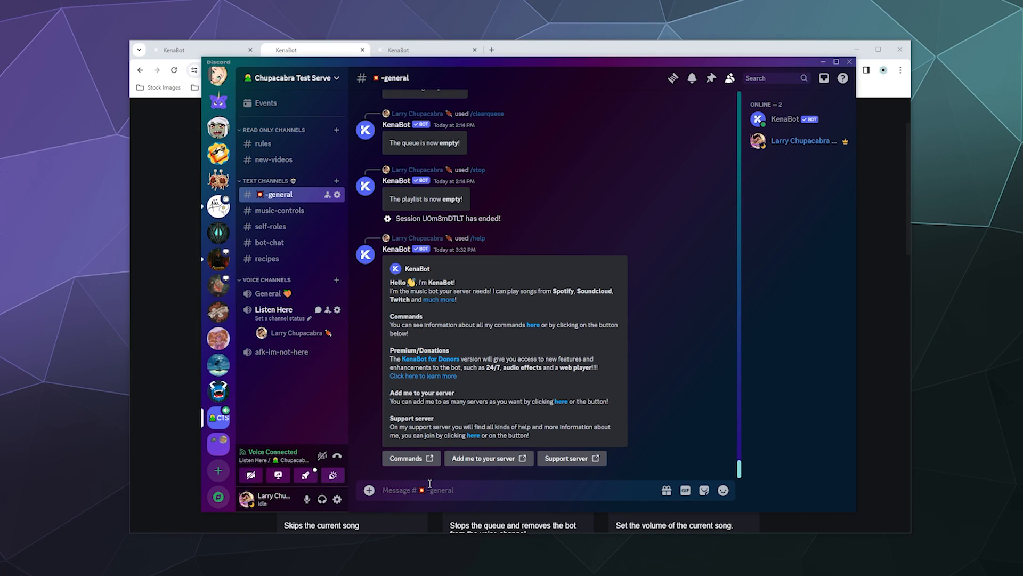
- Run /play with the song 'Faded - Alan Walker' from the suggestions
type("/play song")
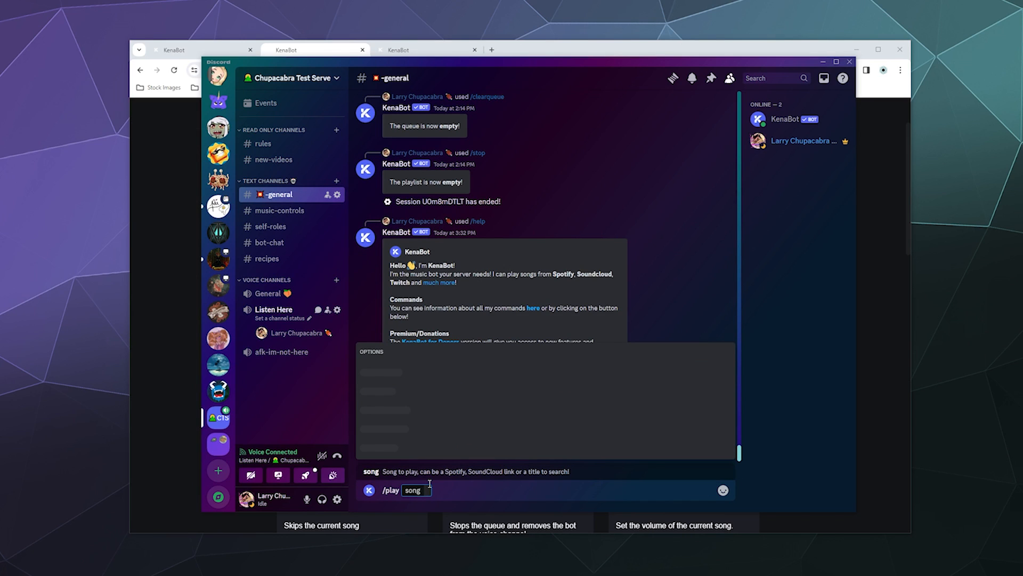
type("Alan Walker")
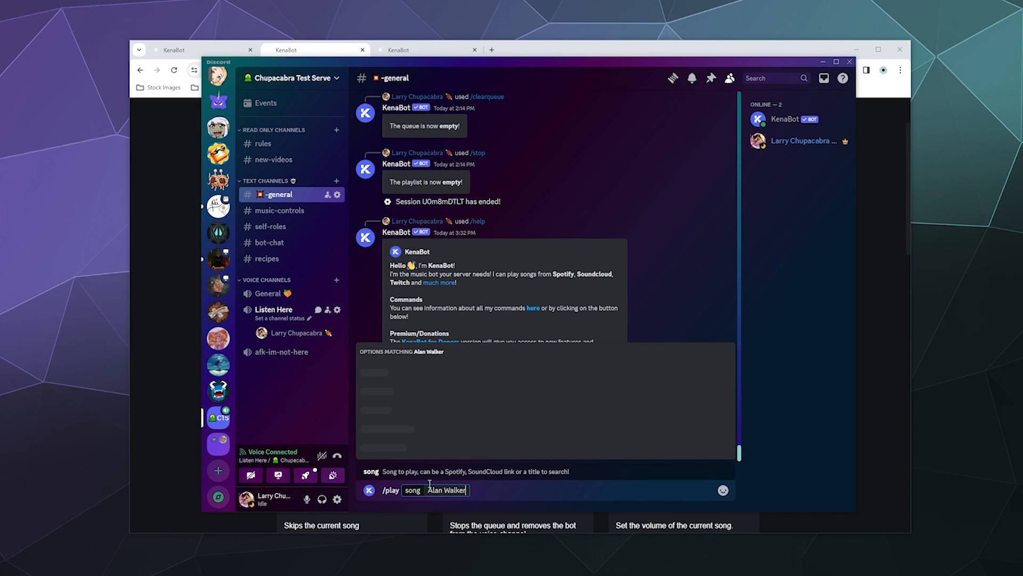
type("Dreamer")
type("/pl")
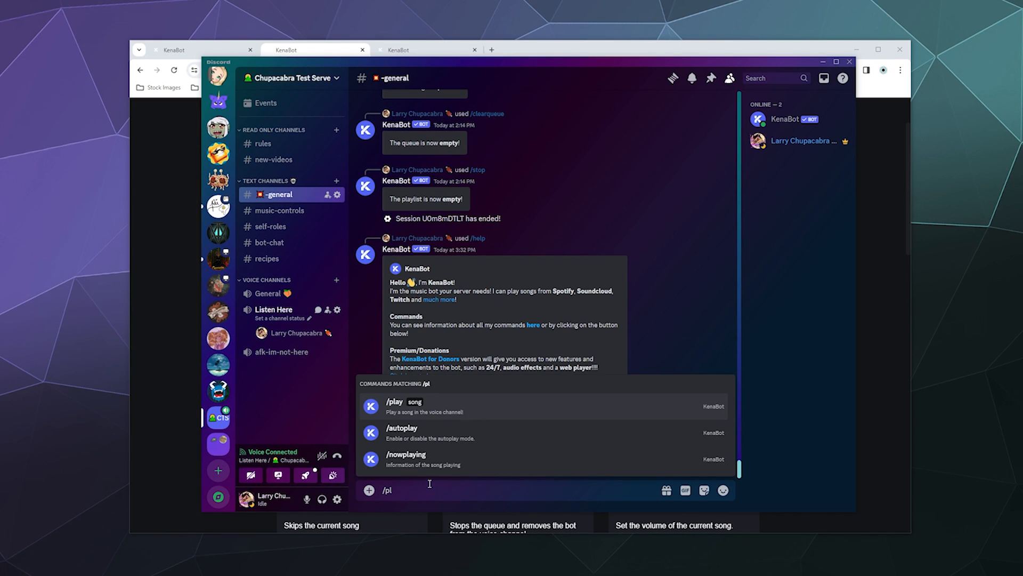
type("Alan Wa")
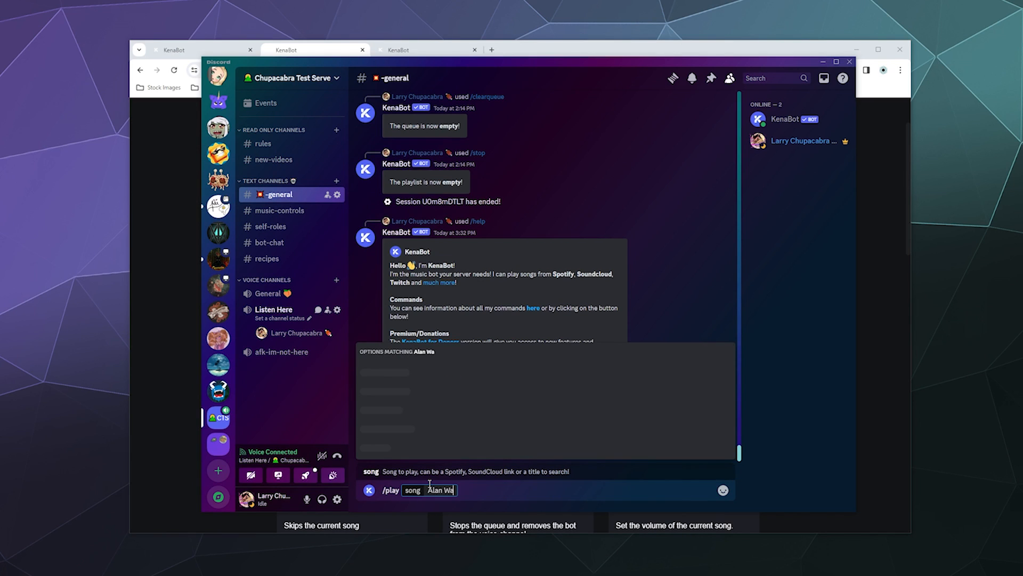
type("lker")
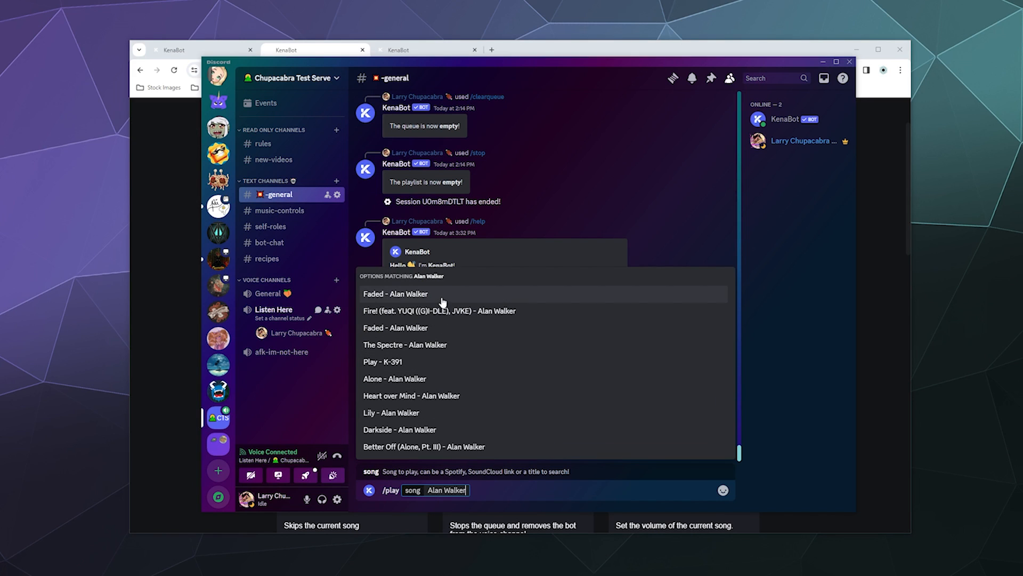
mouse_move(441, 407)
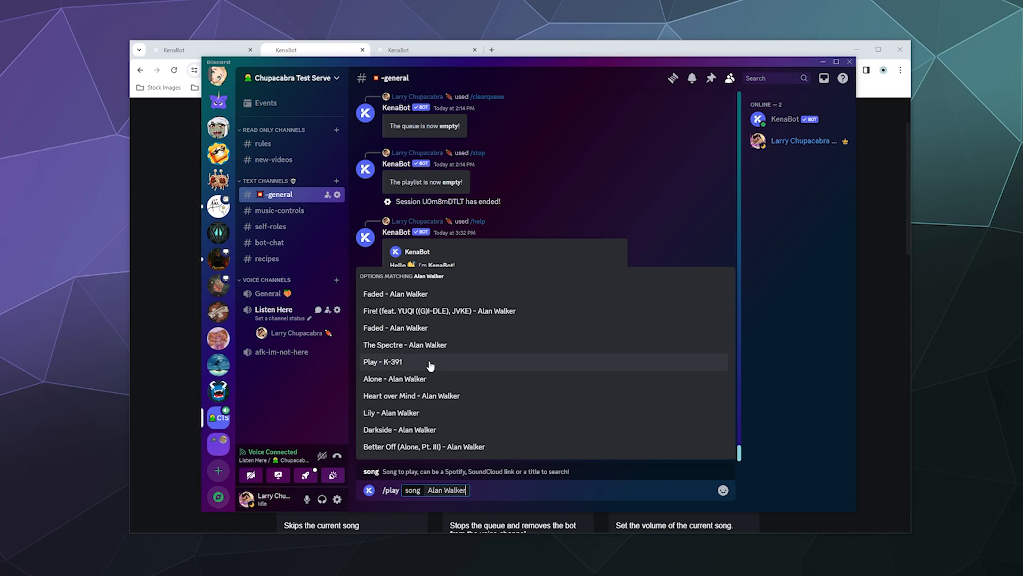
mouse_move(418, 328)
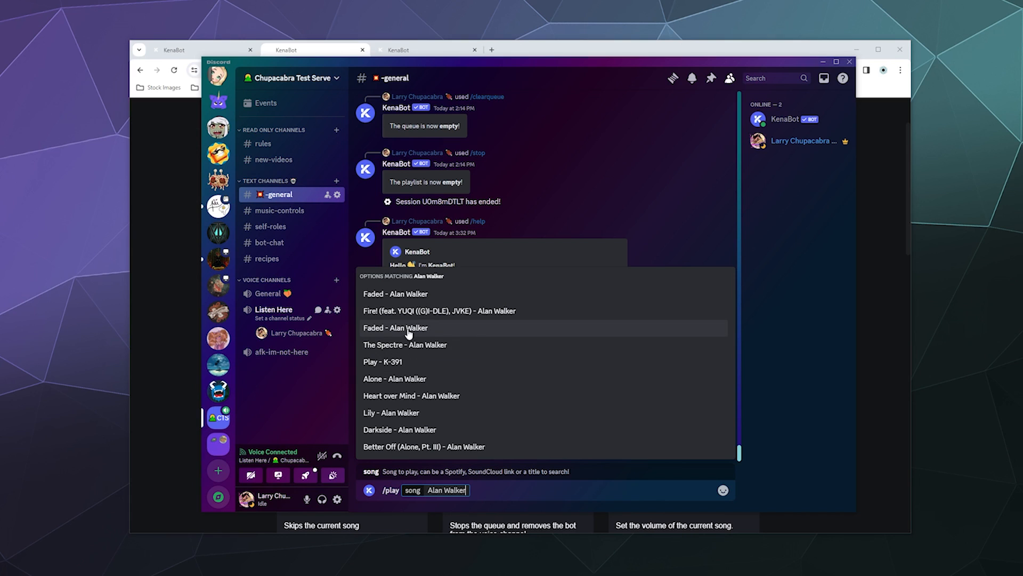
left_click(395, 327)
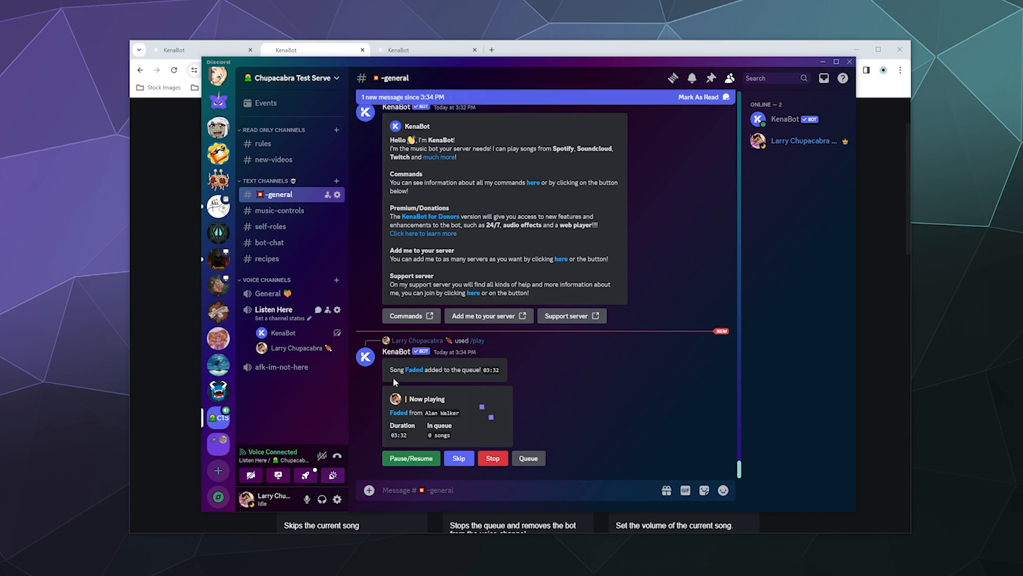
type("/play song")
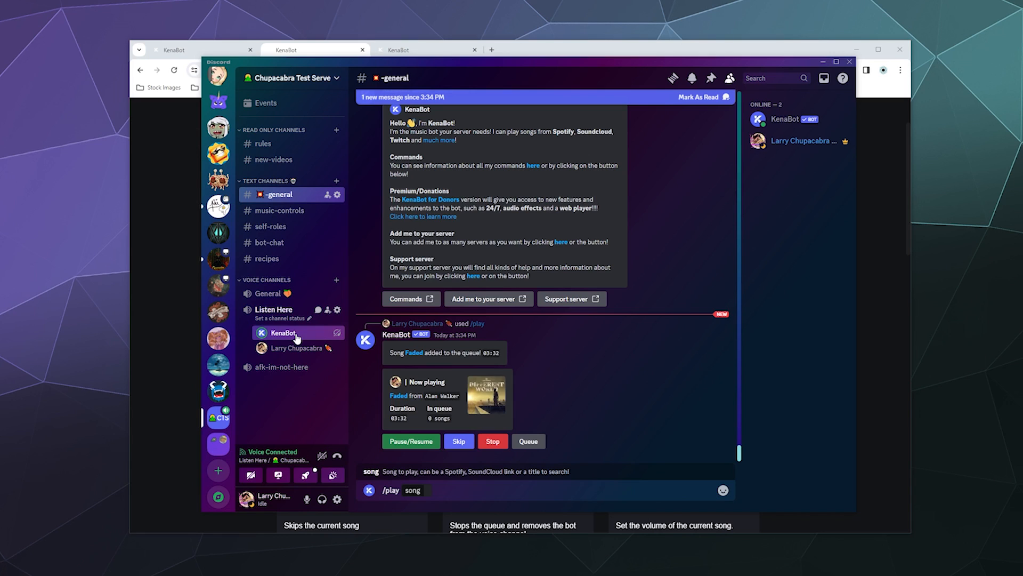
- Queue 'Dreamer - Alan Walker' with /play and request the /queue list
right_click(282, 333)
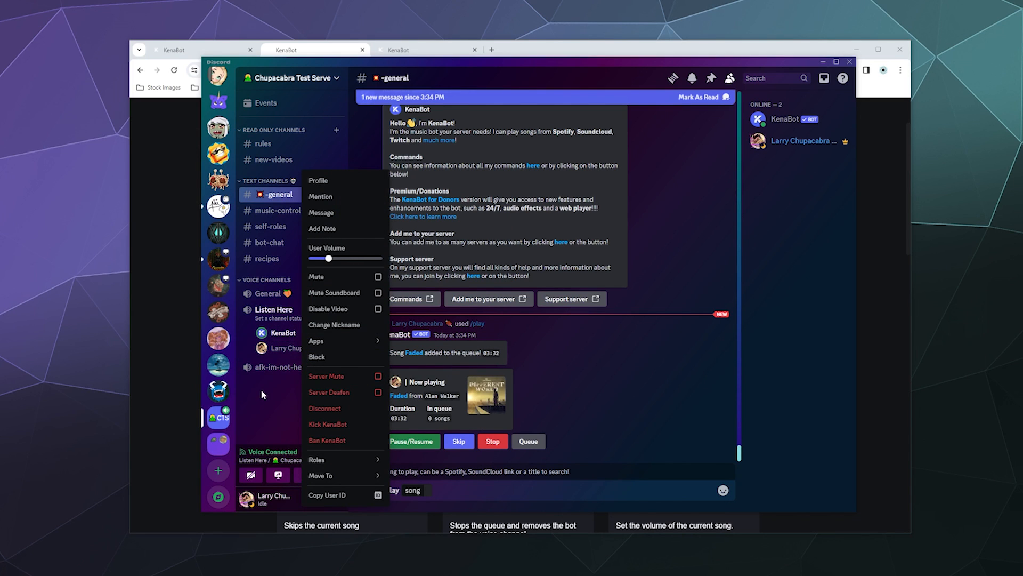
left_click(270, 415)
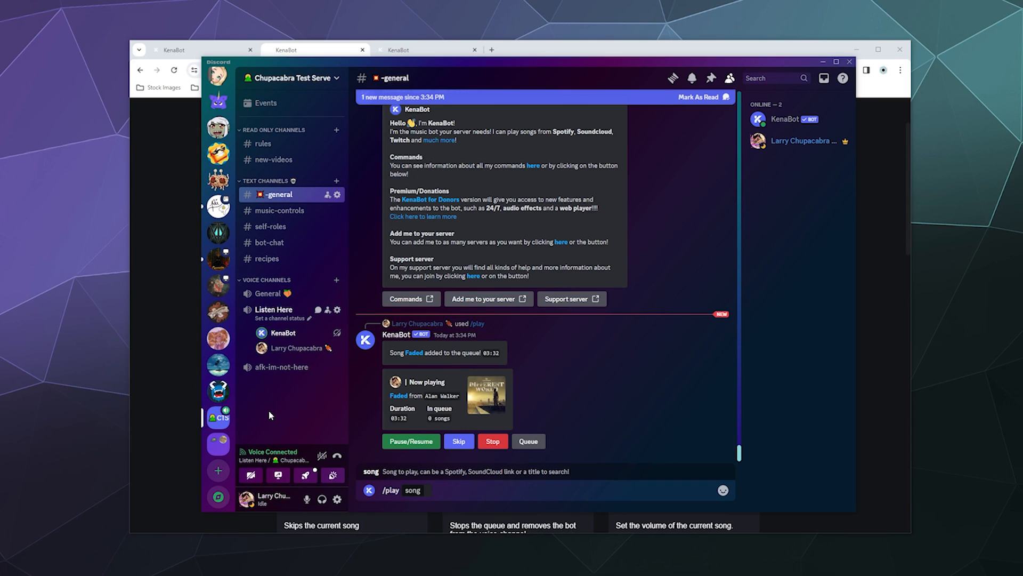
left_click(412, 490)
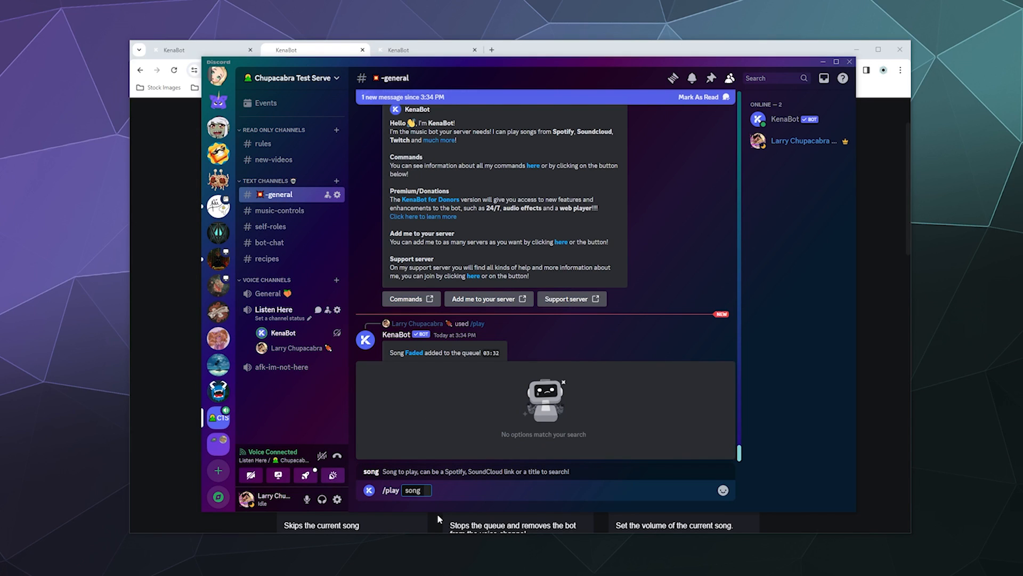
type("alan w")
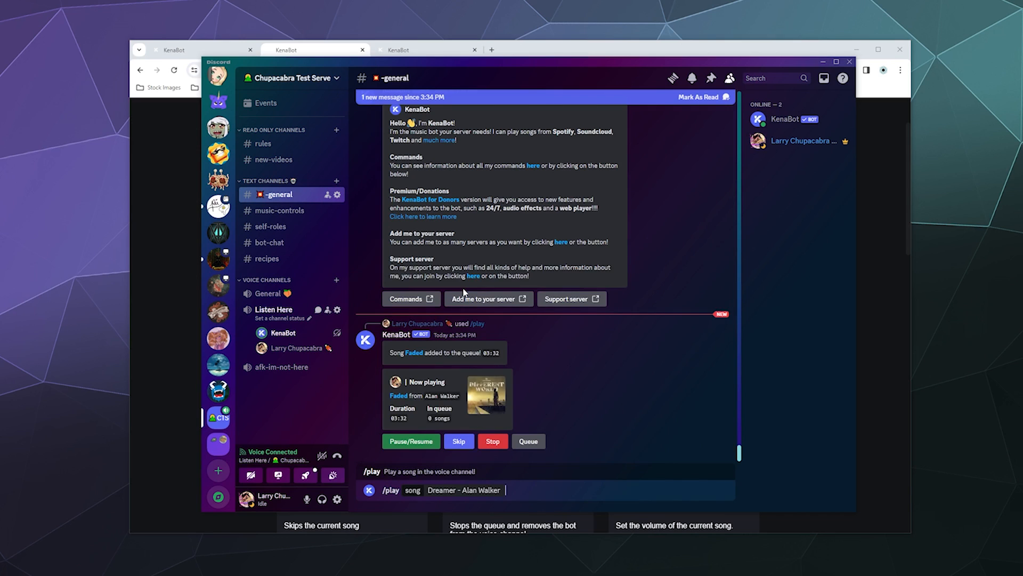
key("enter")
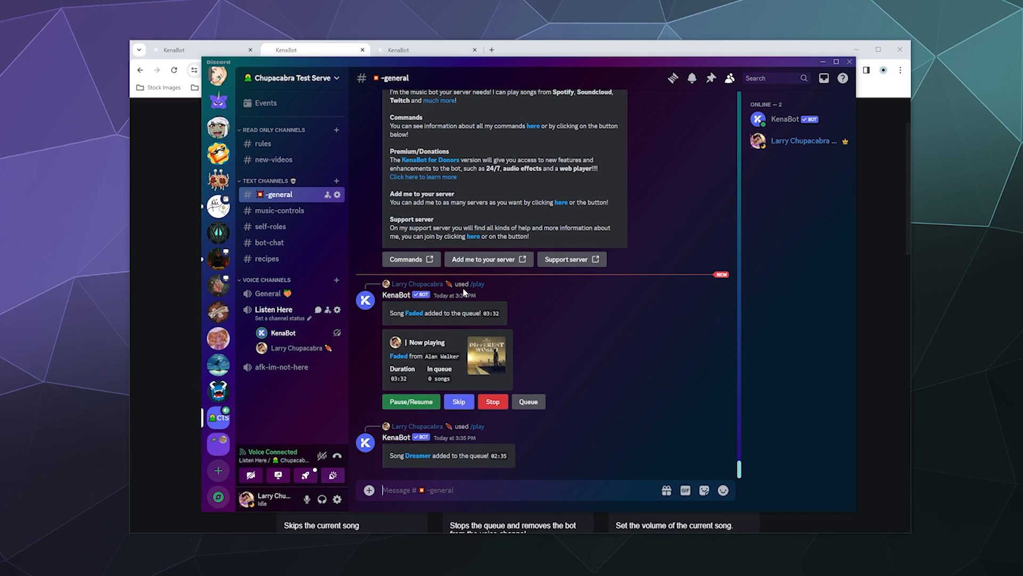
type("/queue")
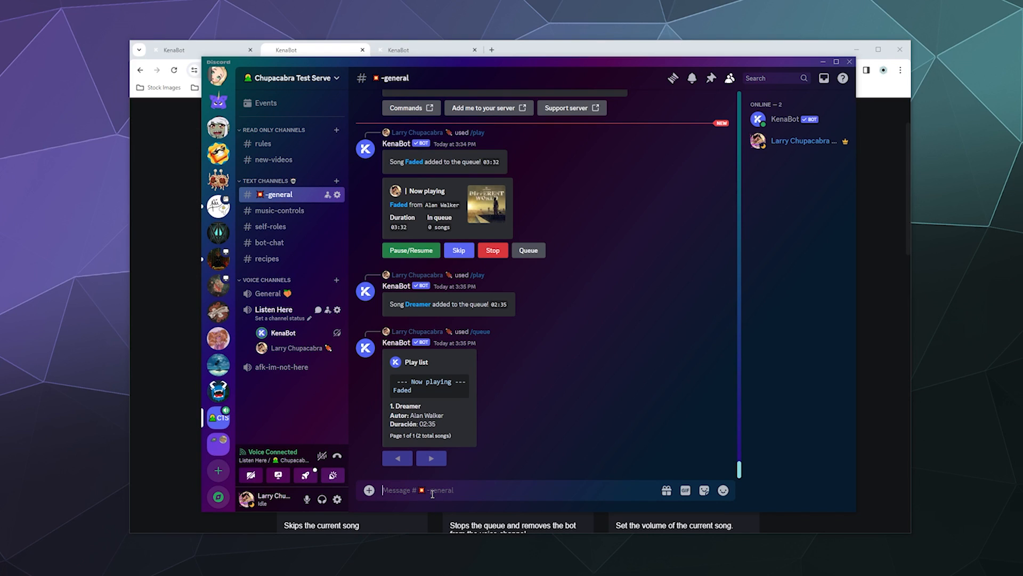
mouse_move(991, 226)
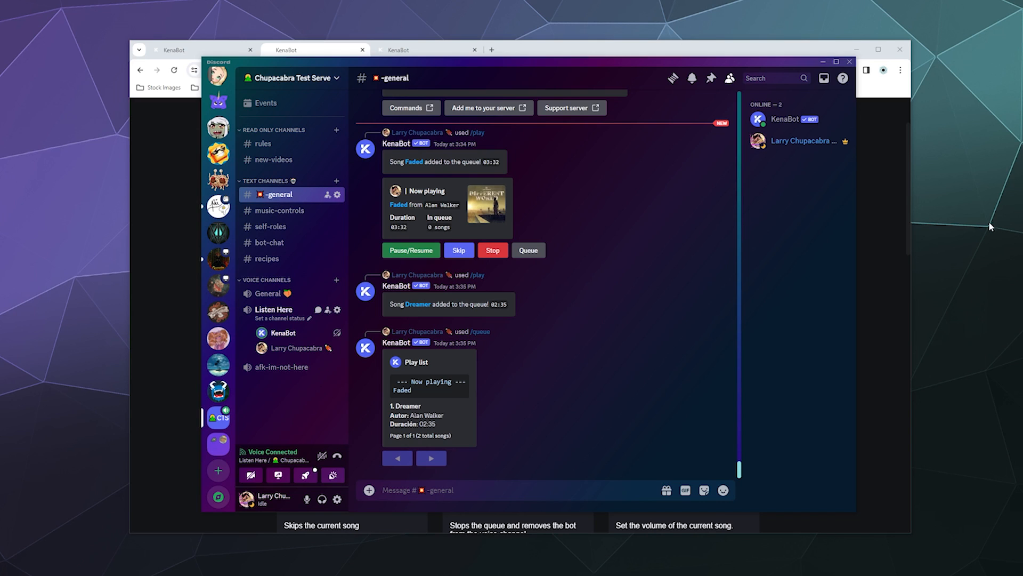
- Queue Ego ('syntact') and Home ('pleeg home') with /play
left_click(512, 489)
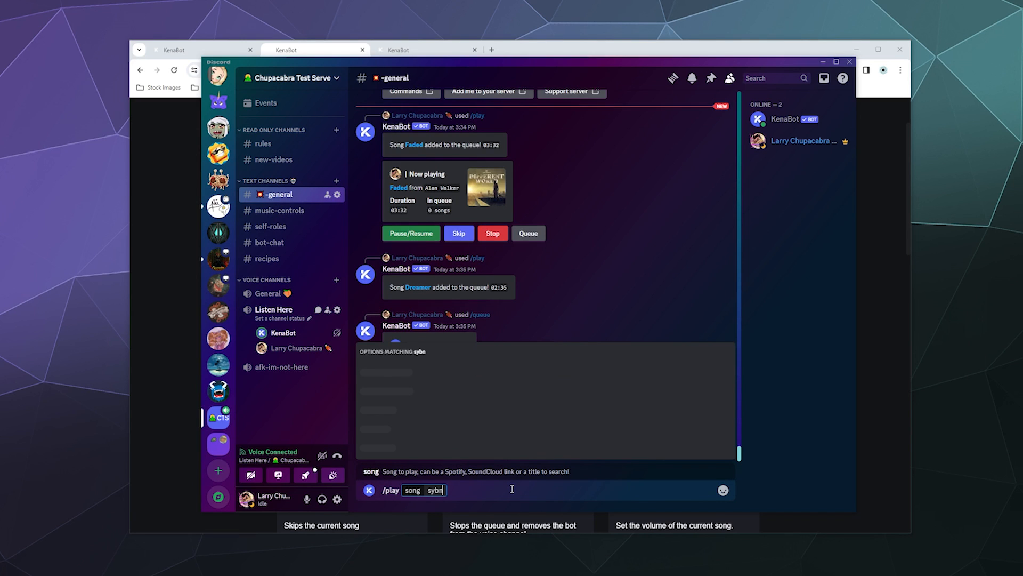
type("syntact")
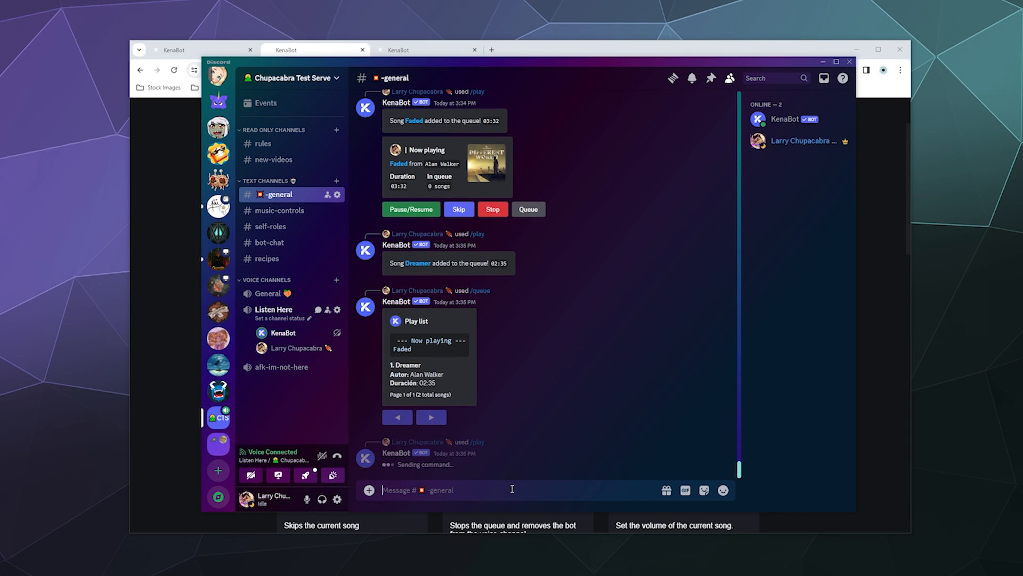
type("/play song")
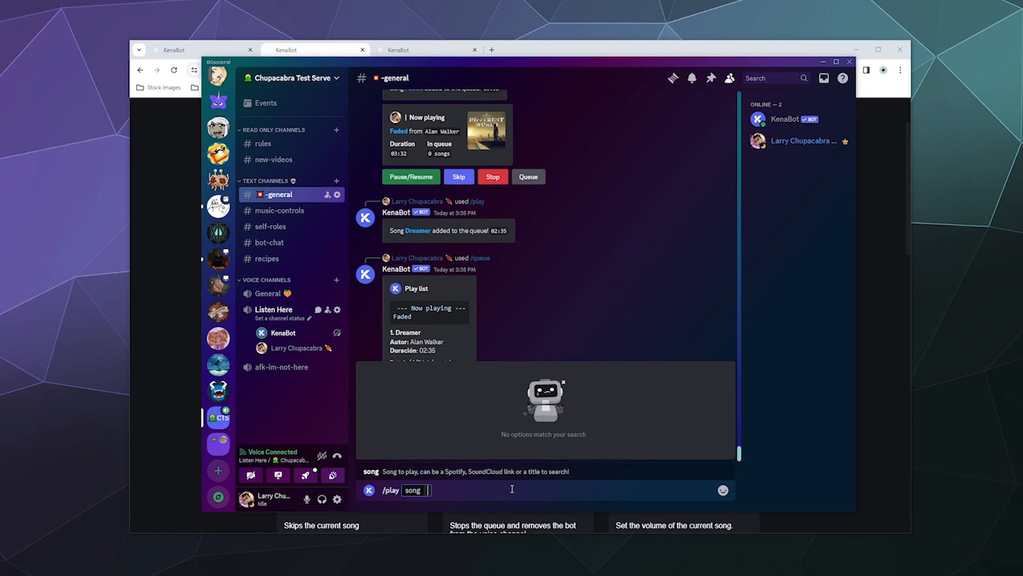
type("pleeg home")
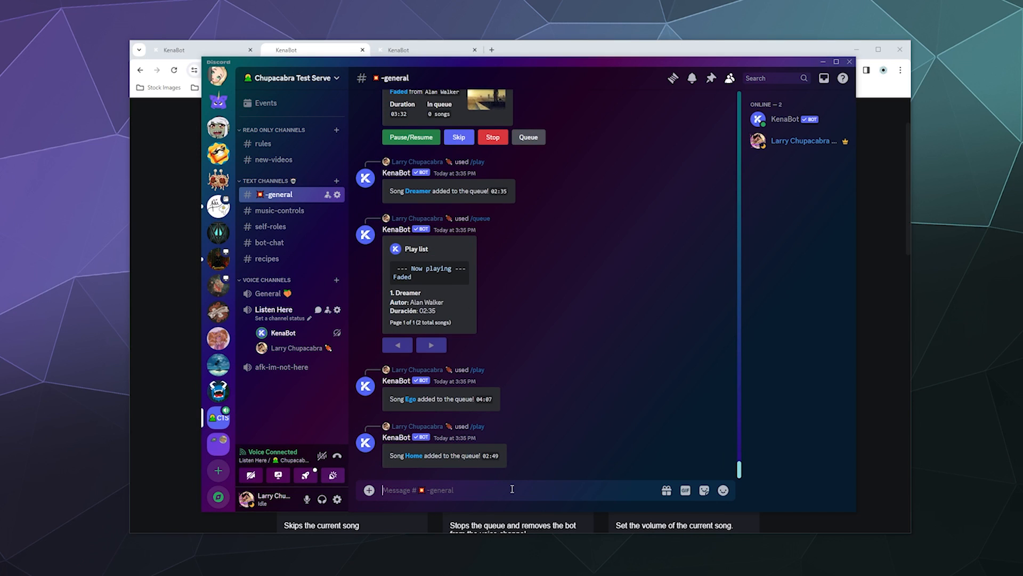
- List the queue with /queue, then remove song 2 (Ego) with /remove
type("/queue")
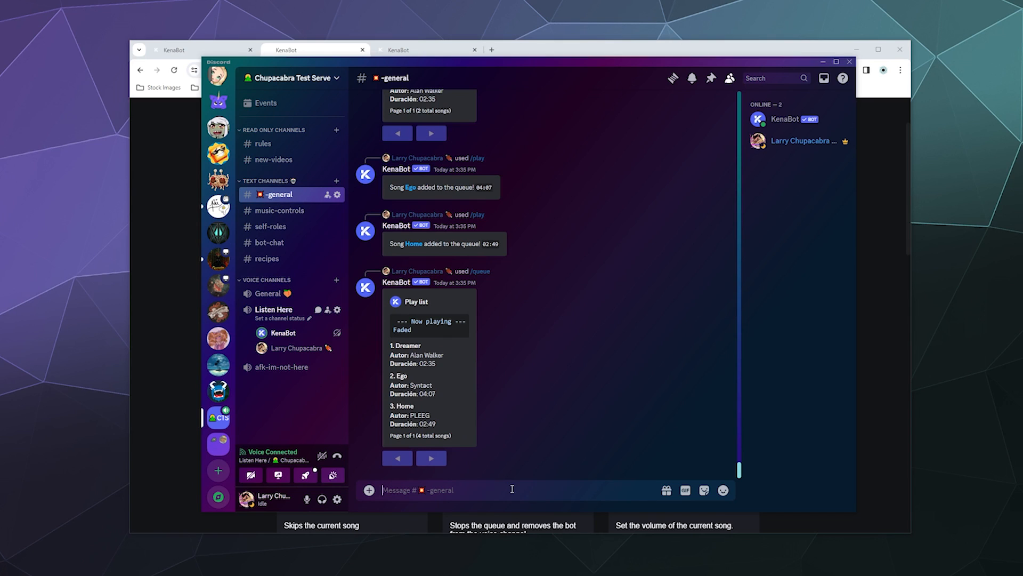
type("/re")
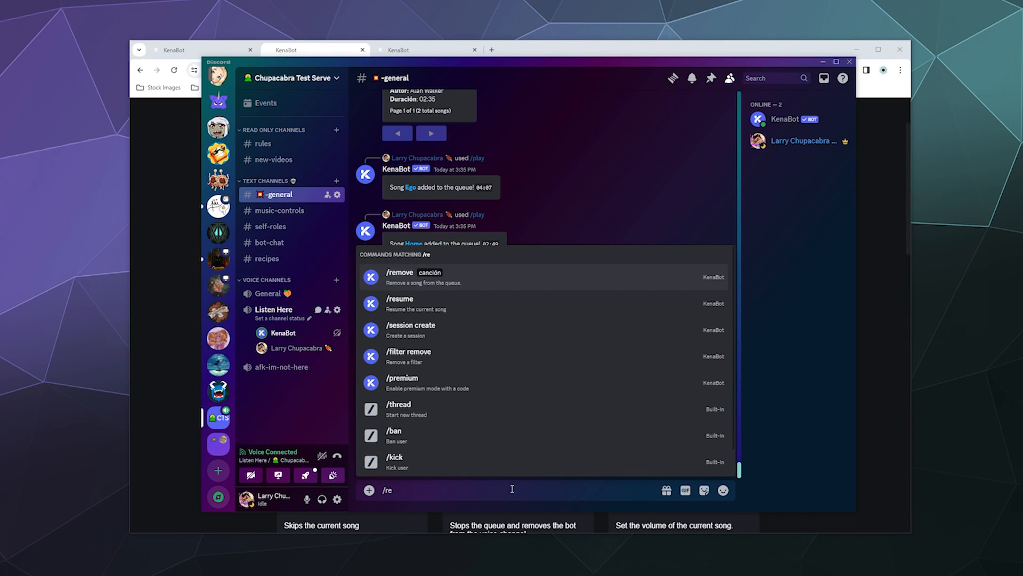
left_click(399, 272)
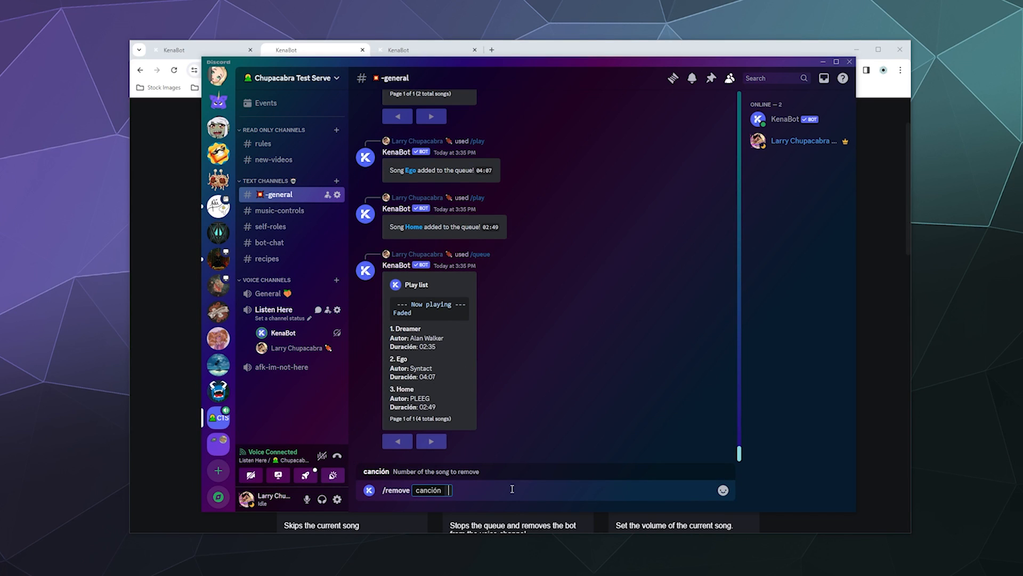
type("2")
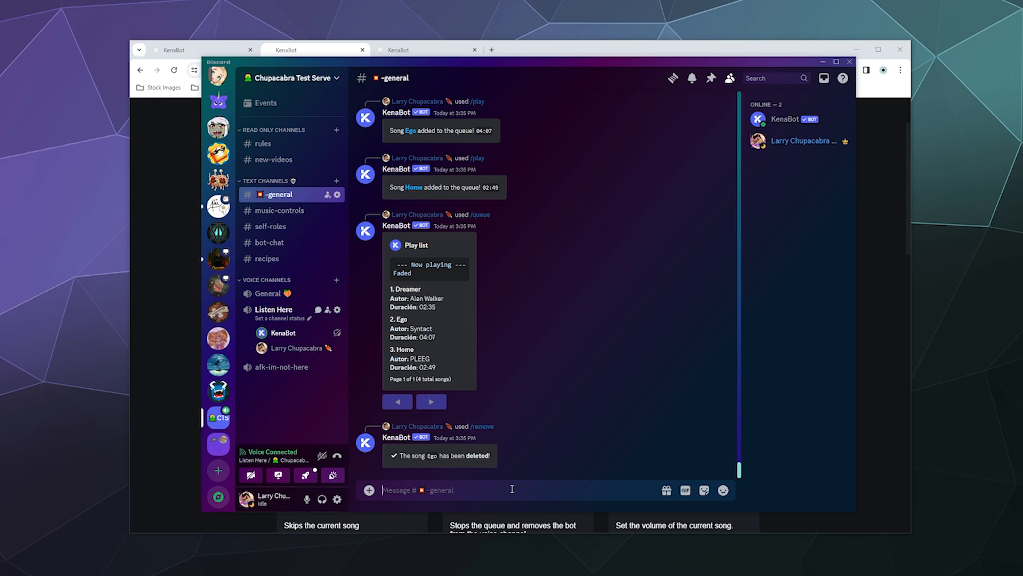
type("/skip")
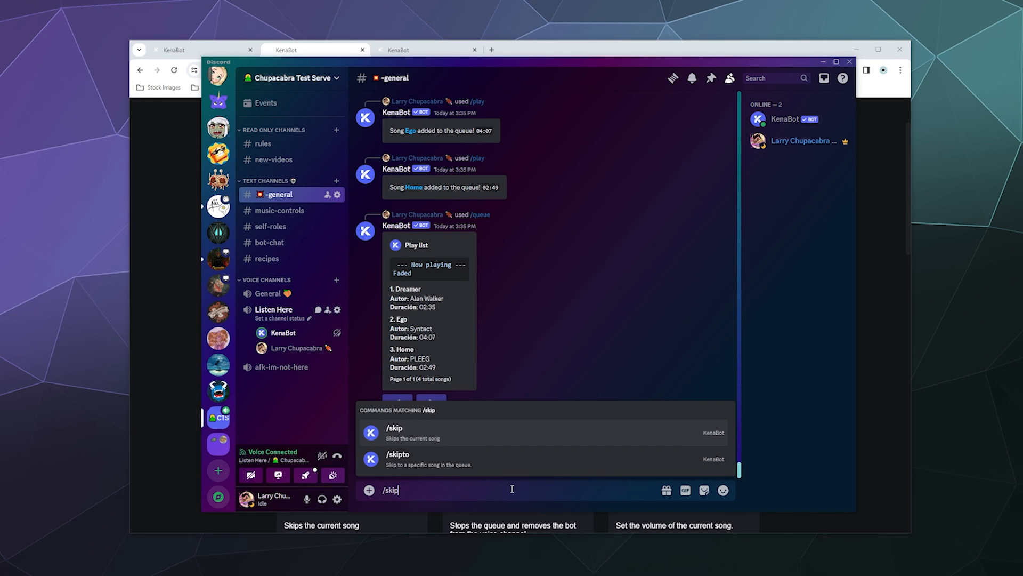
- Send /skip so Dreamer replaces Faded as the current song
key("enter")
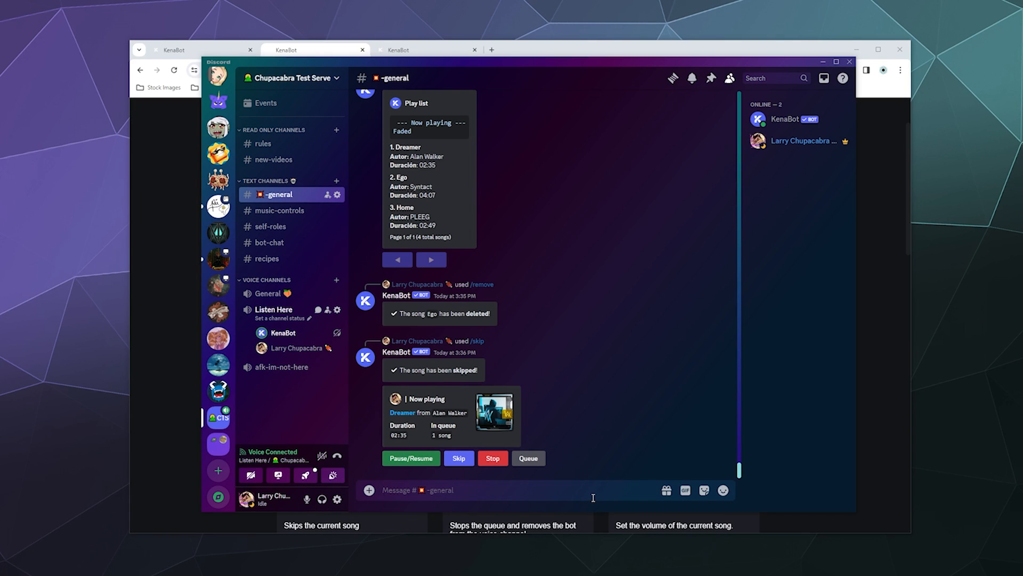
type("/p")
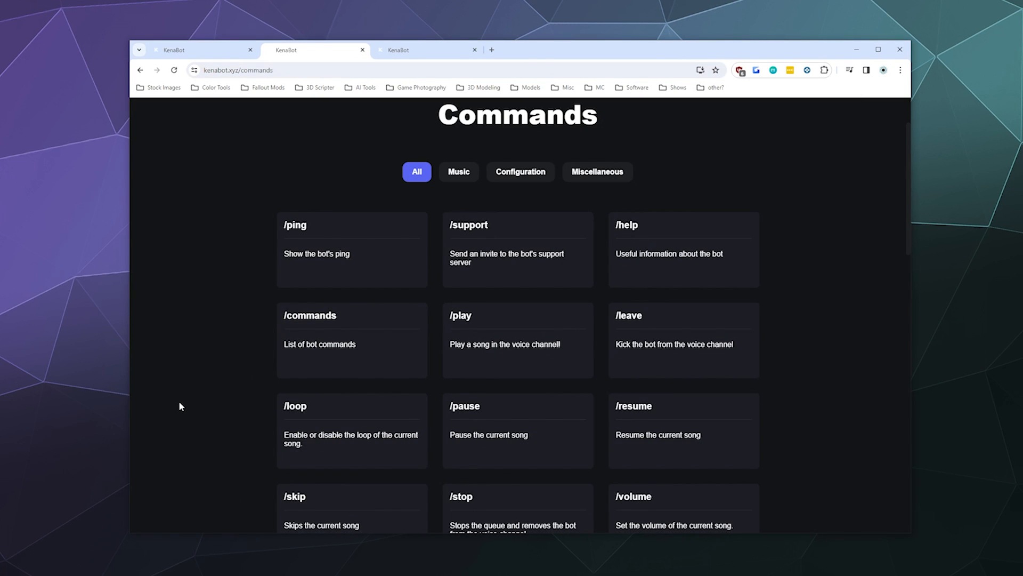
- Scroll the kenabot.xyz commands page down past /clearqueue, /seek and /filter
scroll("down", 3)
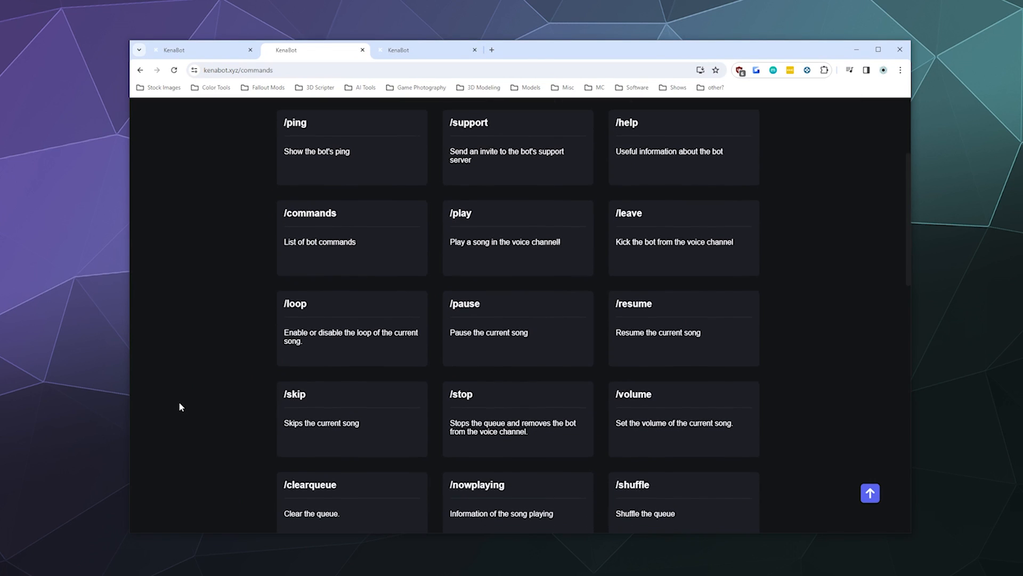
scroll("down", 3)
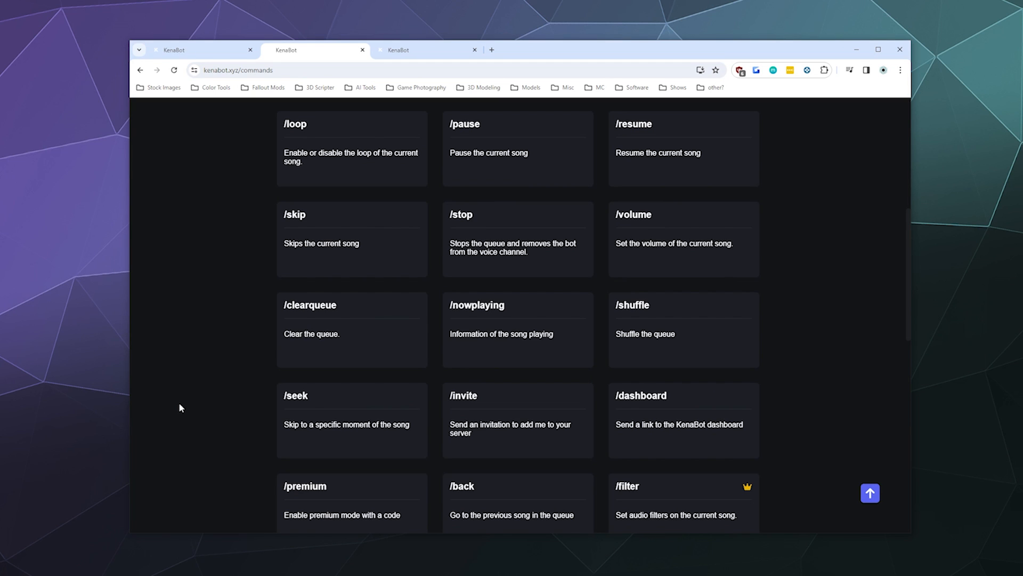
mouse_move(480, 31)
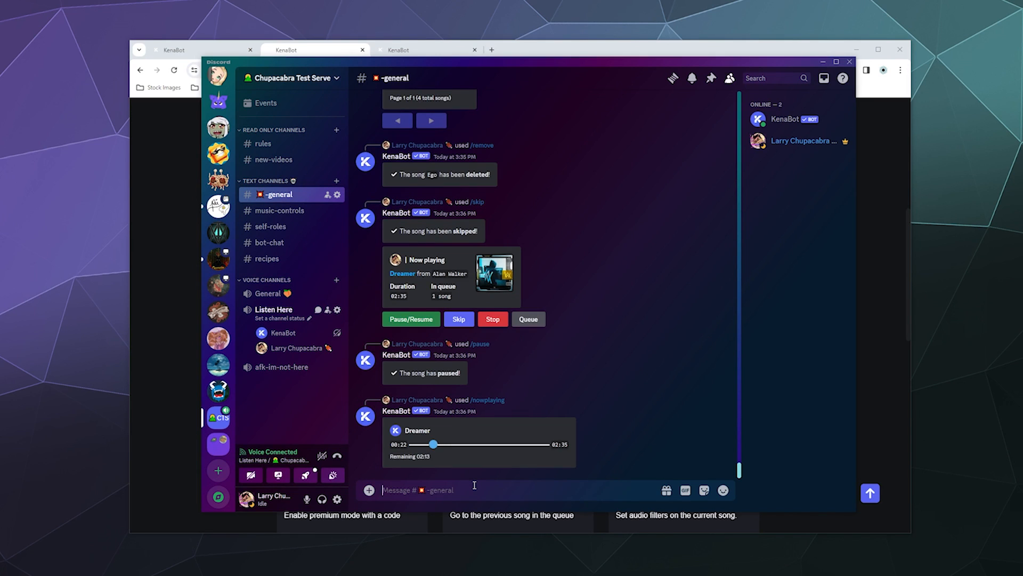
mouse_move(477, 457)
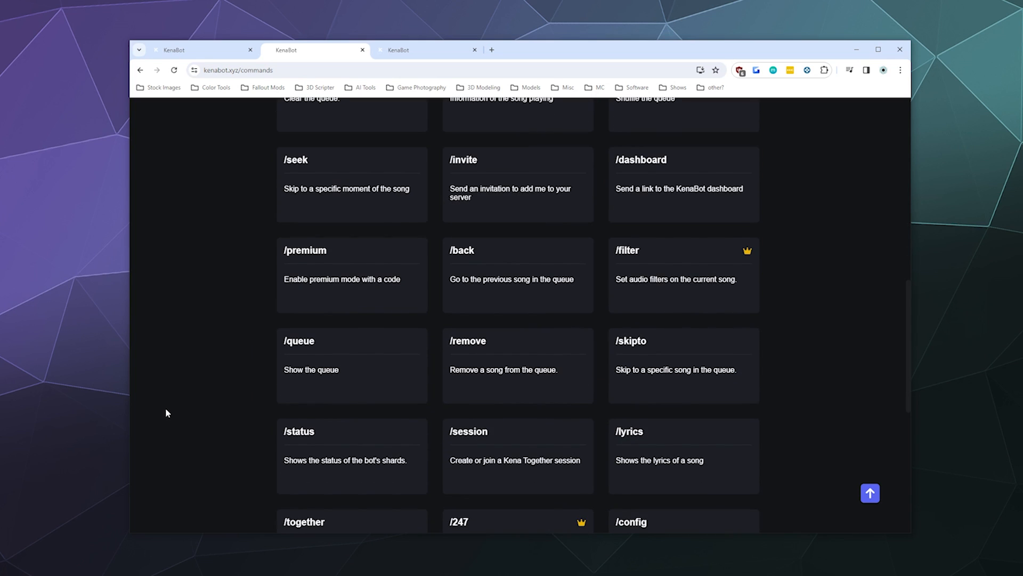
- Drag KenaBot's User Volume slider down to about 35%
scroll("up", 3)
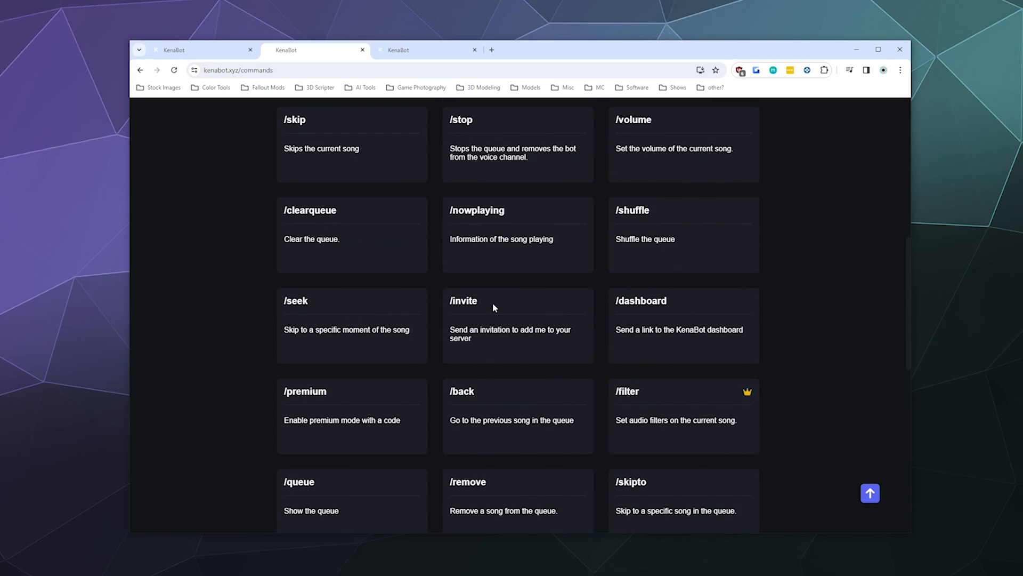
scroll("up", 3)
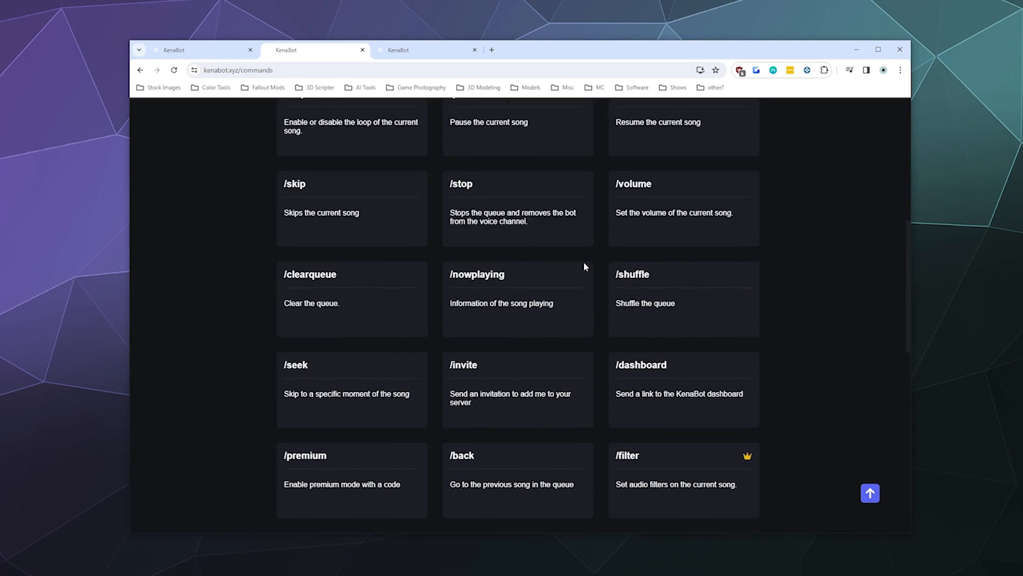
scroll("up", 3)
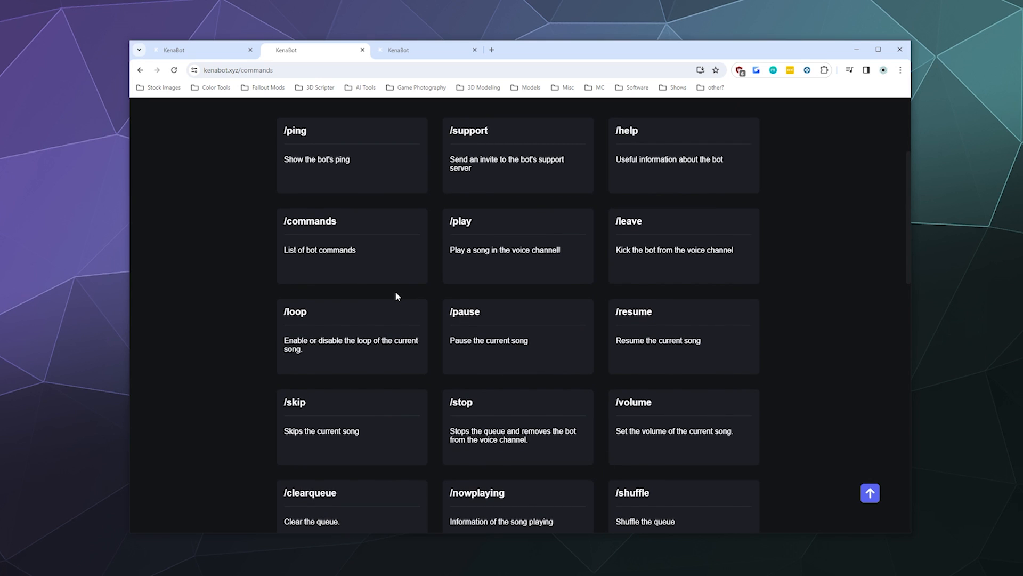
mouse_move(555, 560)
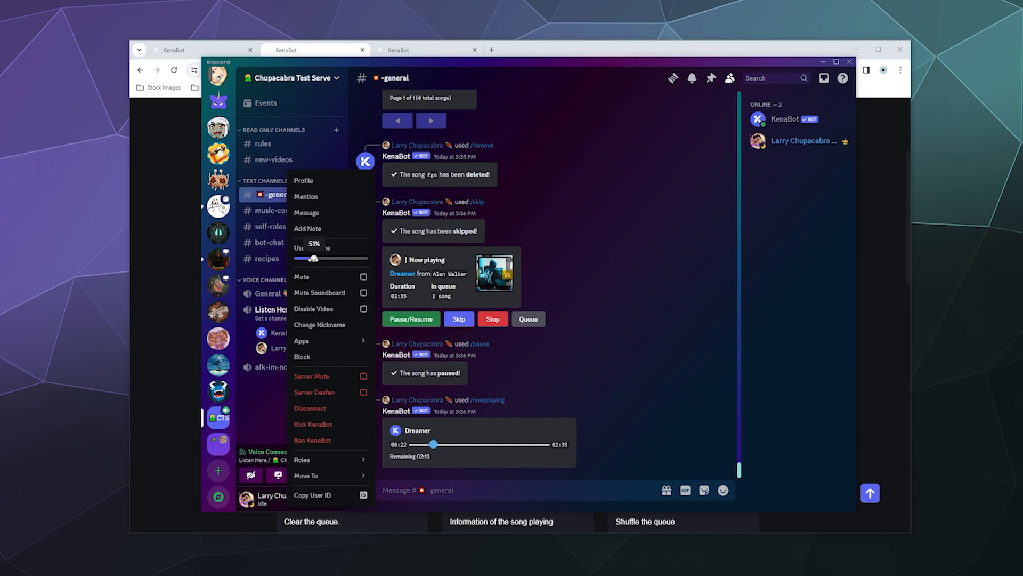
left_click_drag(315, 258, 332, 258)
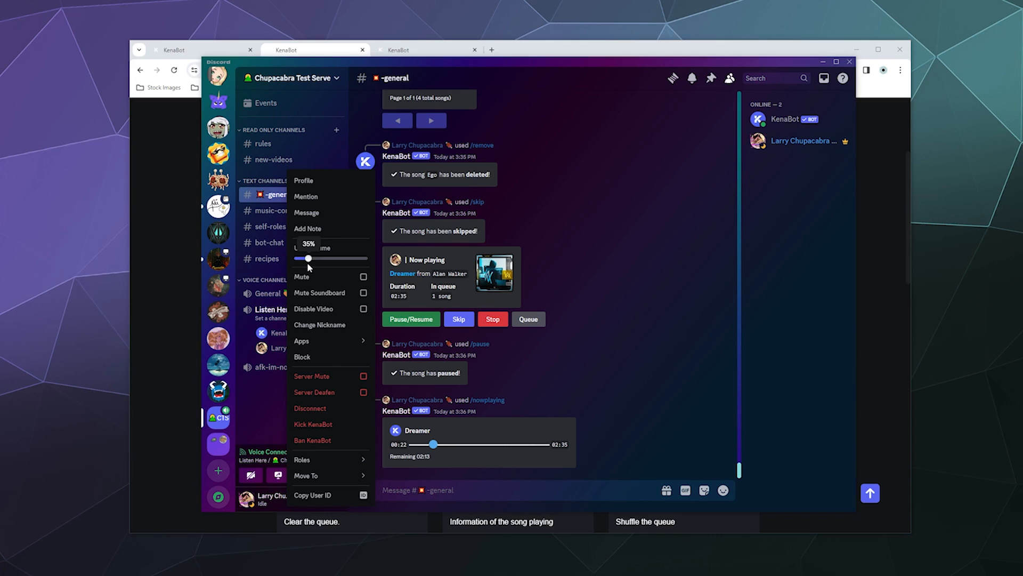
left_click_drag(308, 258, 312, 258)
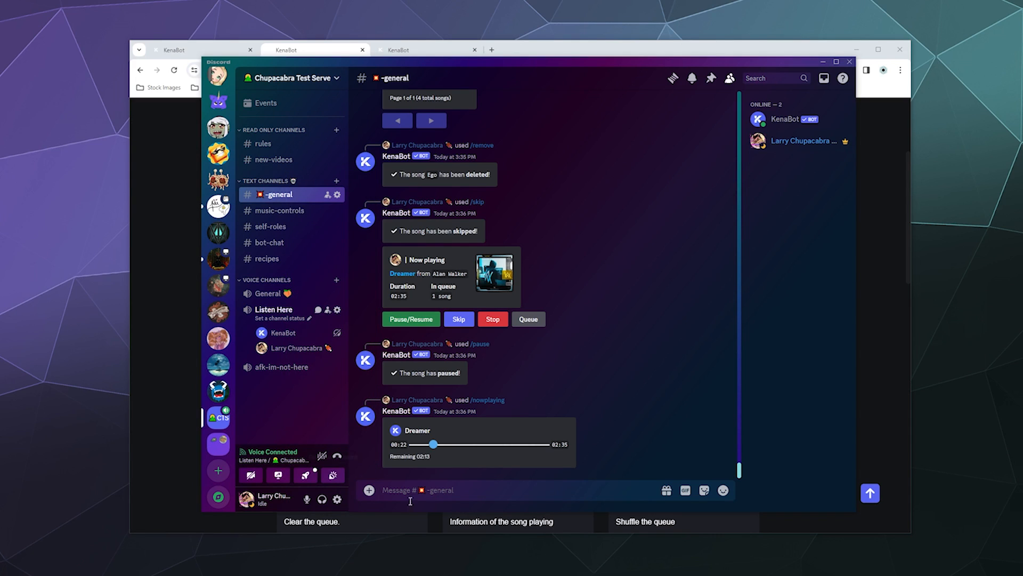
- Run KenaBot's /volume command at 40%, then again at 100%
type("/vo")
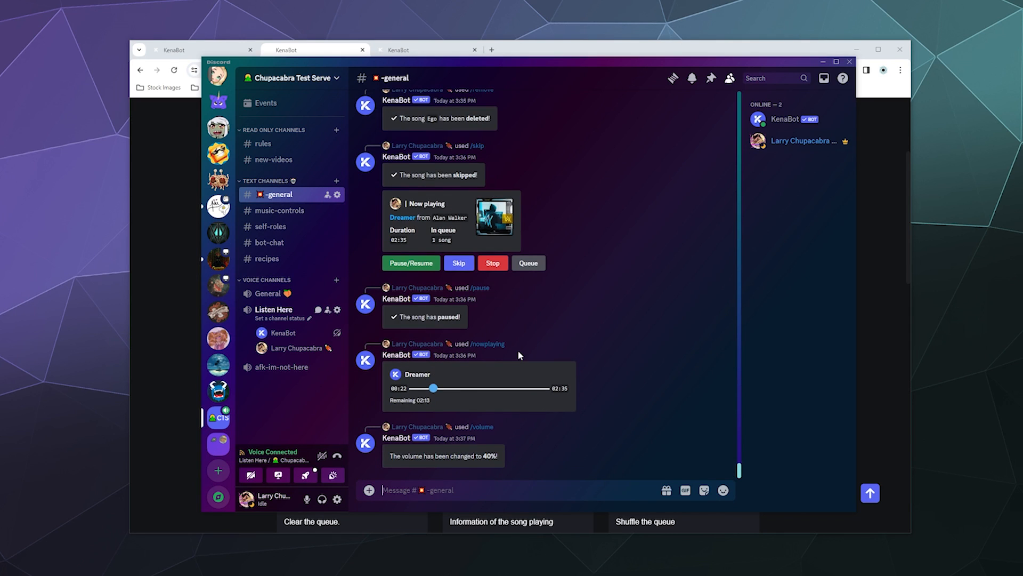
type("/volum")
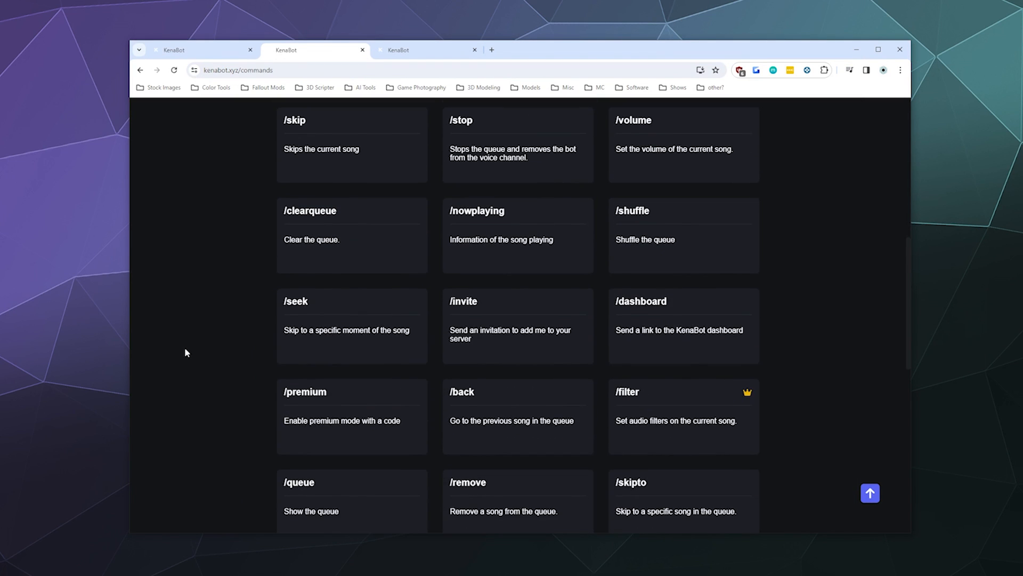
scroll("down", 3)
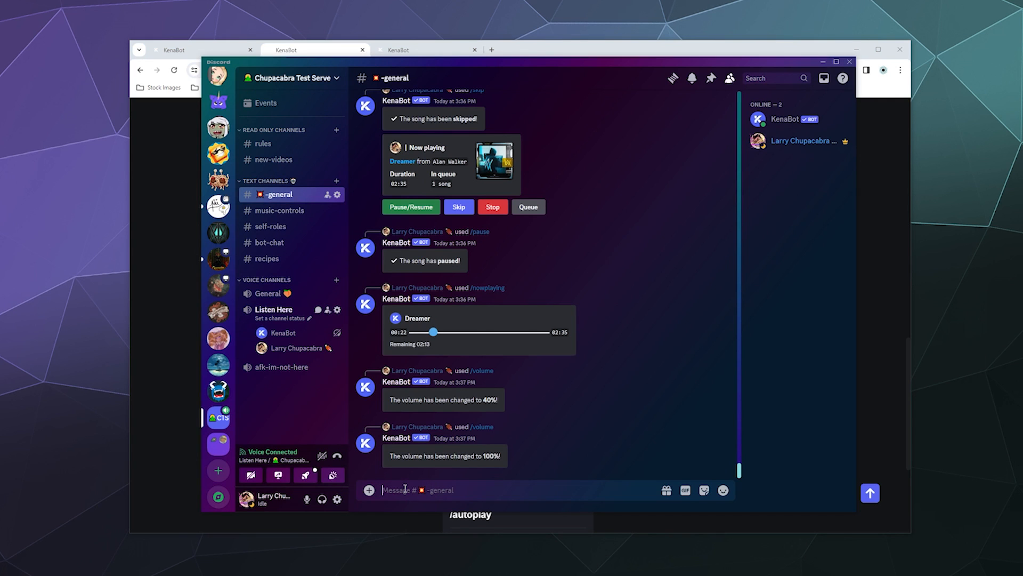
type("/session")
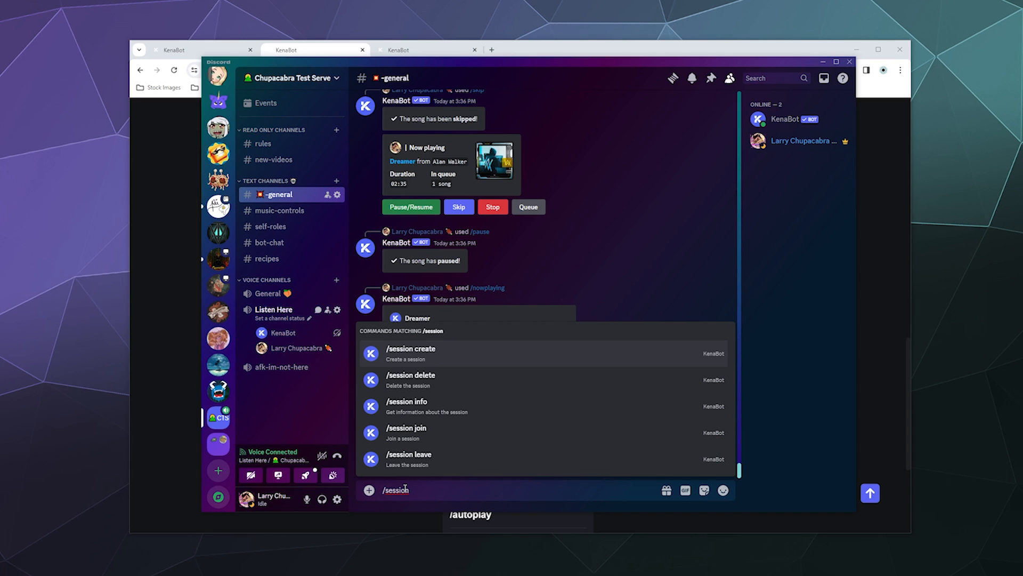
- Send /session create to start a Kena Together session and receive its invitation code
left_click(411, 353)
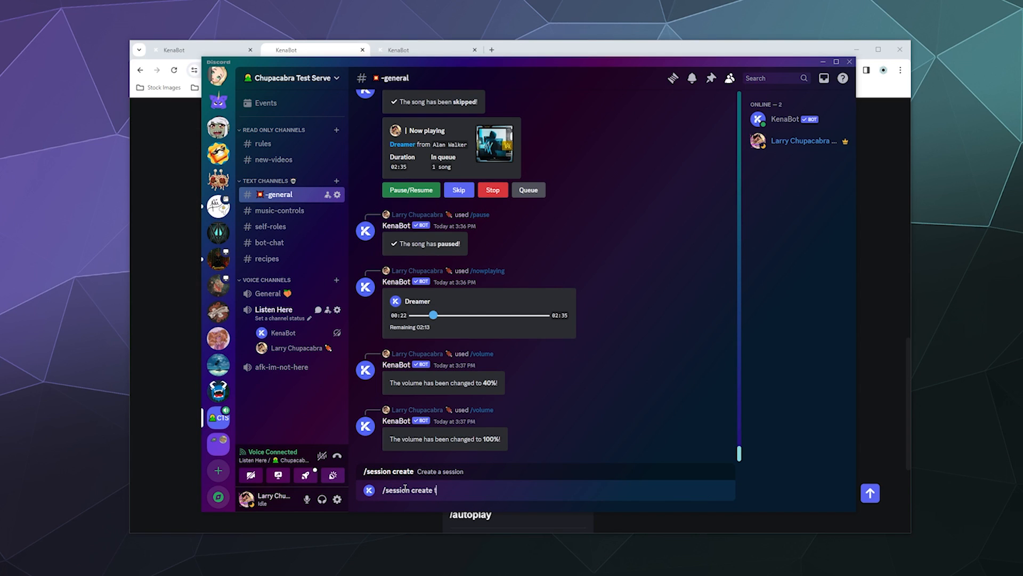
key("enter")
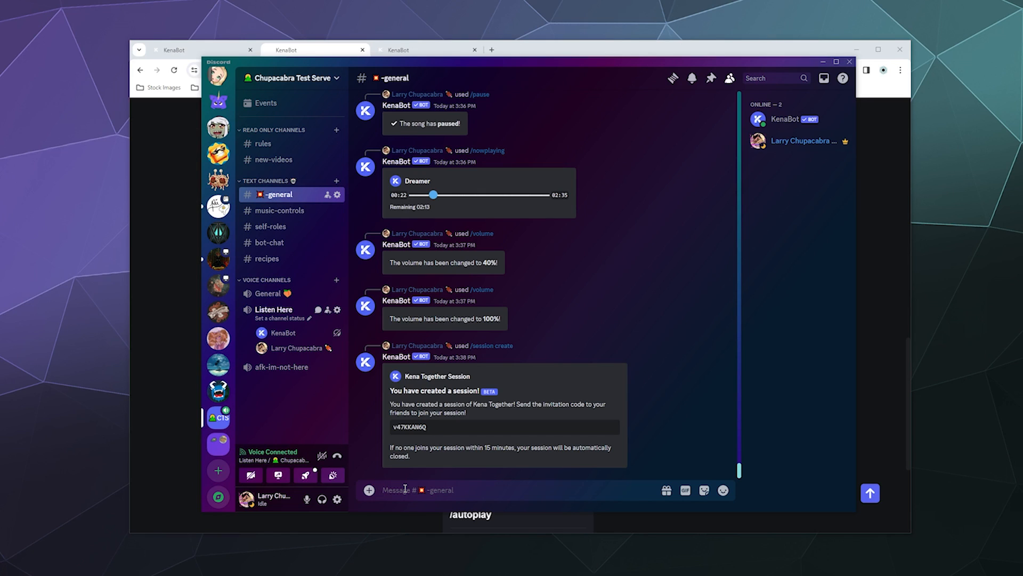
left_click(405, 489)
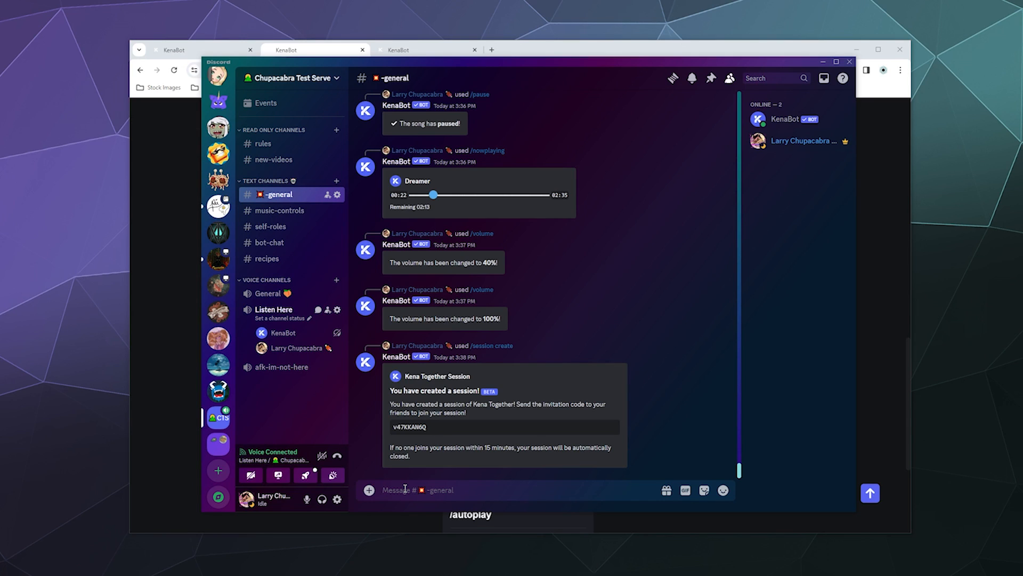
- Type /ses to list KenaBot's session command options before moving to the kenabot.xyz commands page
type("/")
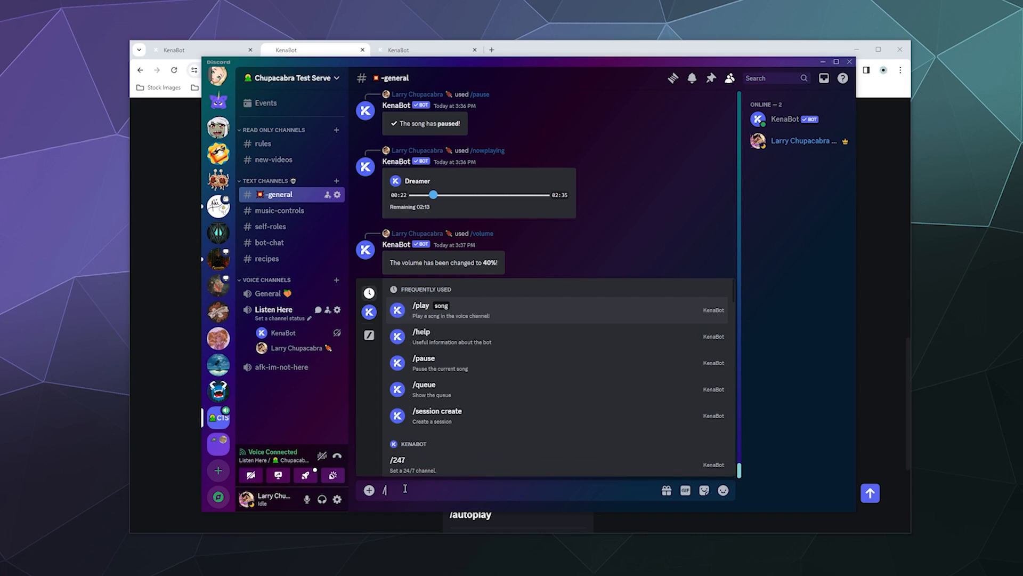
type("ses")
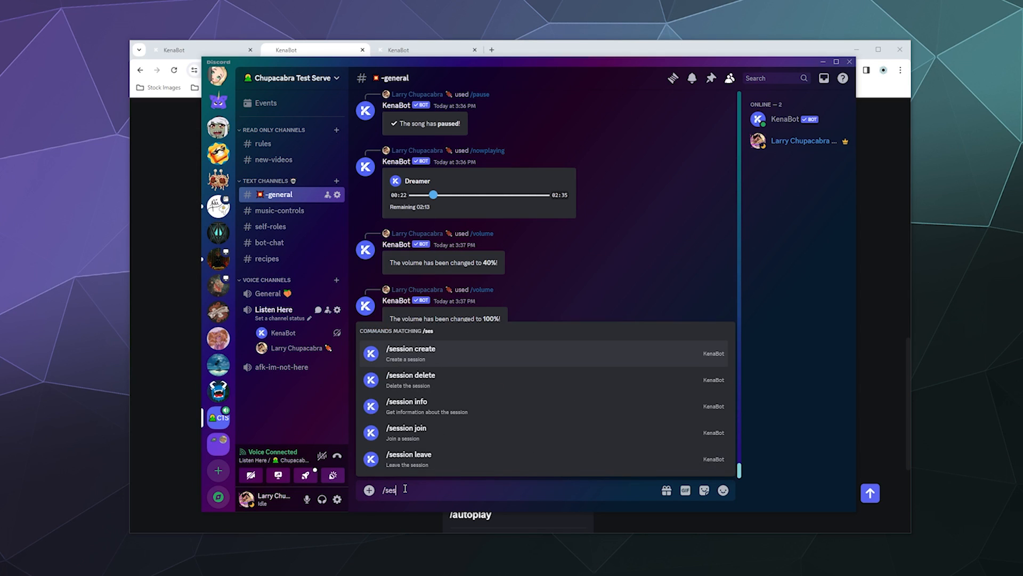
type("i")
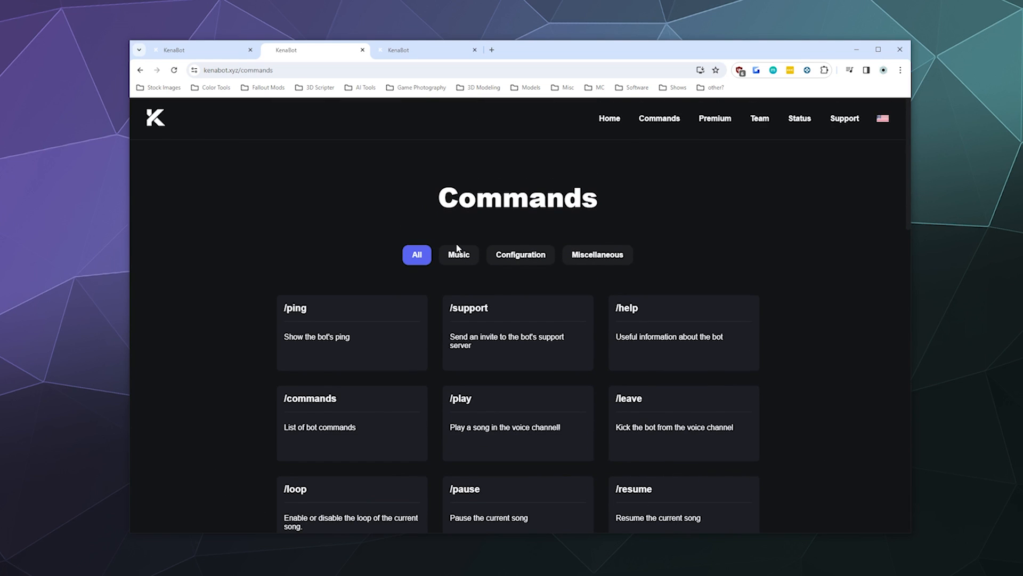
- Scroll the website's commands list down to /session, /together, /247 and /autoplay
scroll("down", 3)
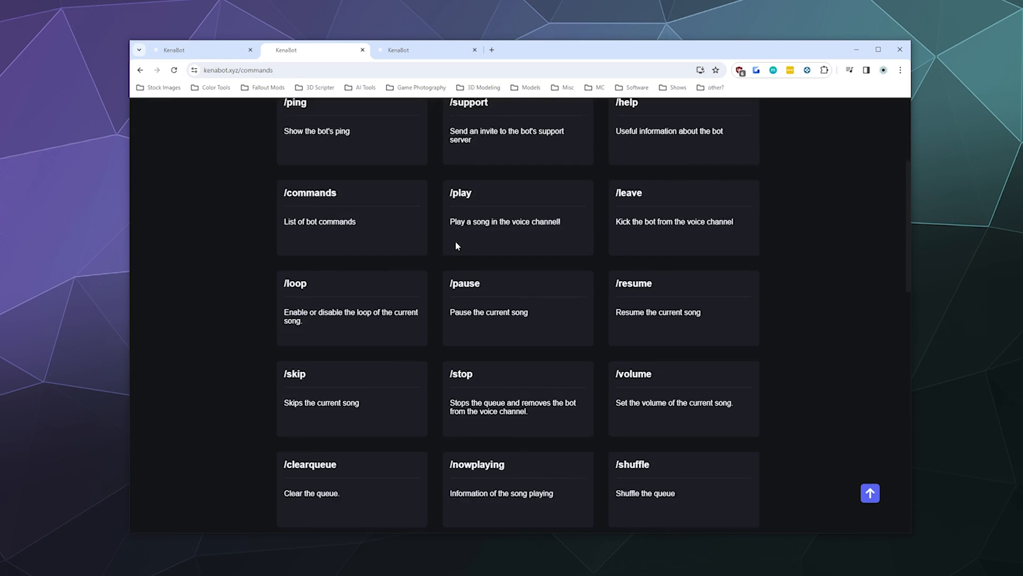
scroll("down", 3)
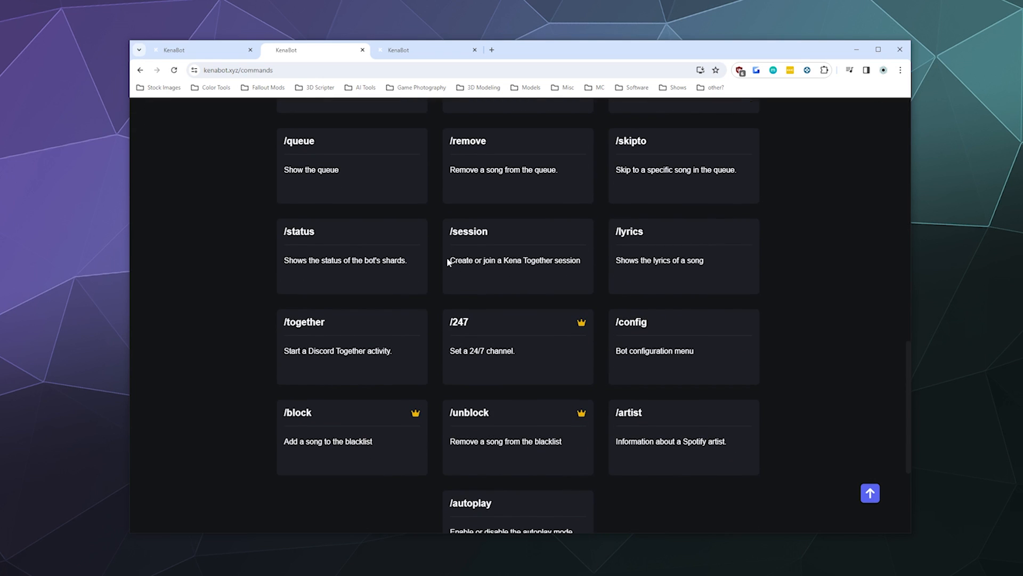
mouse_move(521, 273)
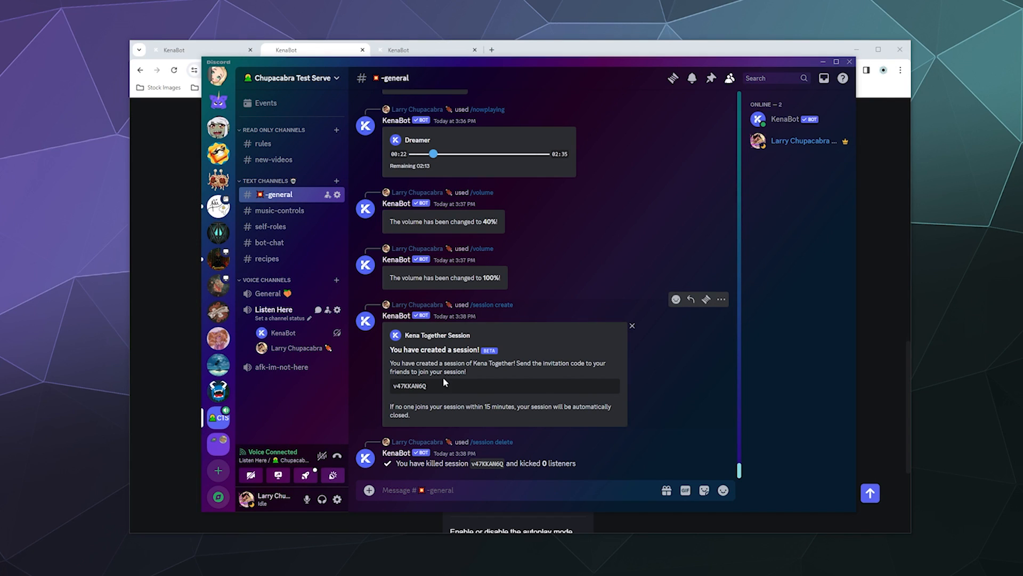
- Run /ping for latency and /status showing all shards connected, then /resume
left_click(316, 50)
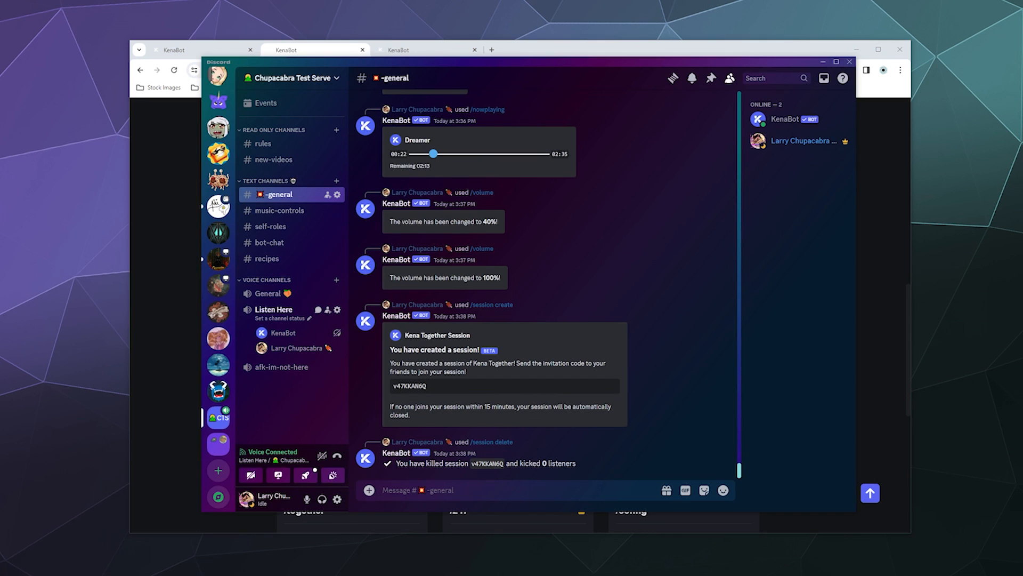
type("/pi")
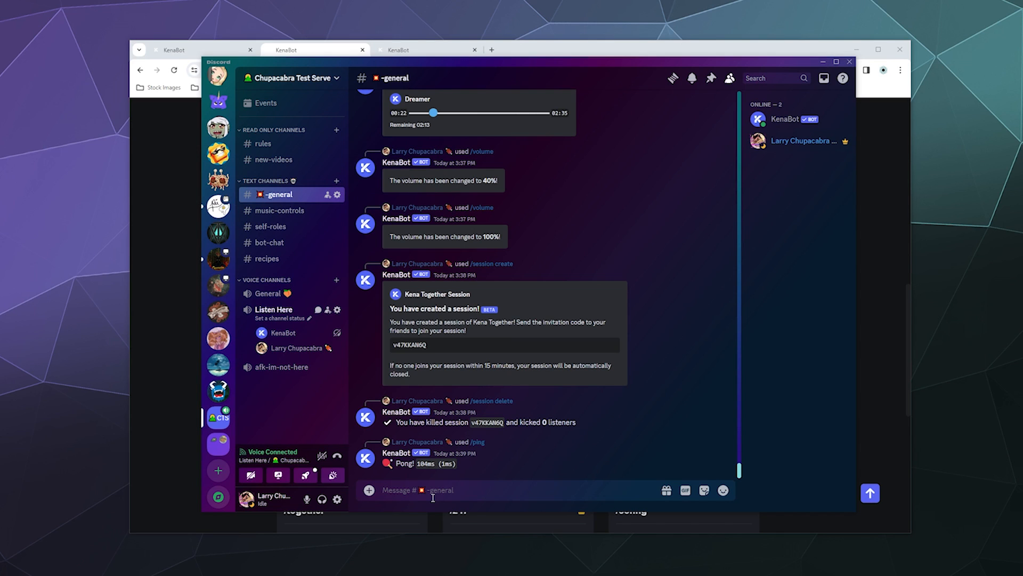
type("/sta")
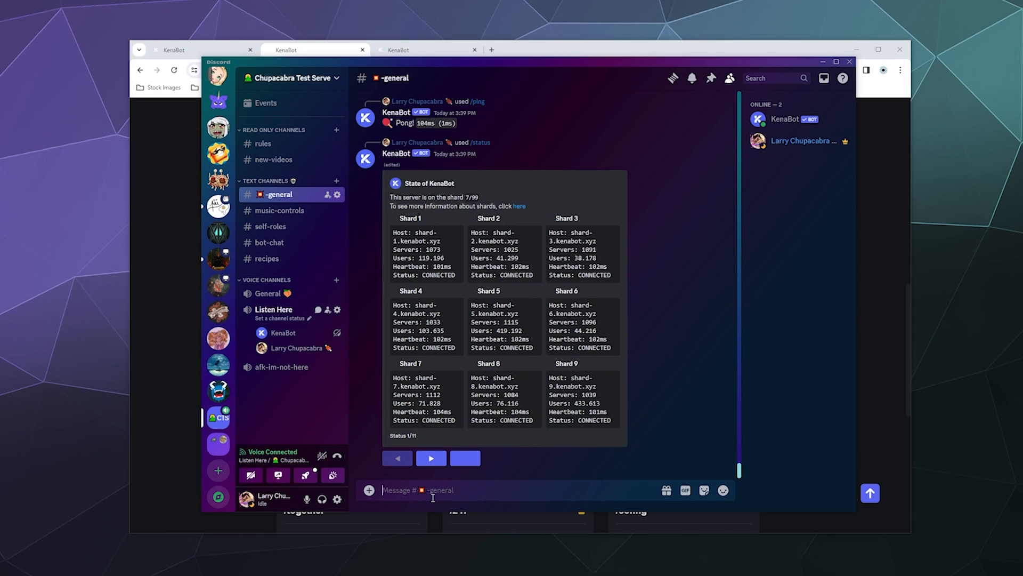
left_click(464, 458)
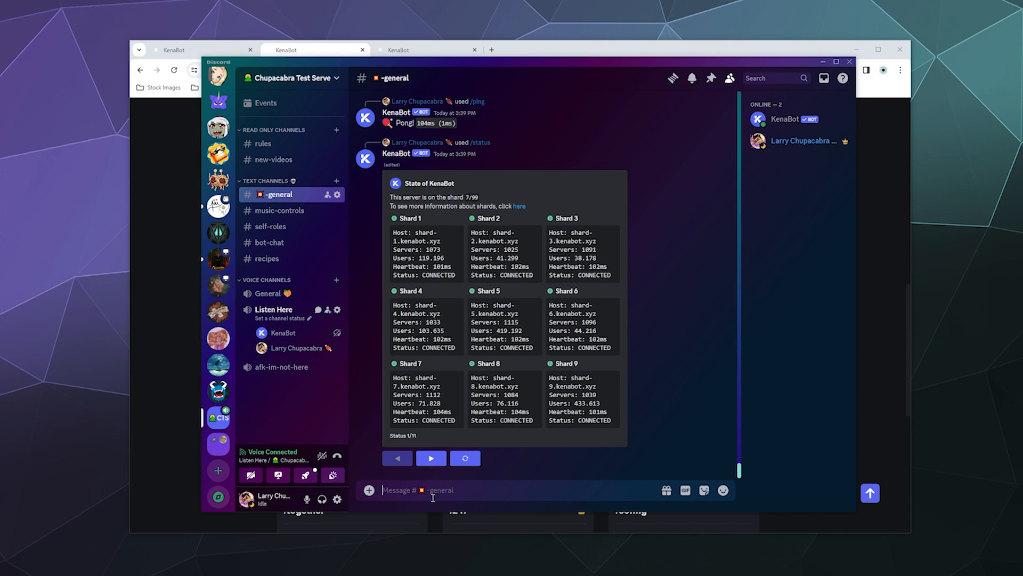
type("/remsume")
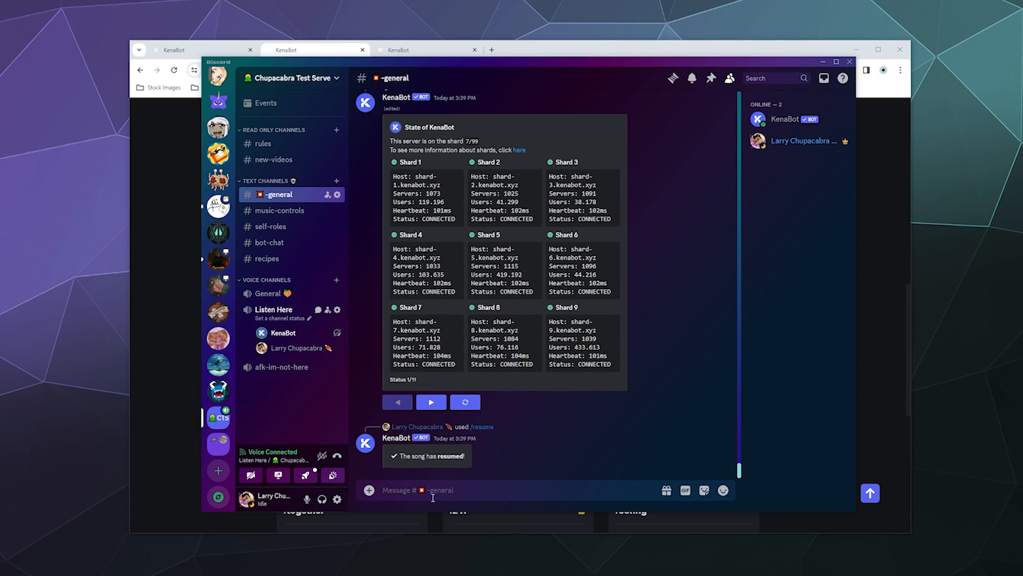
- Run /queue and then /clearqueue so KenaBot reports the queue is empty
type("/sk")
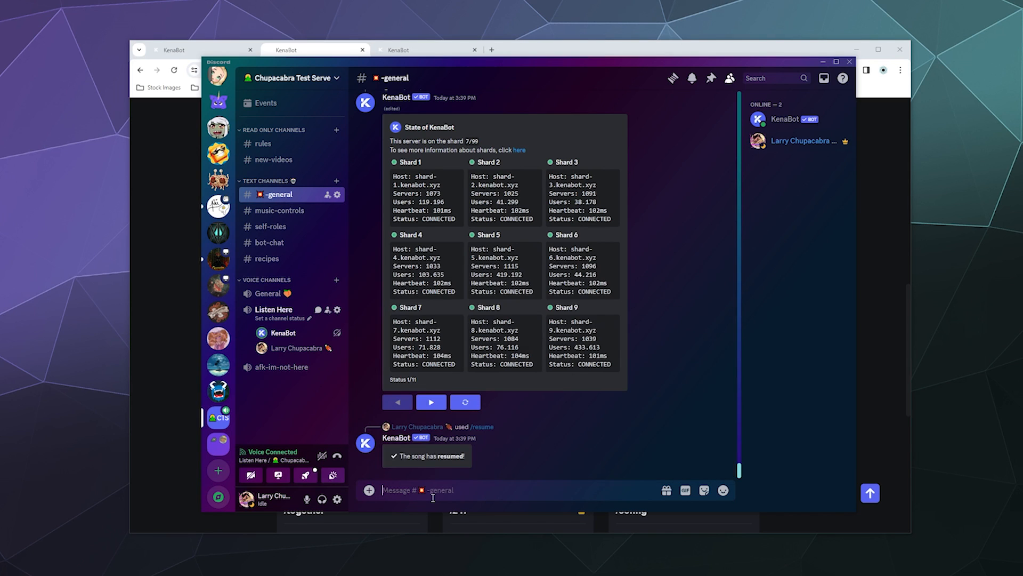
type("/qiu")
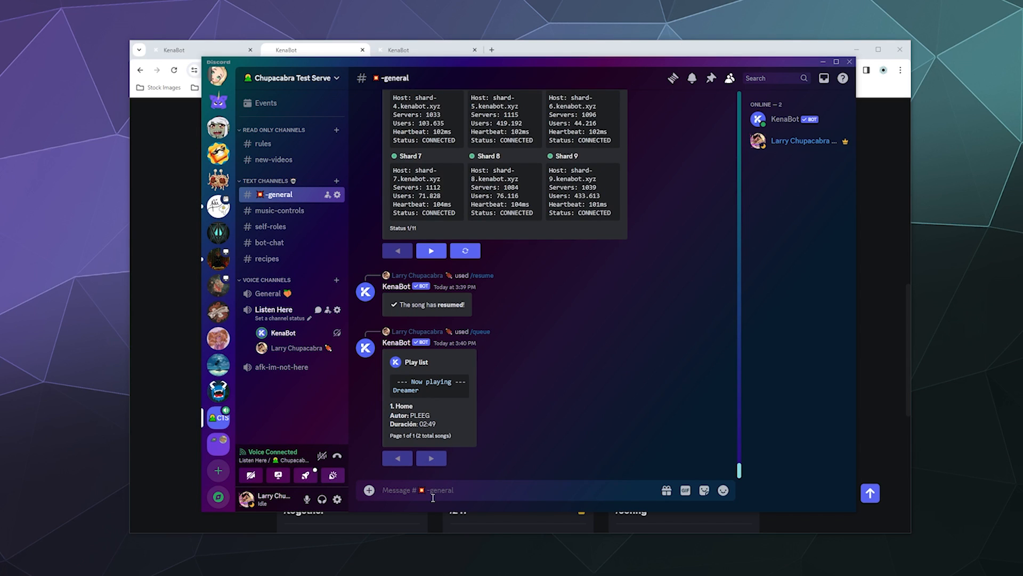
type("/clear")
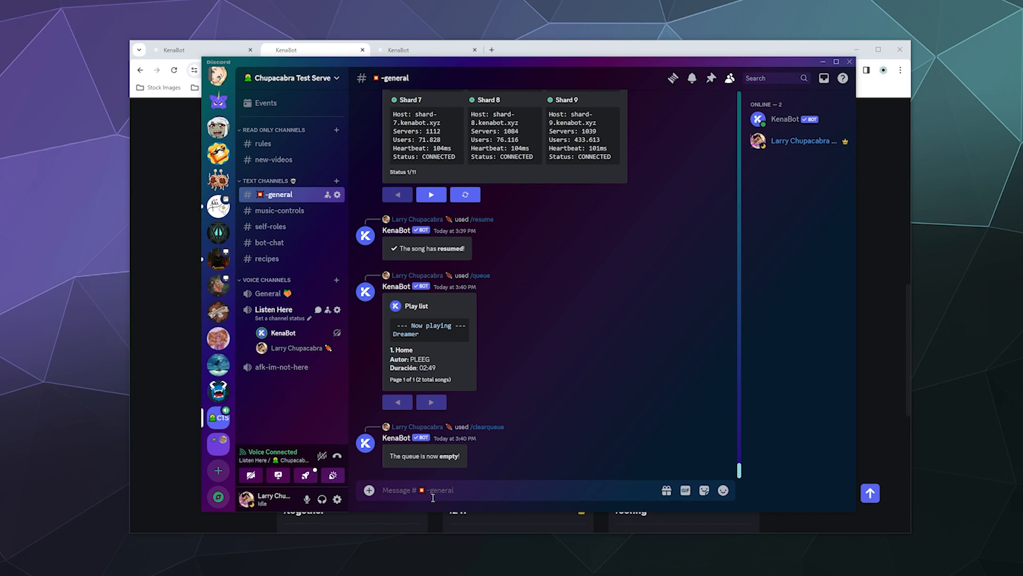
left_click(434, 490)
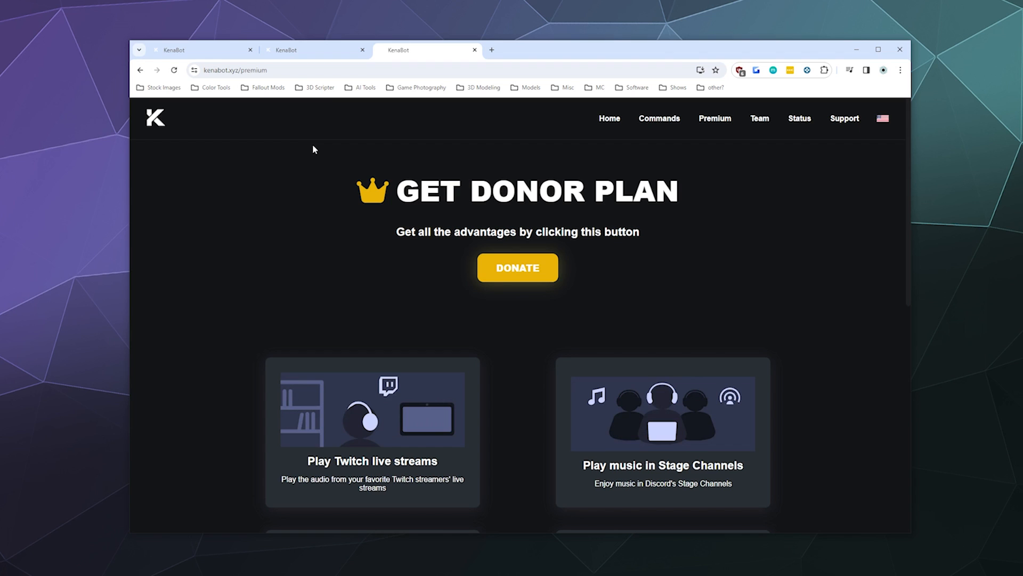
- Browse the Premium page's donor feature cards, then go to the DONATE page on Patreon
scroll("down", 3)
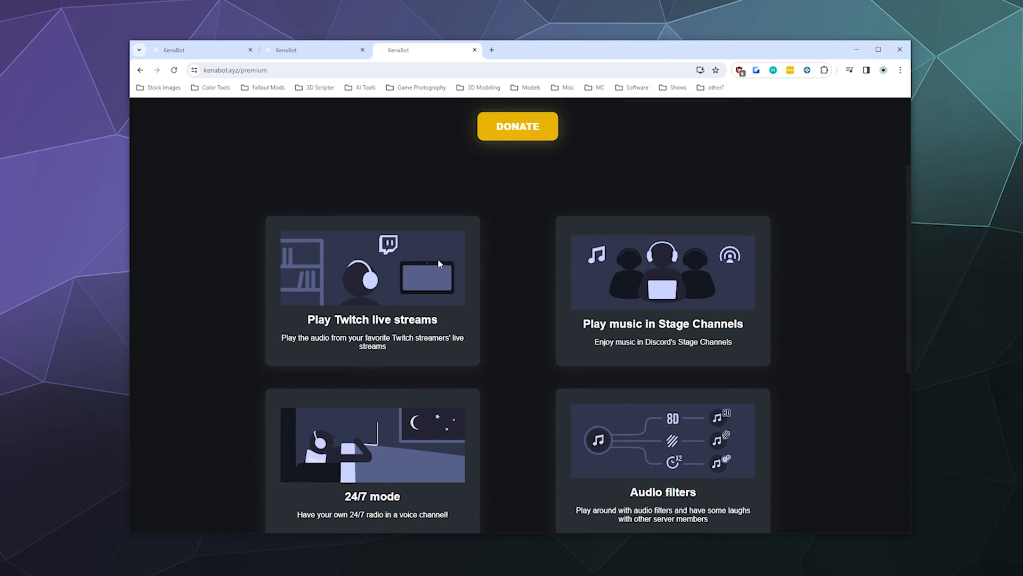
mouse_move(674, 278)
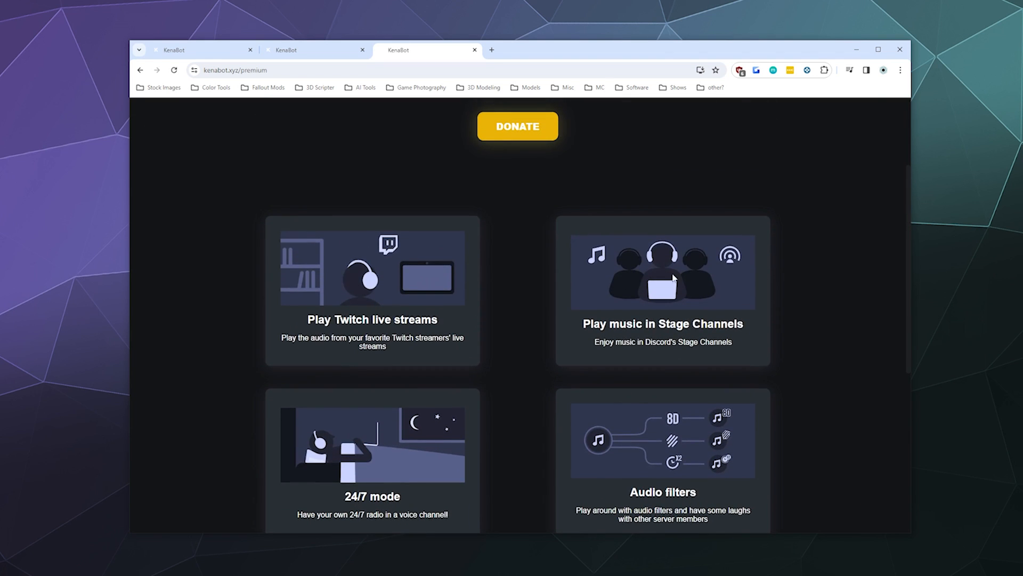
scroll("down", 3)
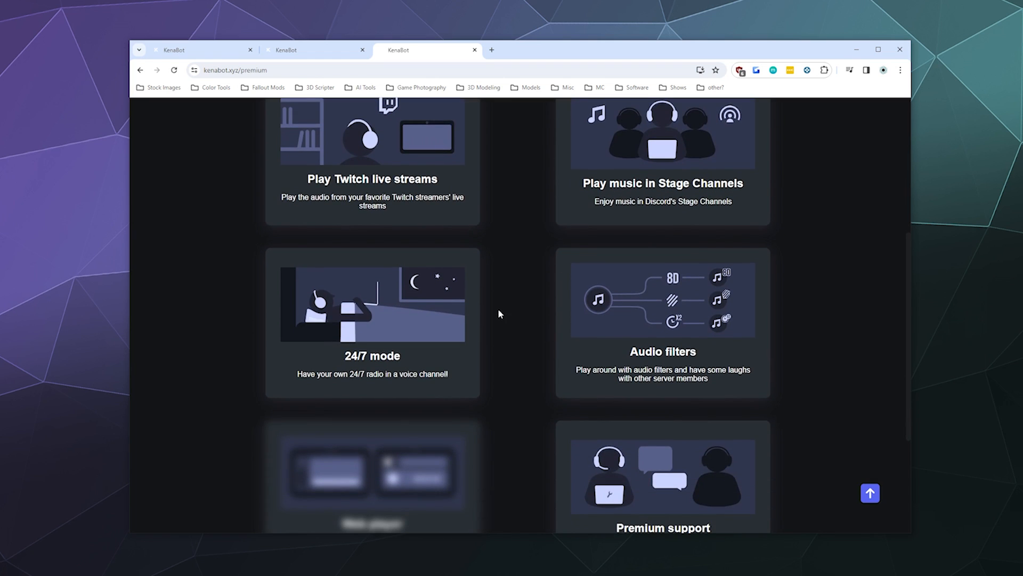
mouse_move(475, 341)
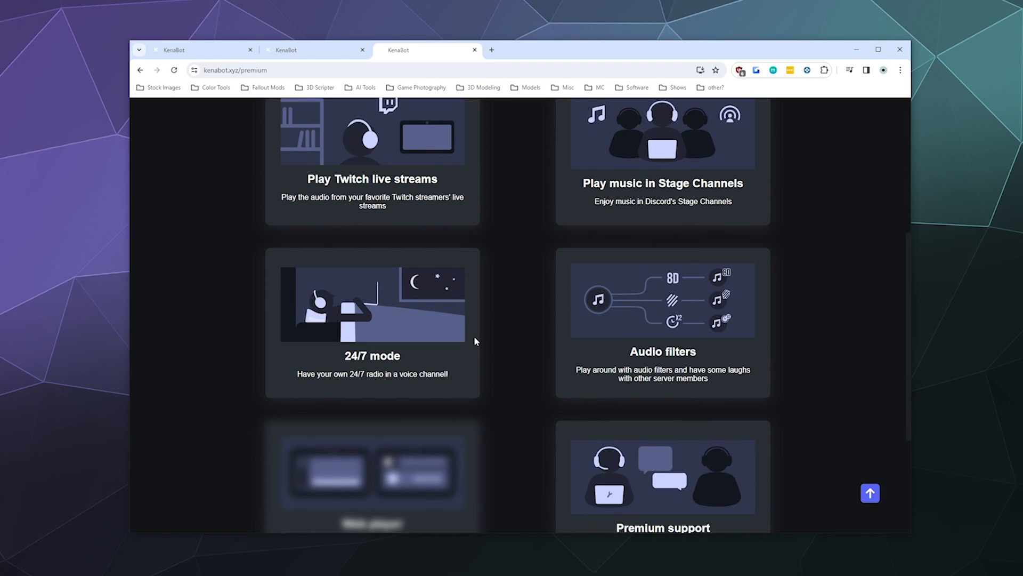
scroll("down", 3)
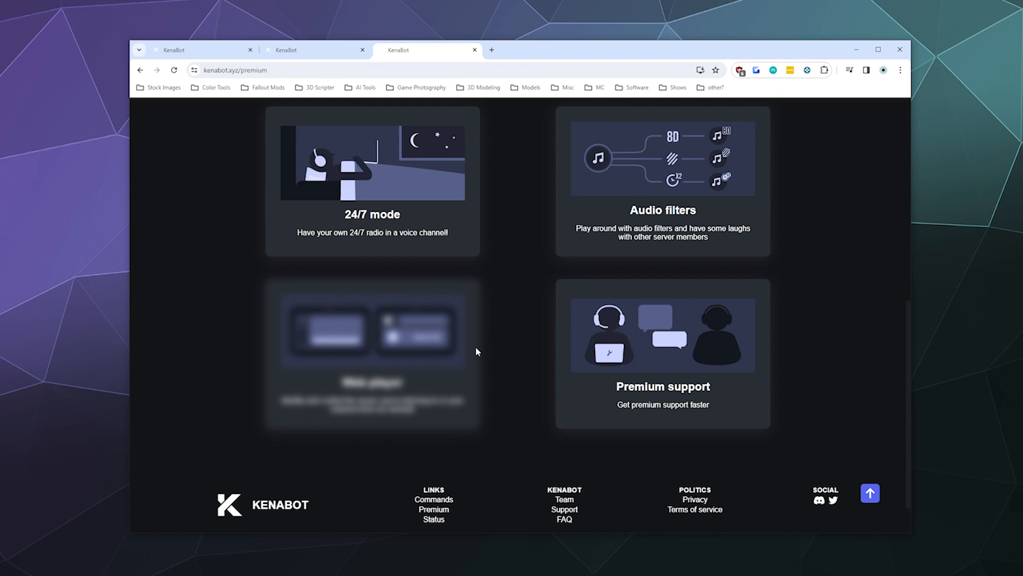
scroll("up", 3)
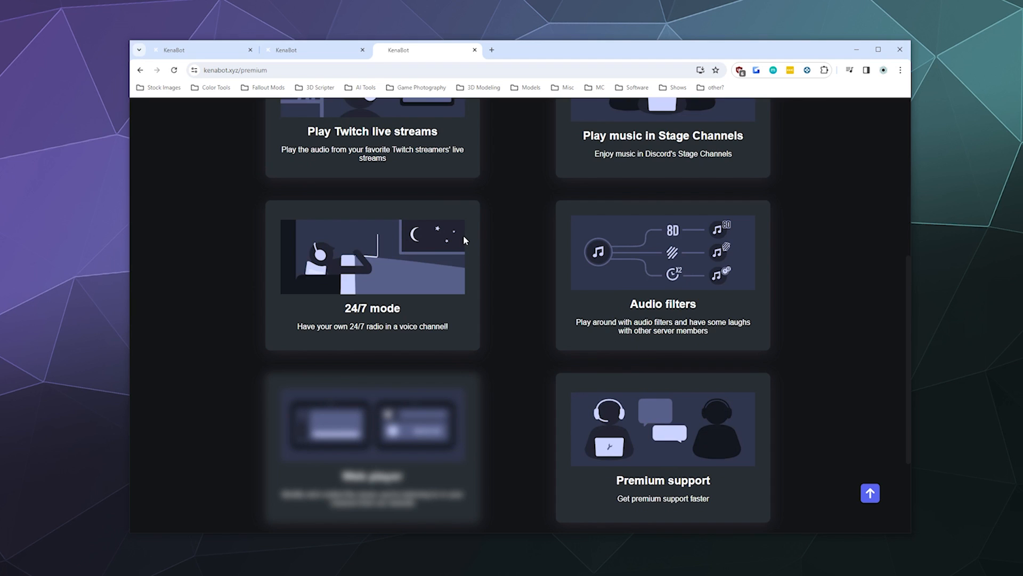
mouse_move(672, 277)
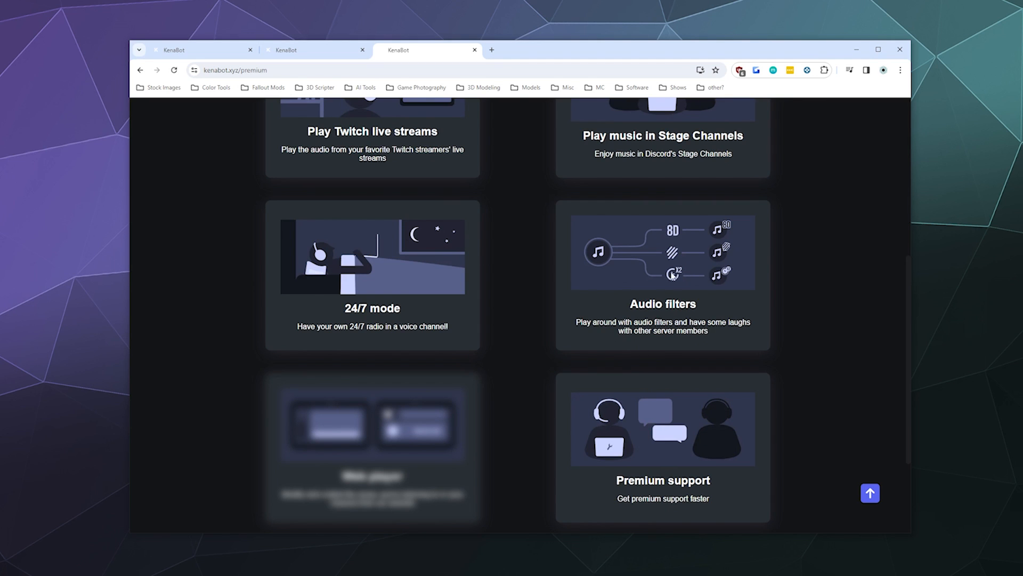
scroll("down", 3)
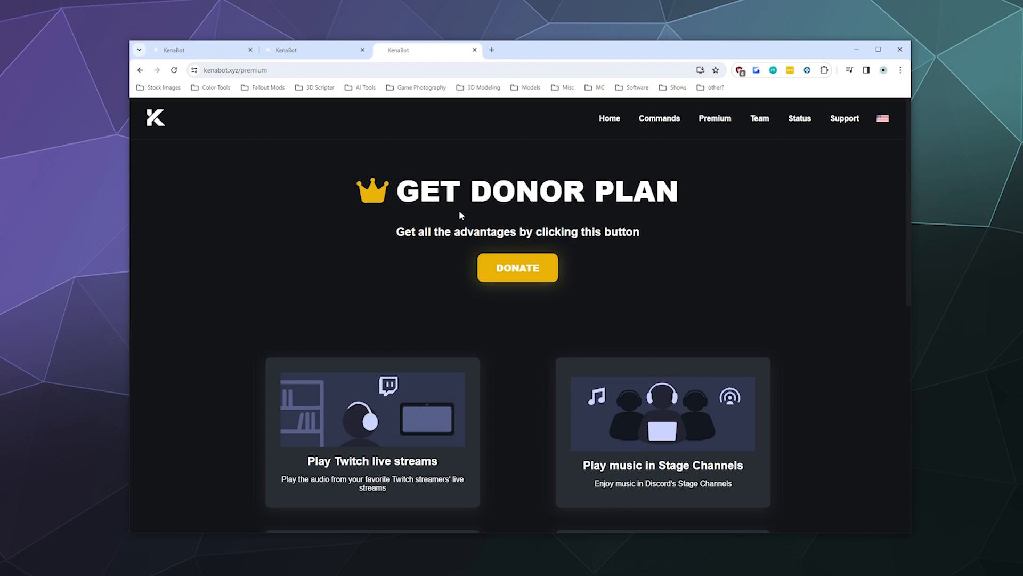
scroll("down", 3)
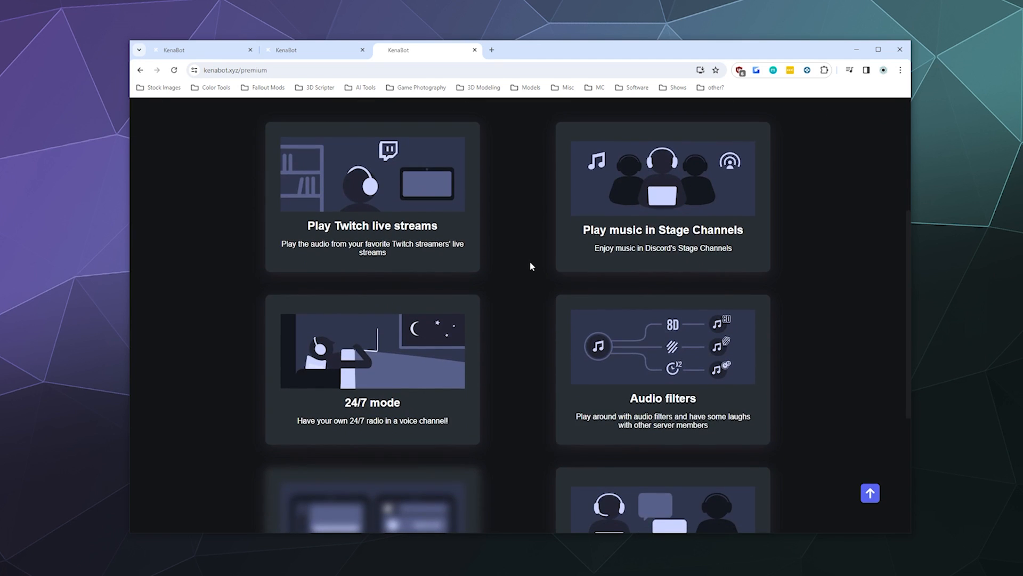
scroll("down", 3)
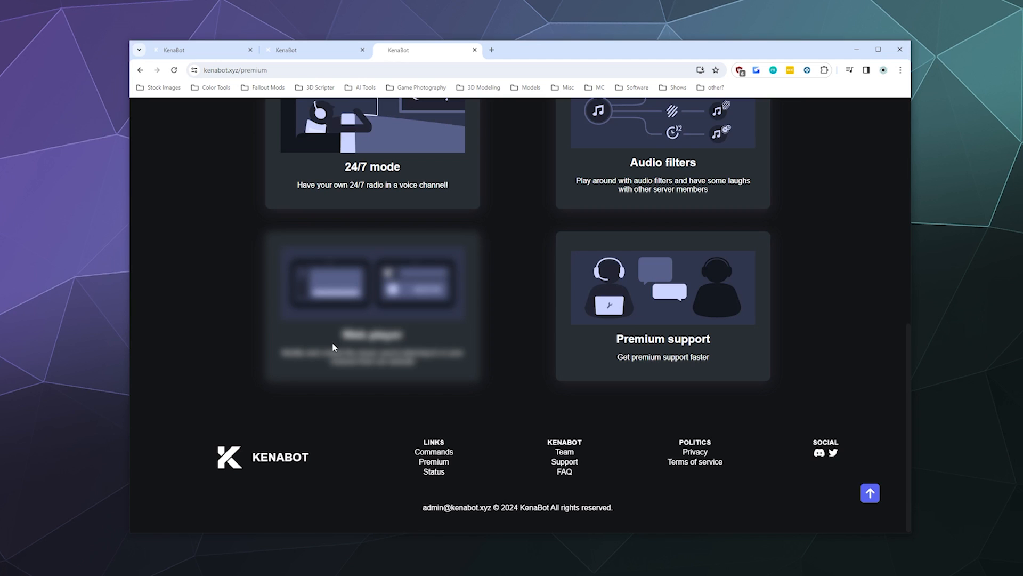
mouse_move(375, 364)
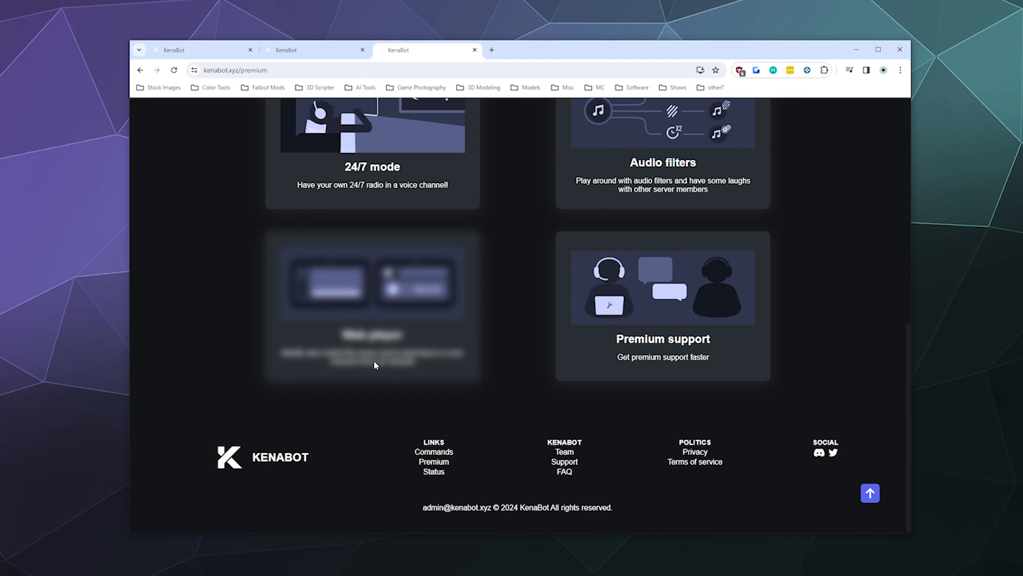
scroll("up", 3)
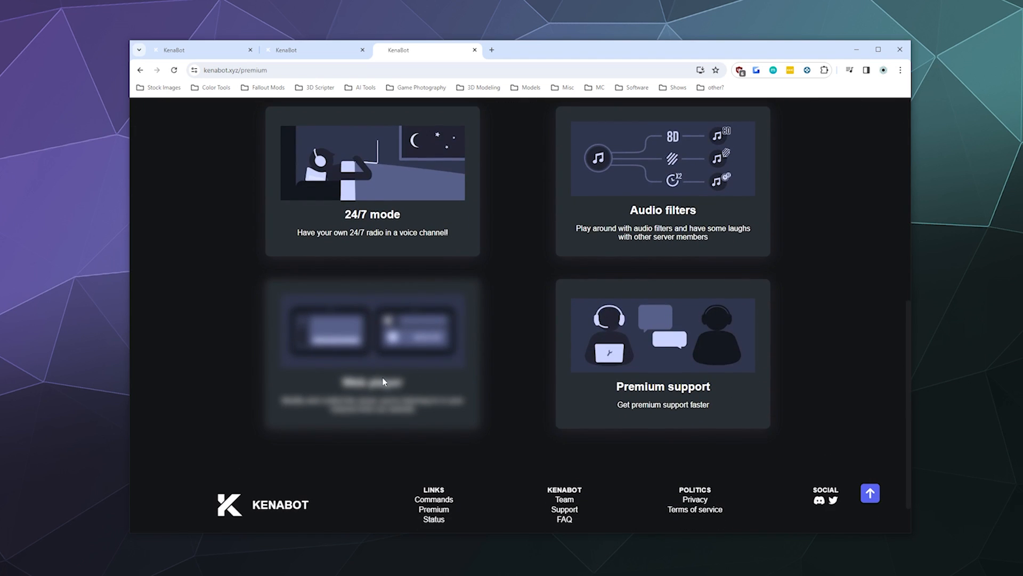
scroll("up", 3)
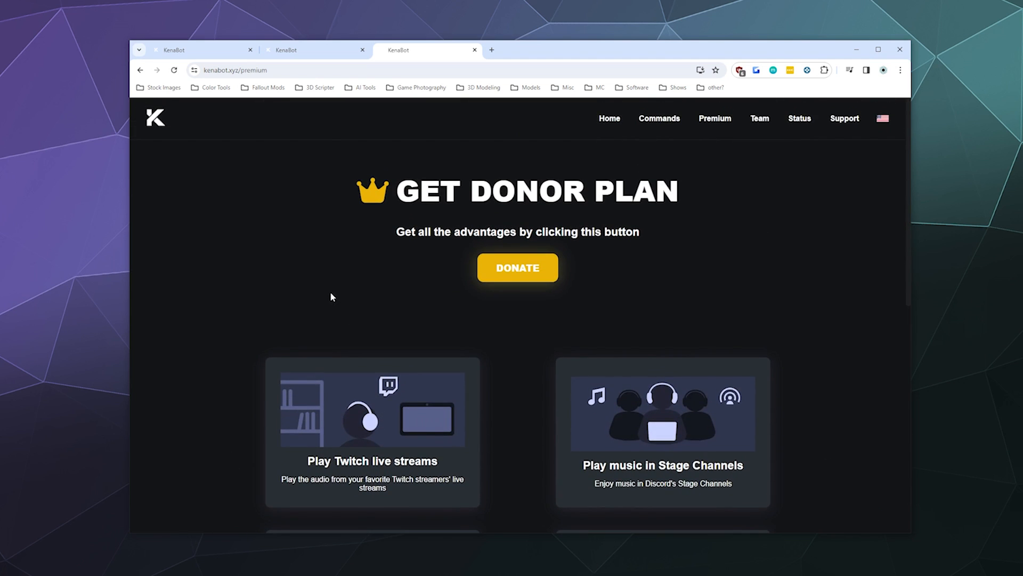
left_click(516, 267)
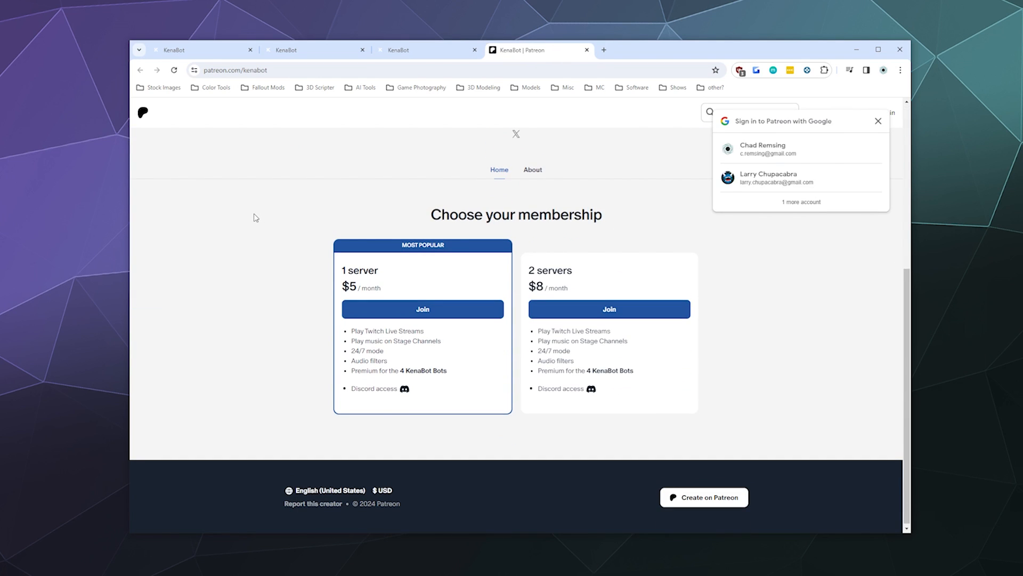
mouse_move(532, 166)
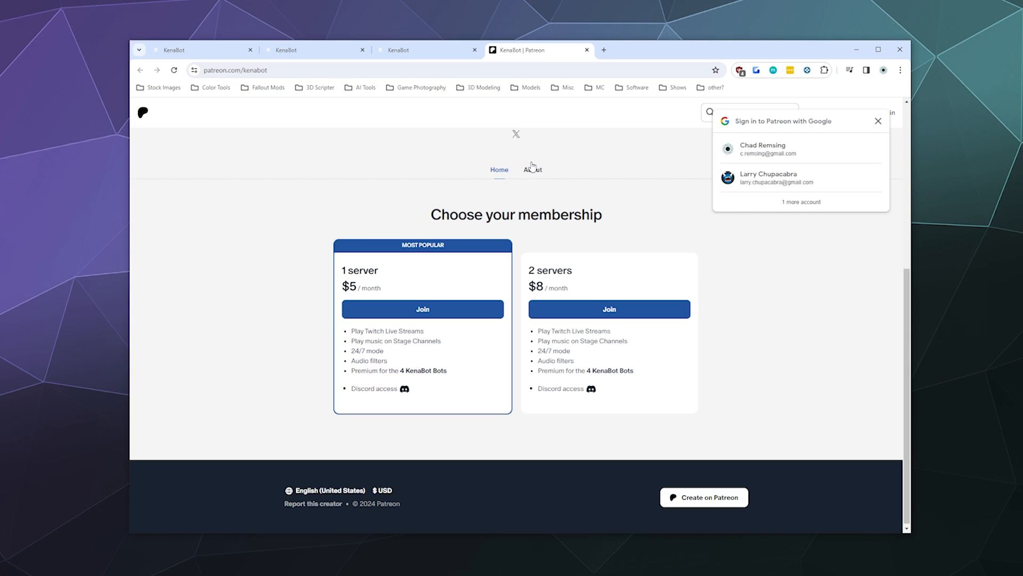
- Close the Google sign-in popup covering KenaBot's $5 and $8 Patreon tiers
left_click(878, 121)
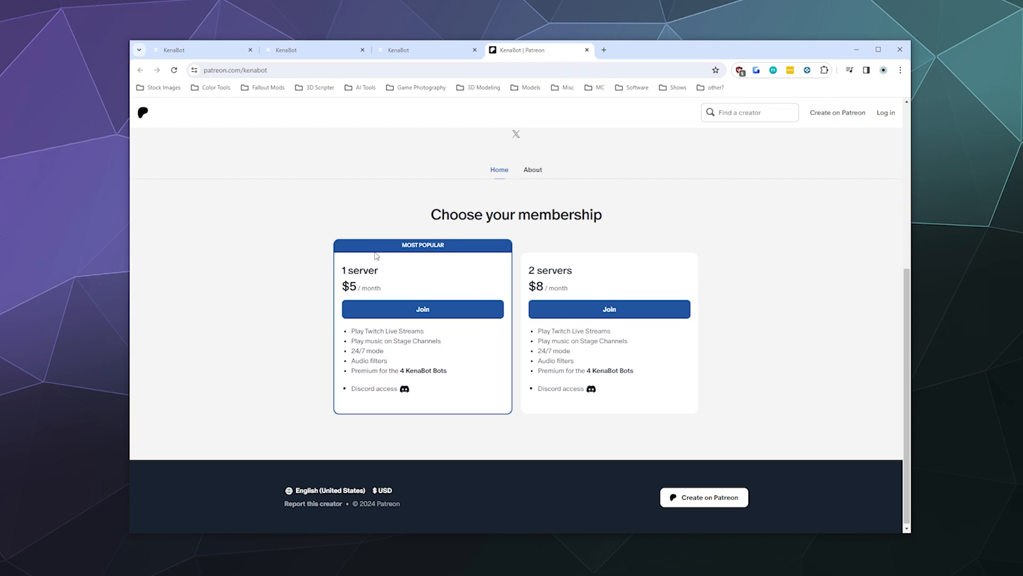
mouse_move(412, 131)
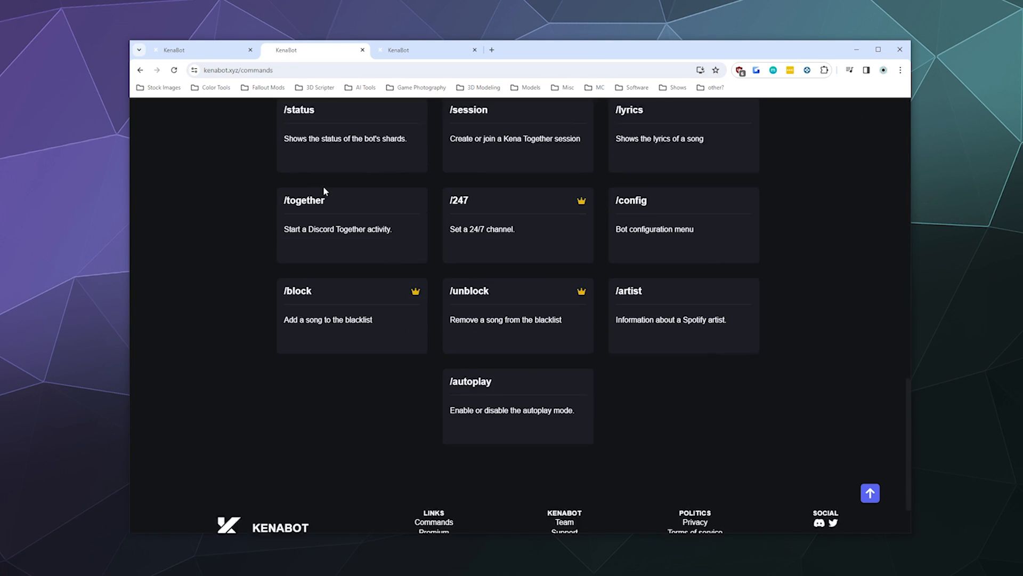
- Scroll KenaBot's commands page back to the top, showing /ping, /play and /pause
scroll("up", 3)
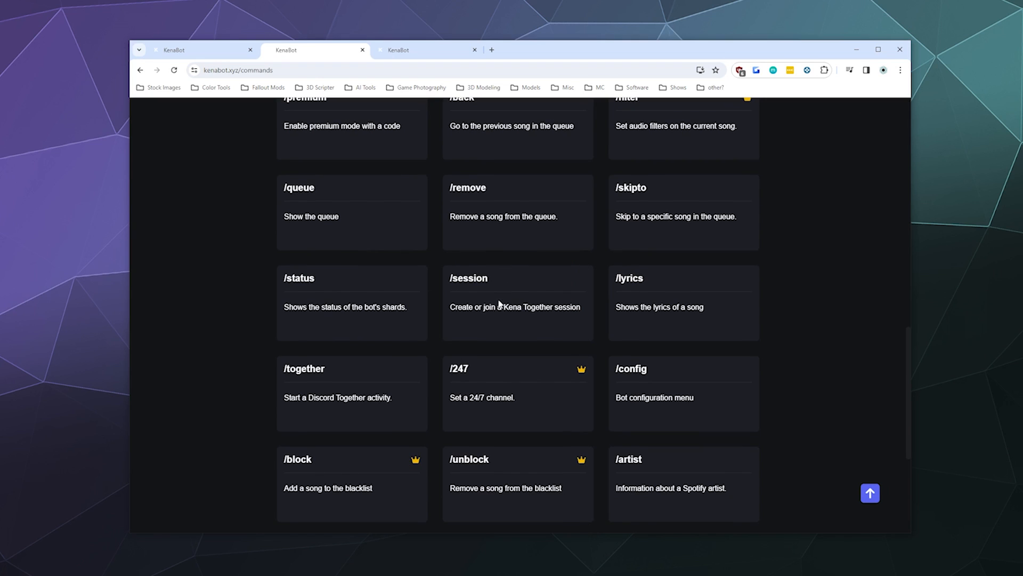
mouse_move(346, 294)
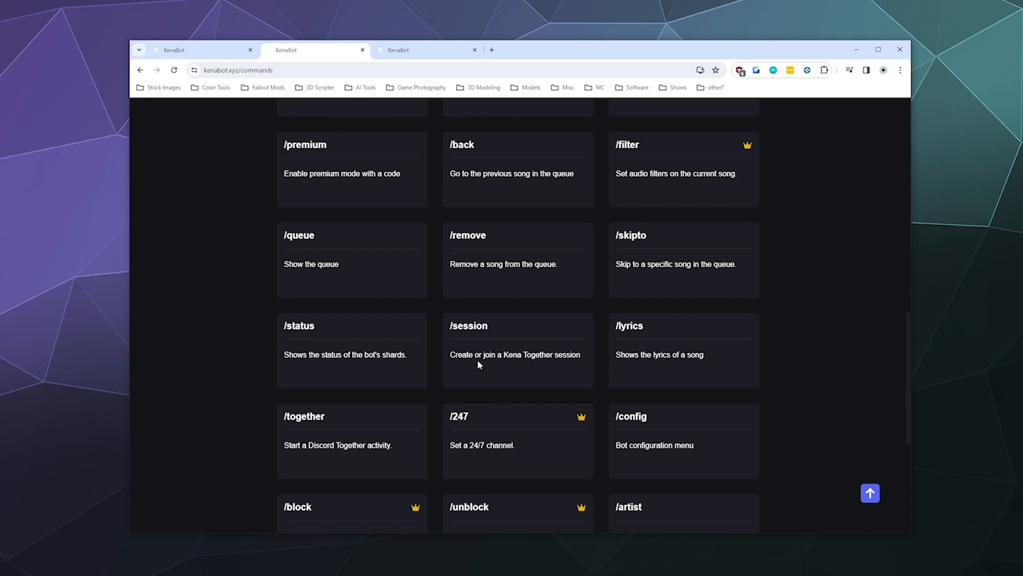
scroll("down", 3)
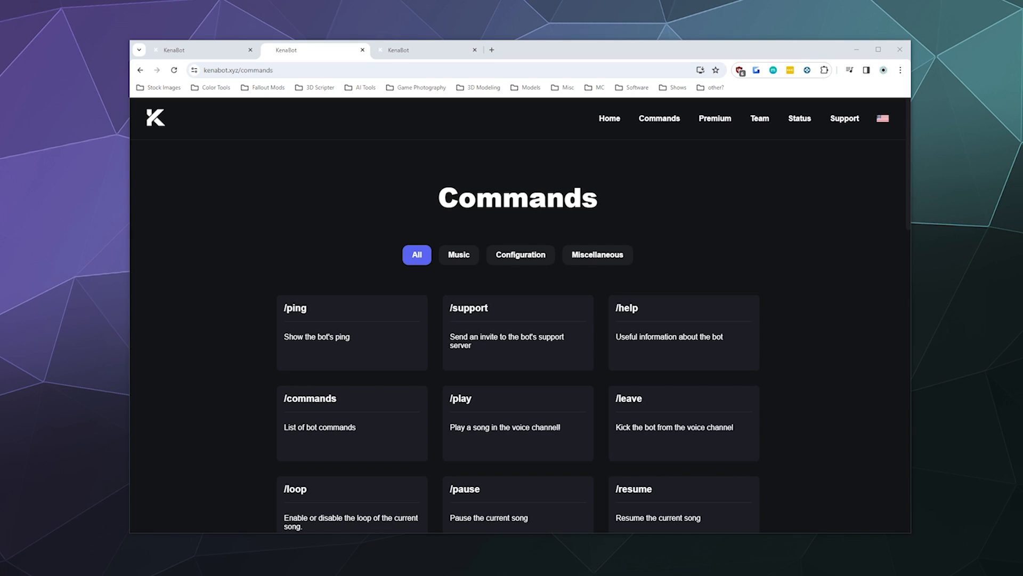
mouse_move(327, 453)
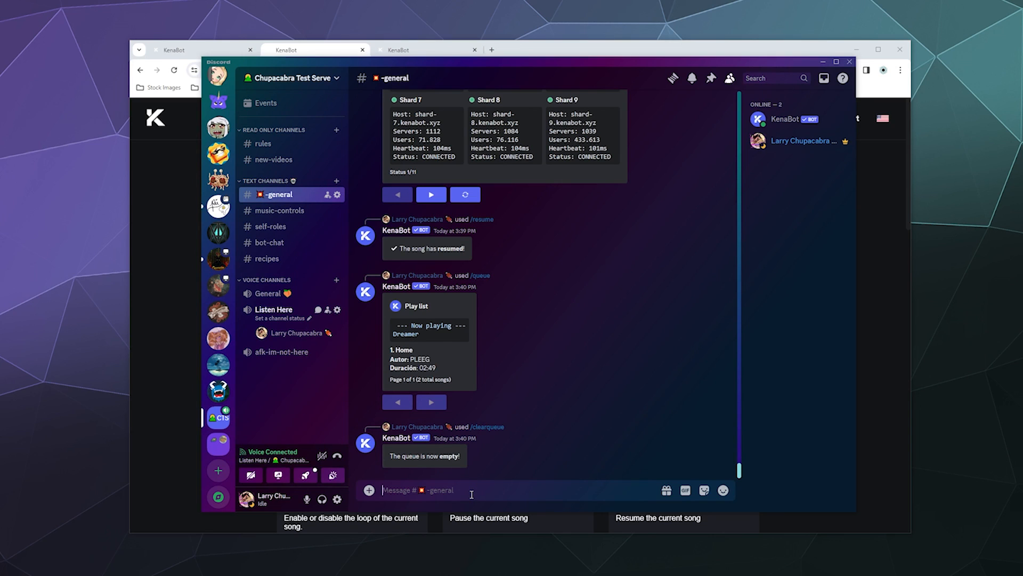
- Send /play with a YouTube link and get KenaBot's "I can't play songs from YouTube!" reply
type("/pl")
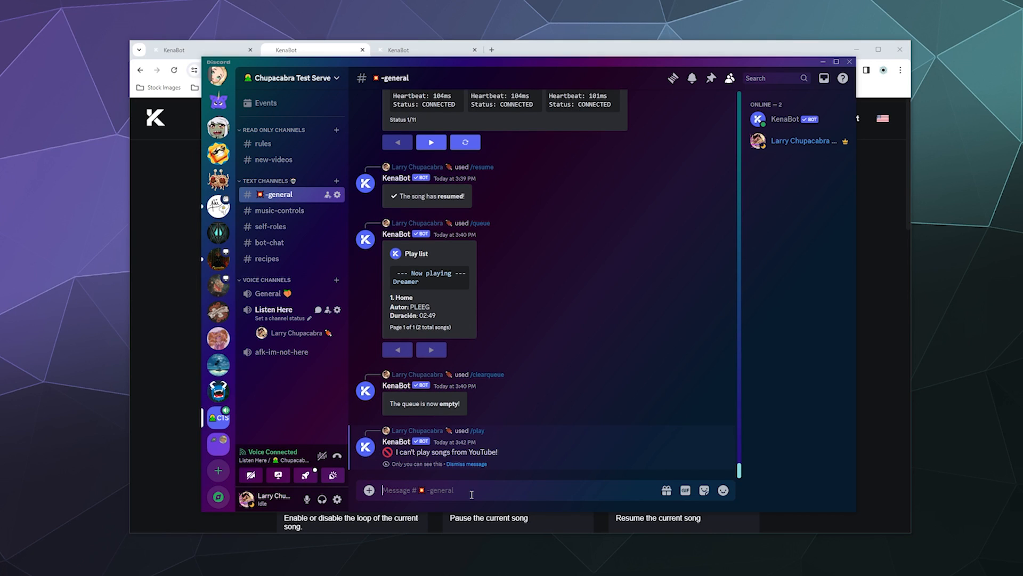
mouse_move(460, 449)
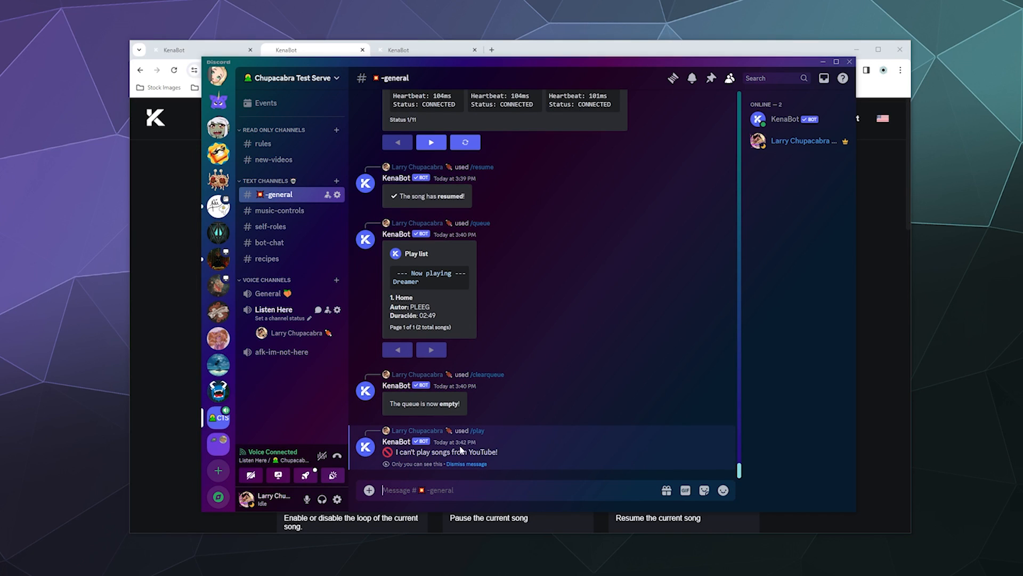
mouse_move(520, 454)
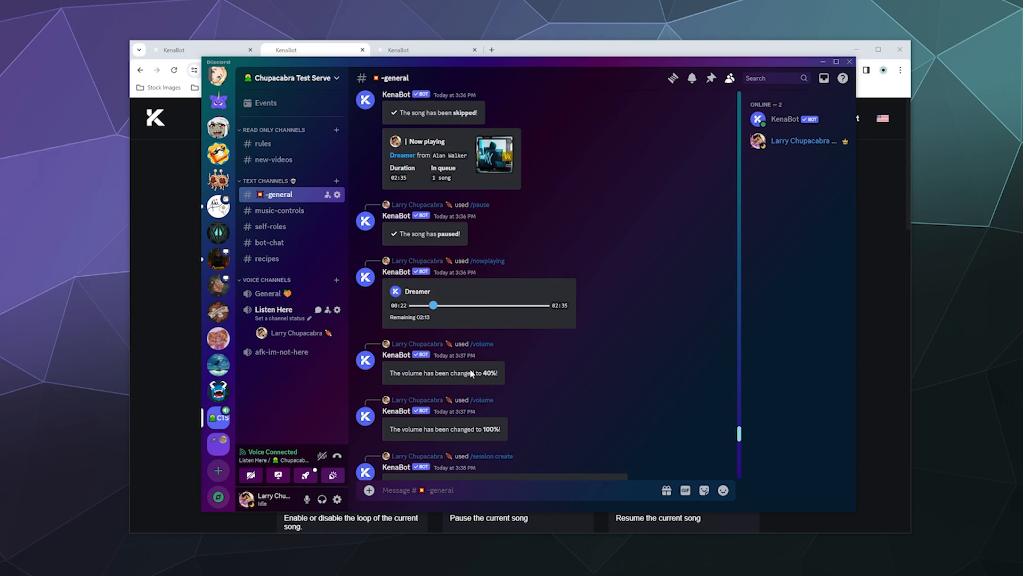
scroll("down", 3)
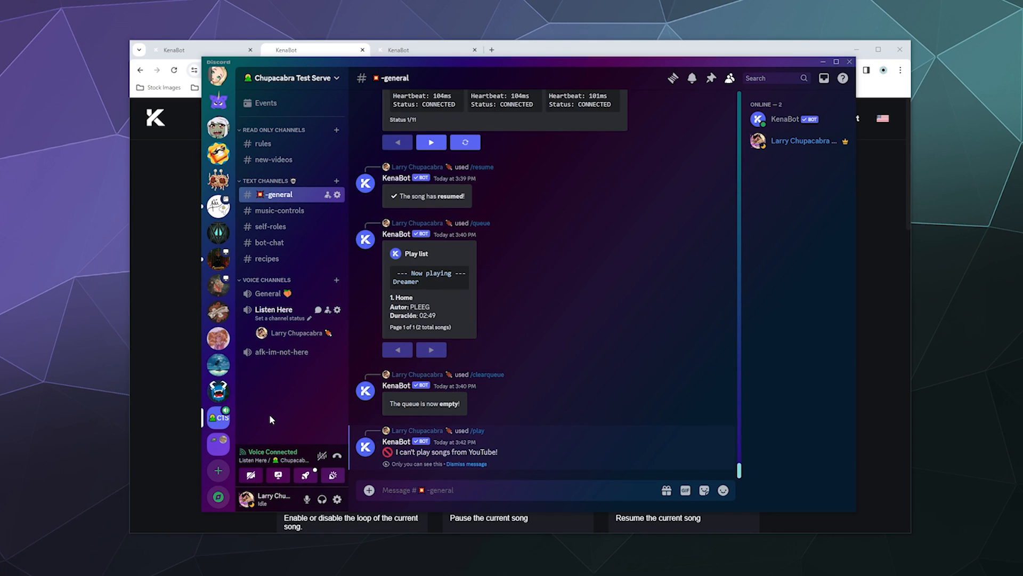